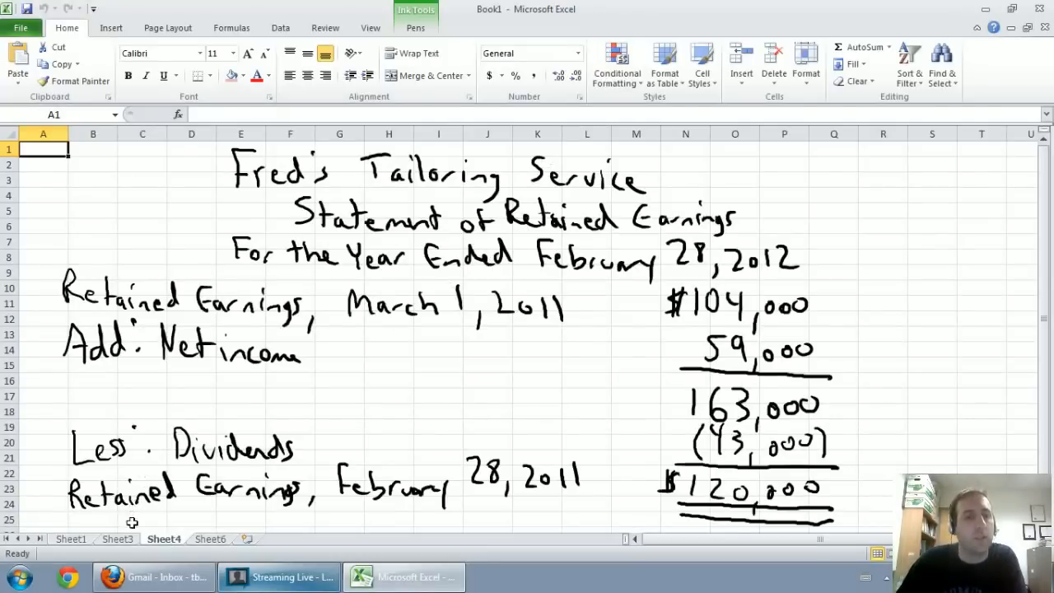
Flip through Sheet3 and Sheet4, then show Fred's Tailoring account balances on Sheet1.
left_click(118, 540)
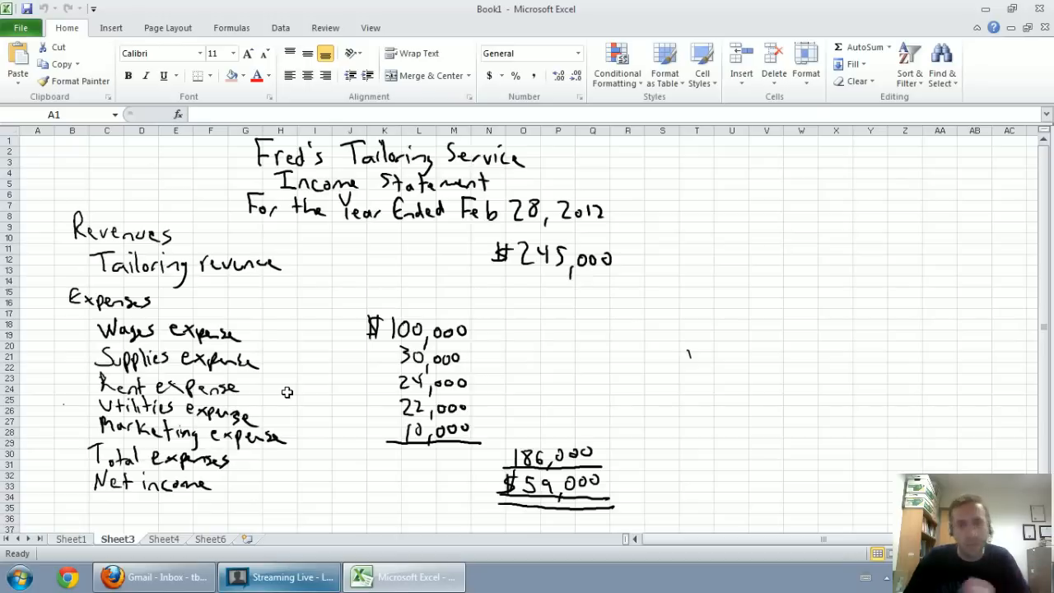
mouse_move(208, 464)
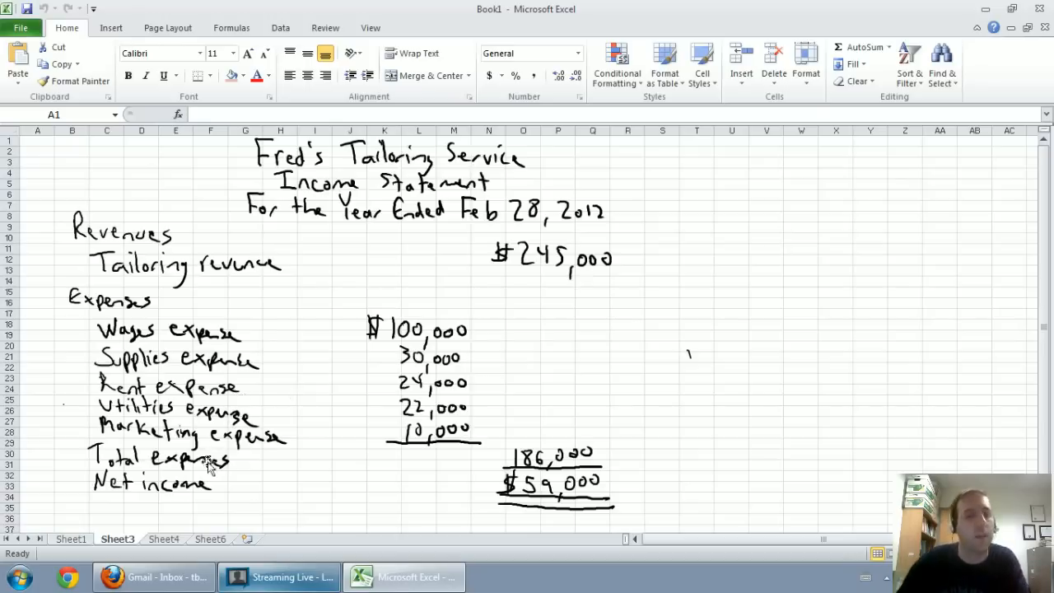
left_click(163, 540)
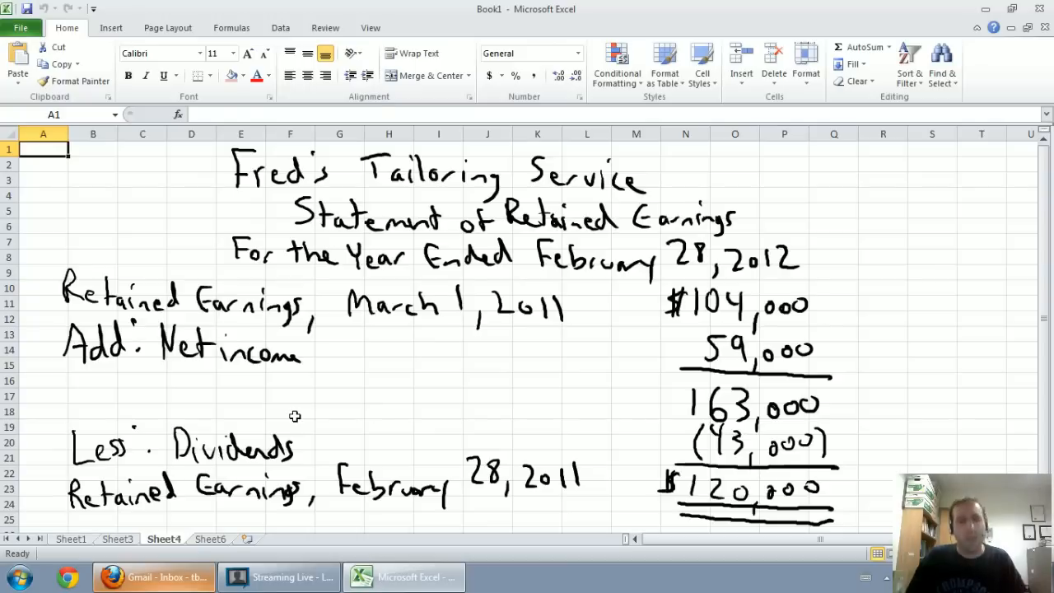
mouse_move(233, 524)
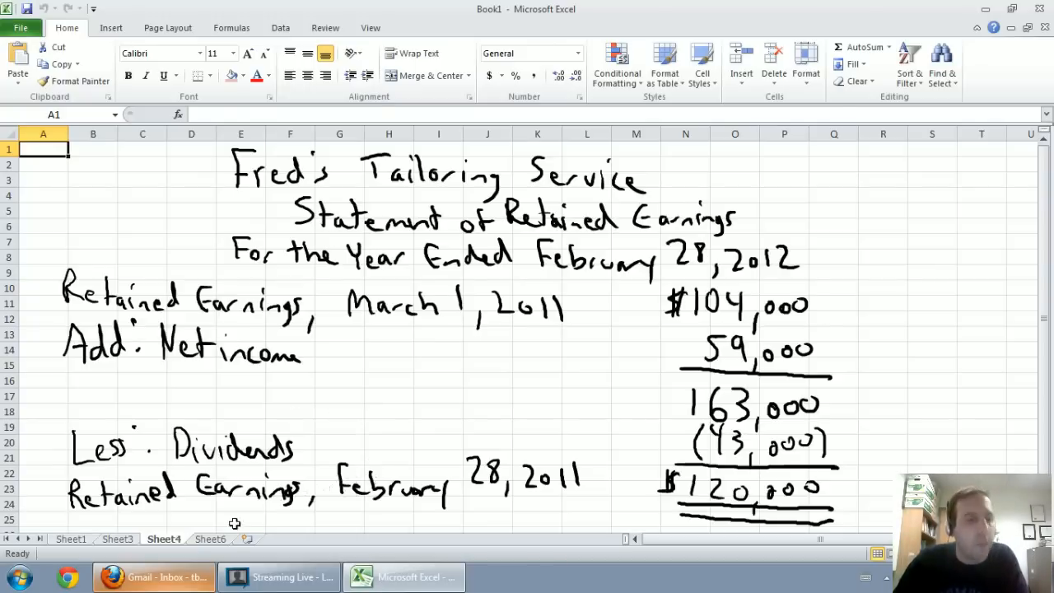
left_click(70, 540)
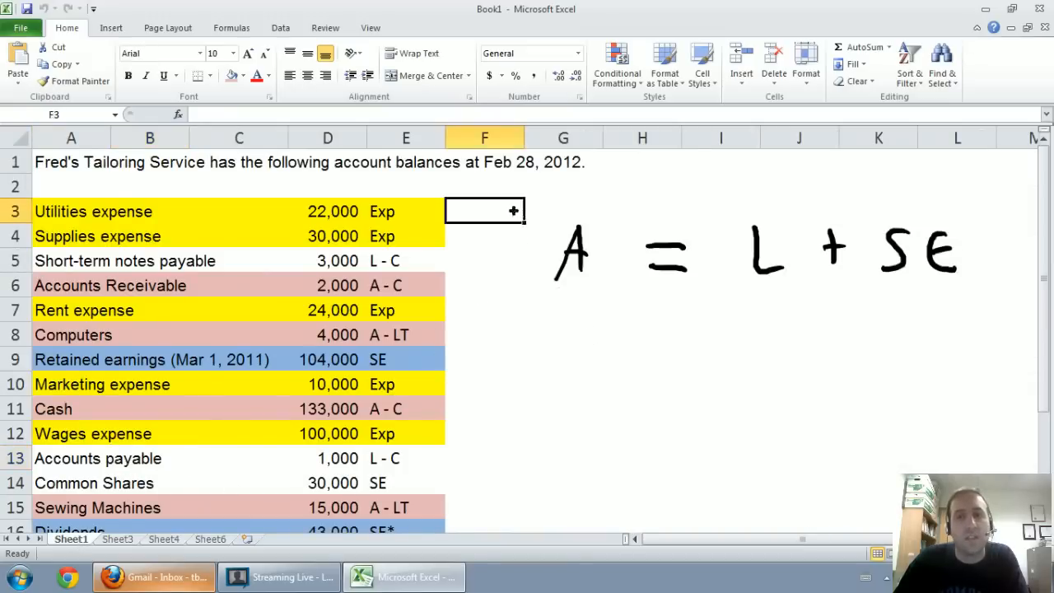
Deselect the handwritten A = L + SE equation and switch to blank Sheet6.
left_click(721, 383)
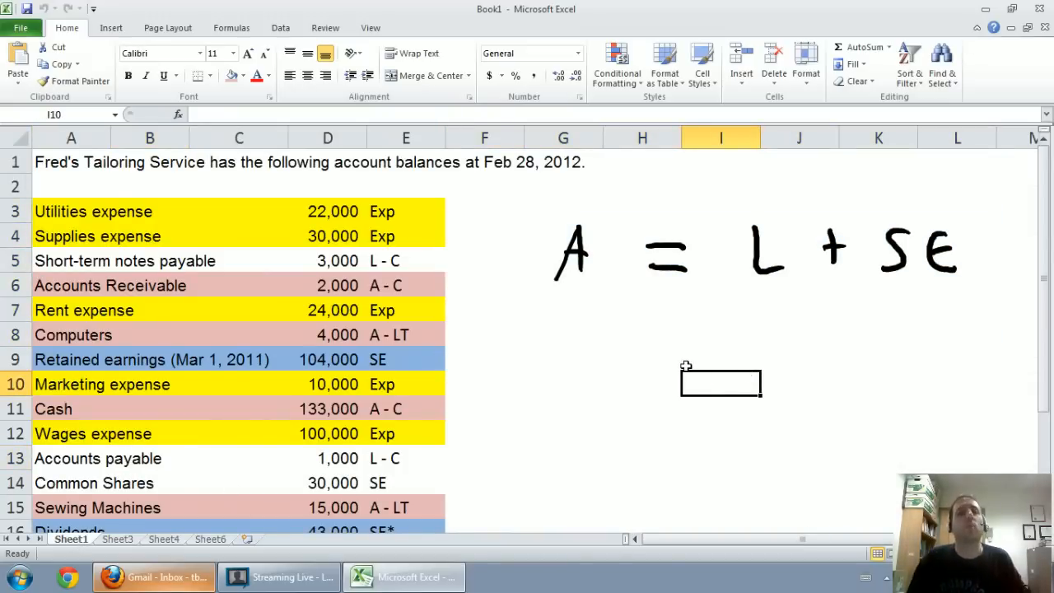
mouse_move(687, 320)
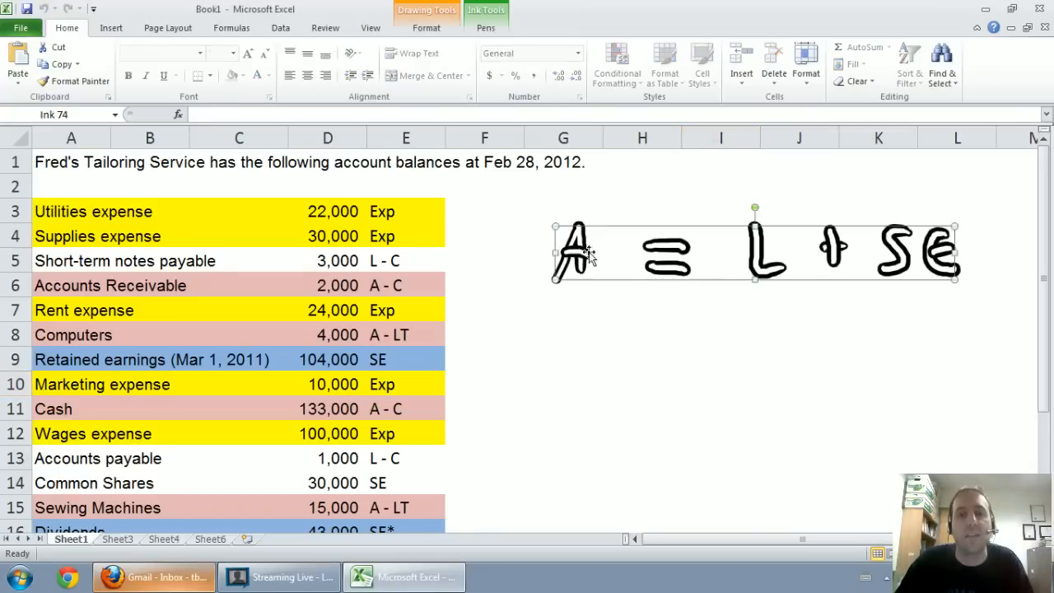
left_click(798, 334)
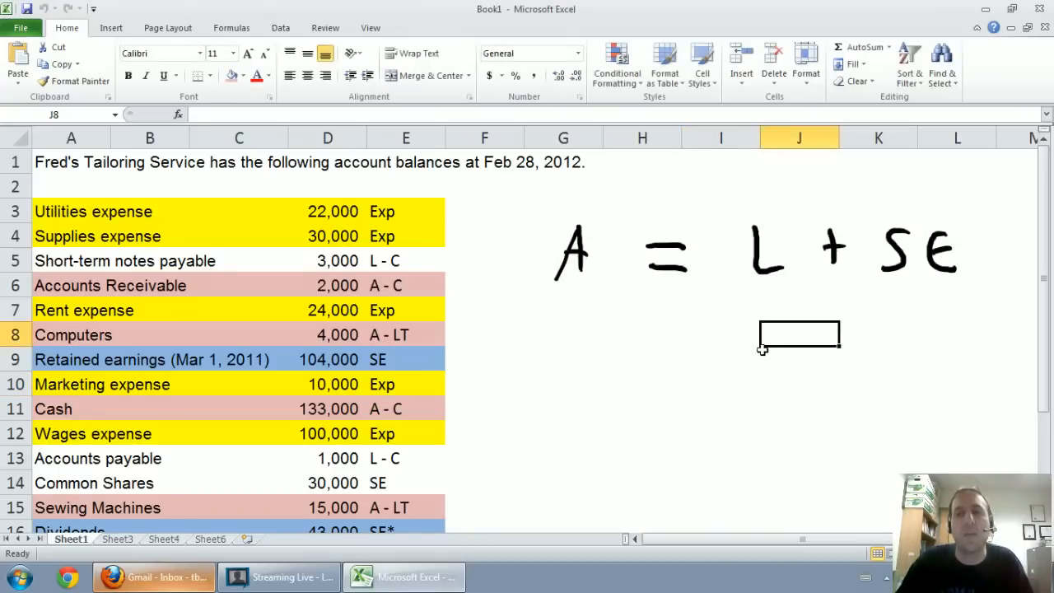
mouse_move(724, 341)
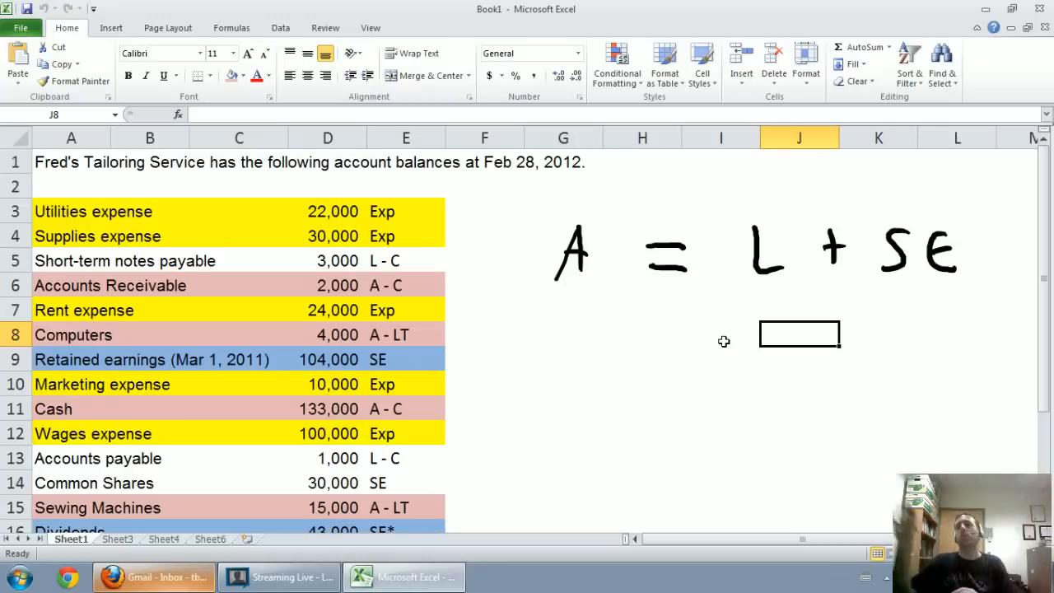
mouse_move(348, 475)
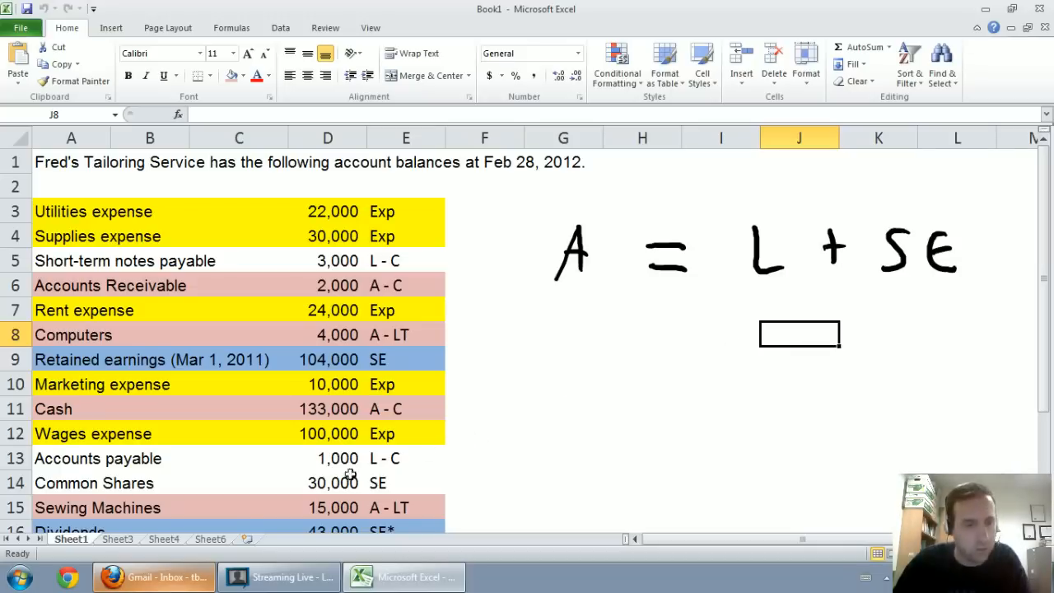
mouse_move(231, 541)
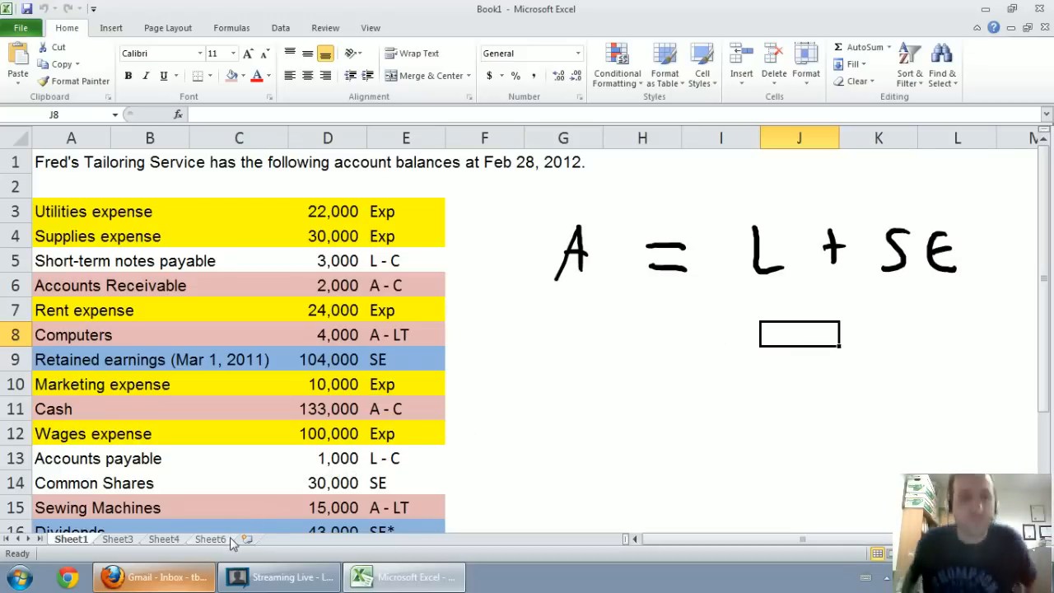
left_click(210, 540)
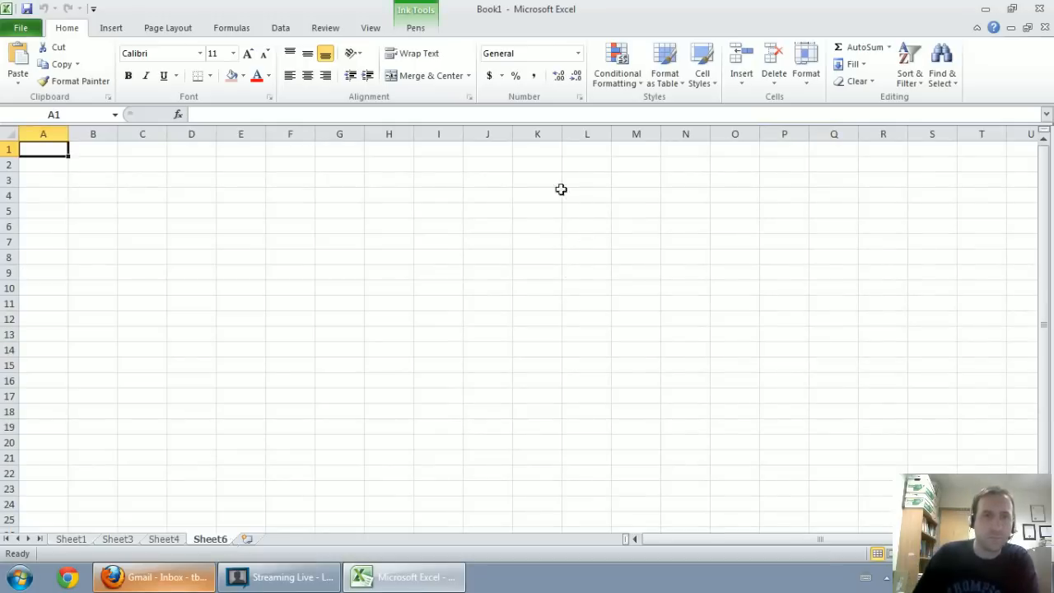
Handwrite 'Fred's Tailoring Service' and 'Balance Sheet' at the top with the pen.
left_click(416, 27)
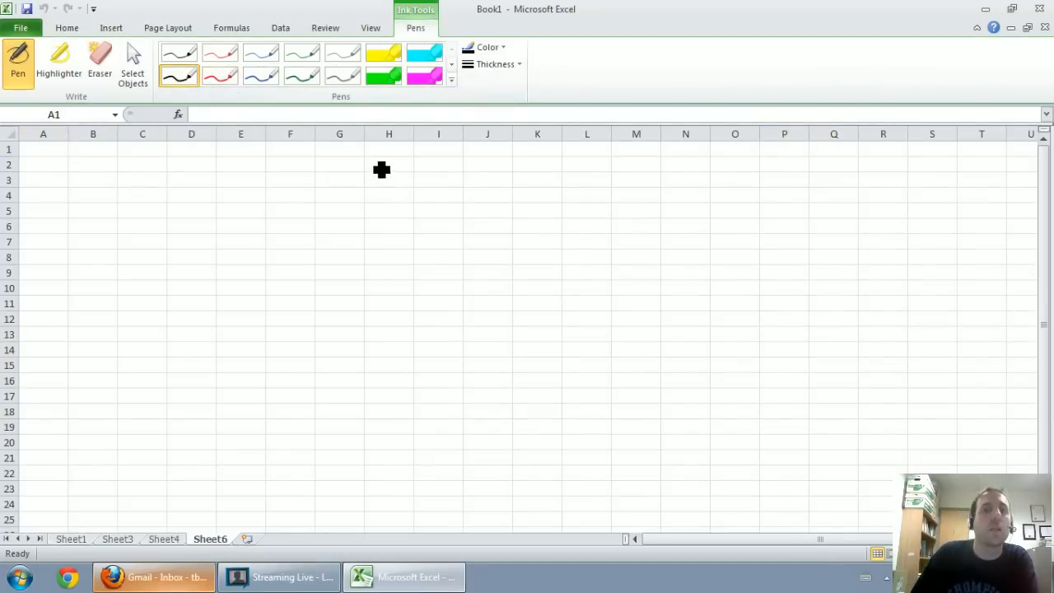
mouse_move(414, 161)
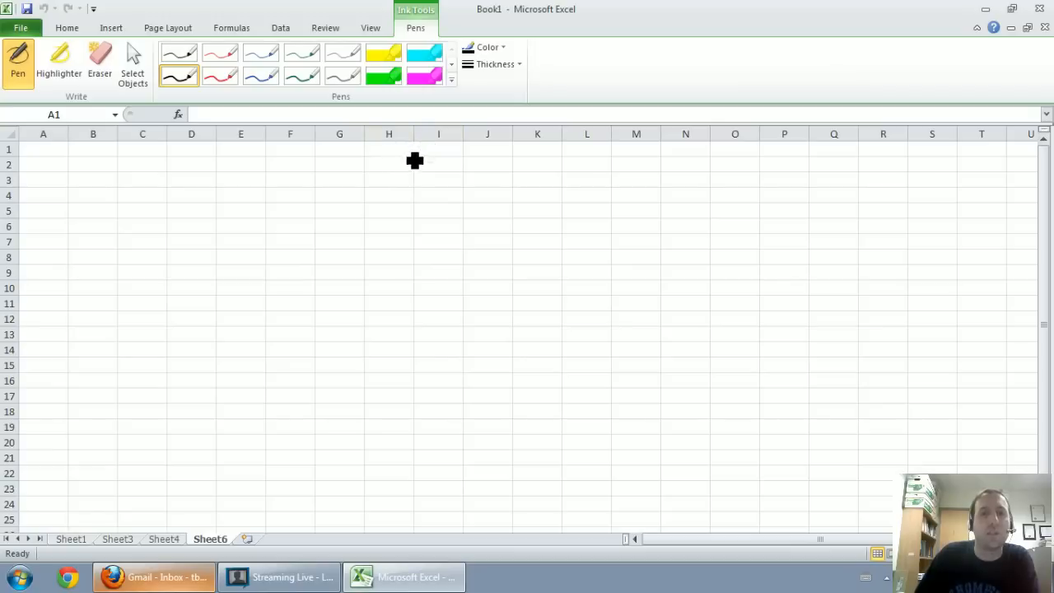
mouse_move(398, 165)
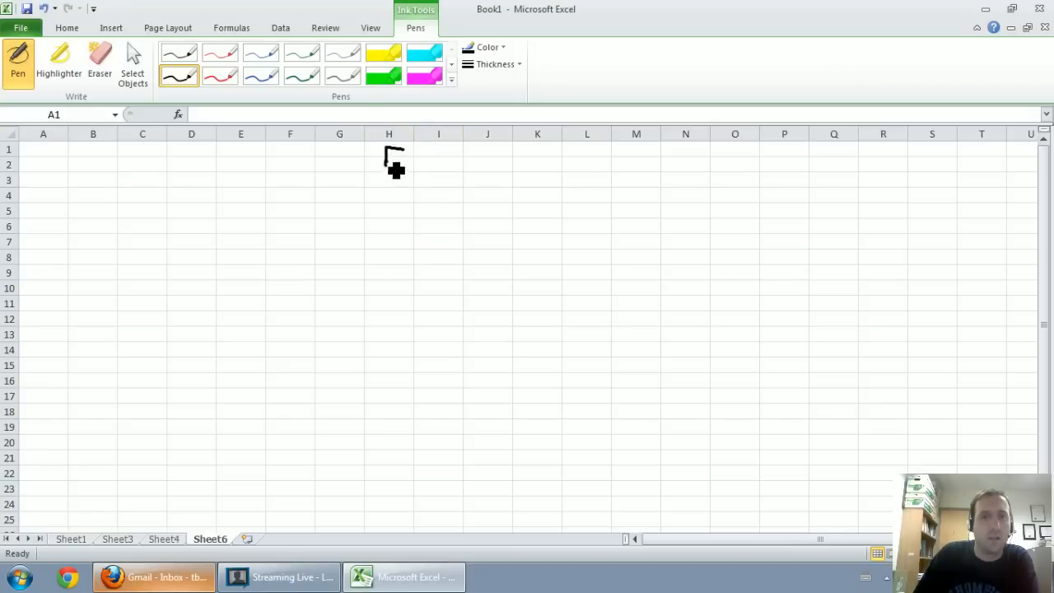
left_click_drag(383, 165, 461, 173)
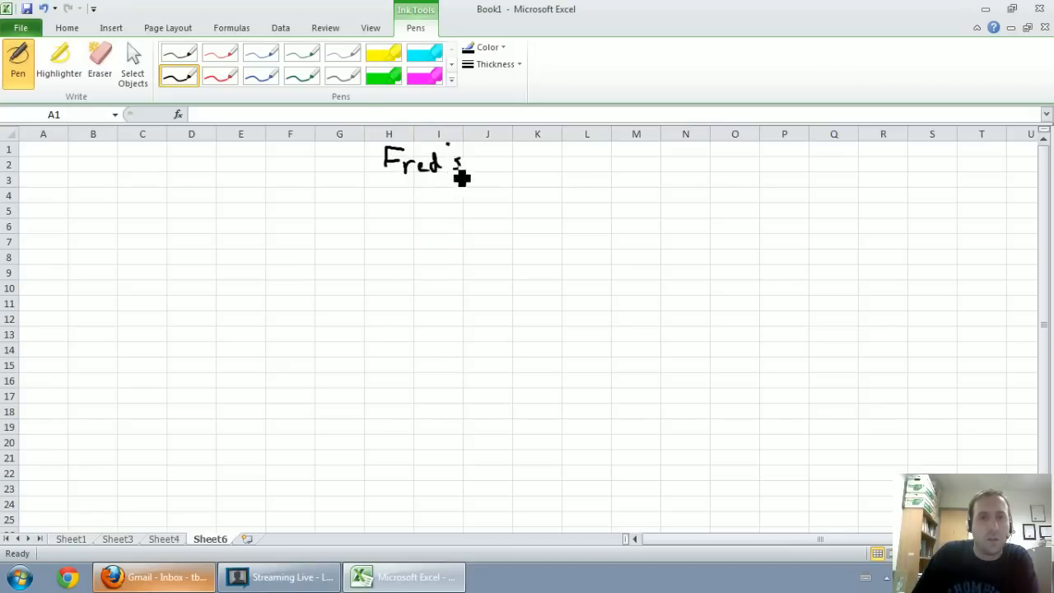
left_click_drag(470, 160, 551, 165)
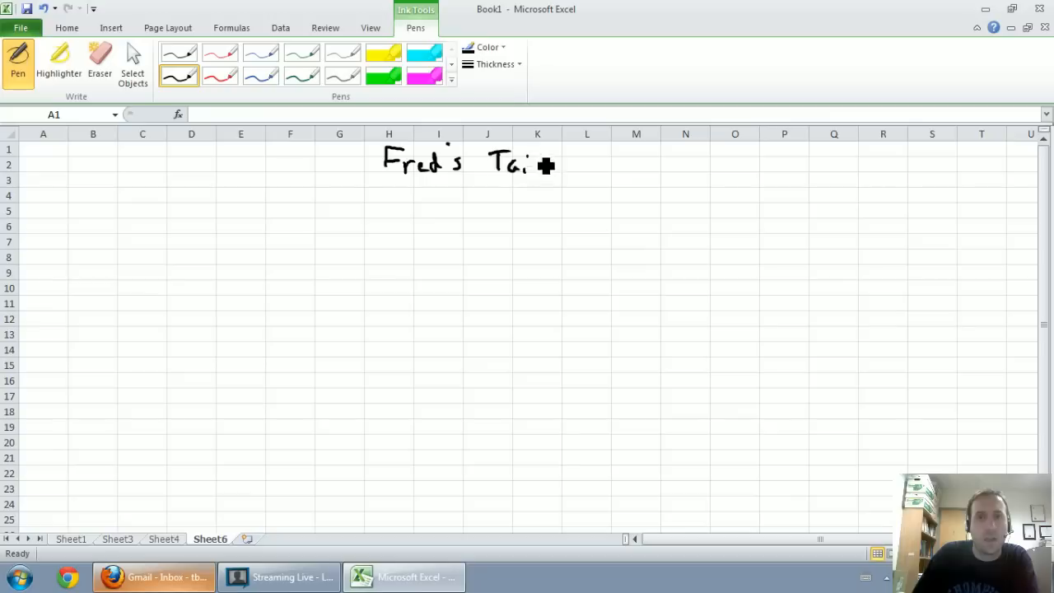
left_click_drag(546, 165, 643, 168)
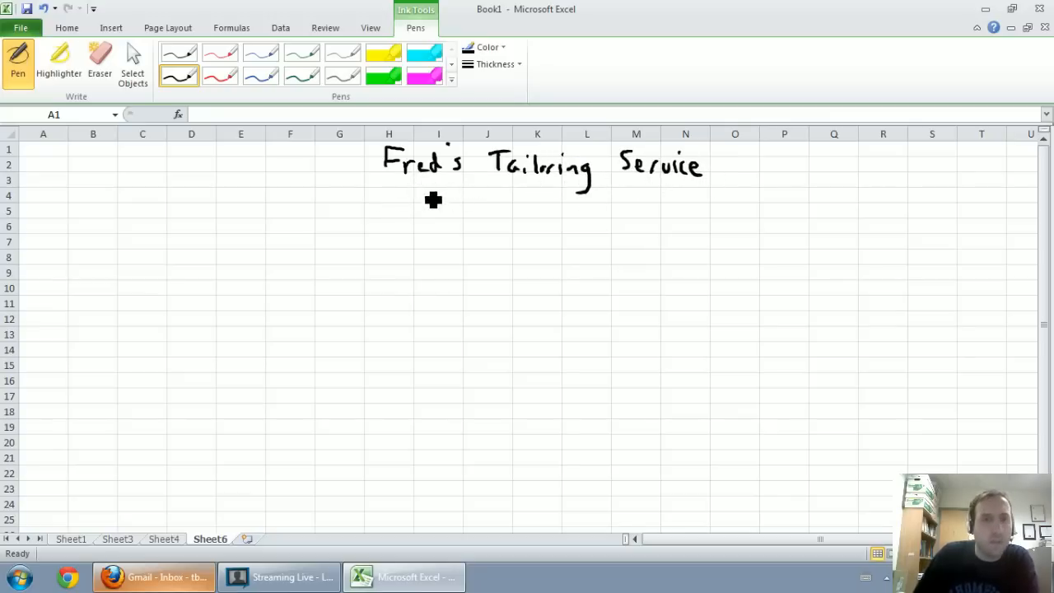
left_click_drag(412, 194, 457, 218)
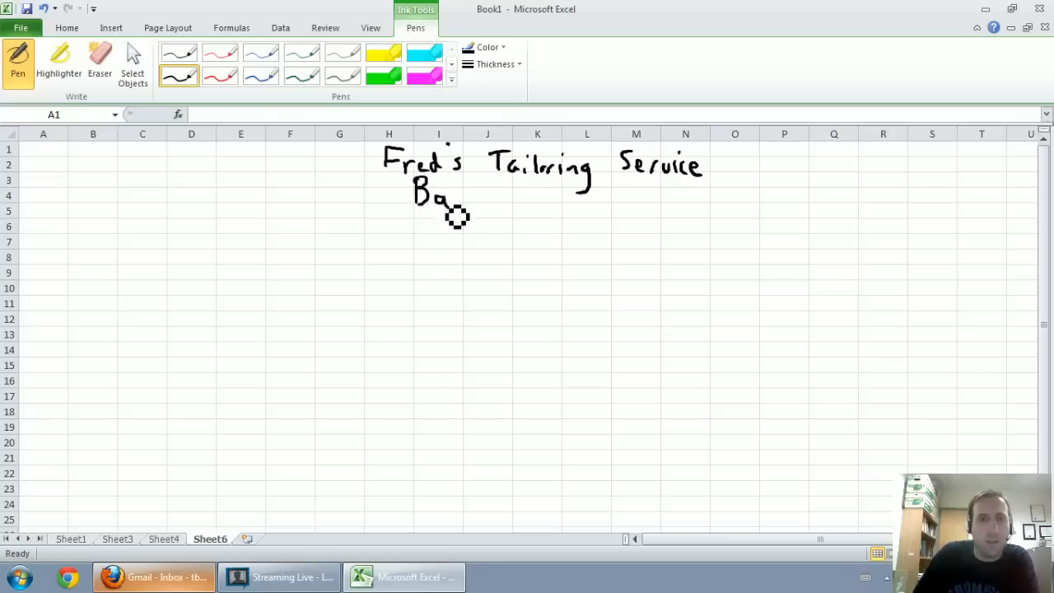
left_click_drag(453, 201, 552, 206)
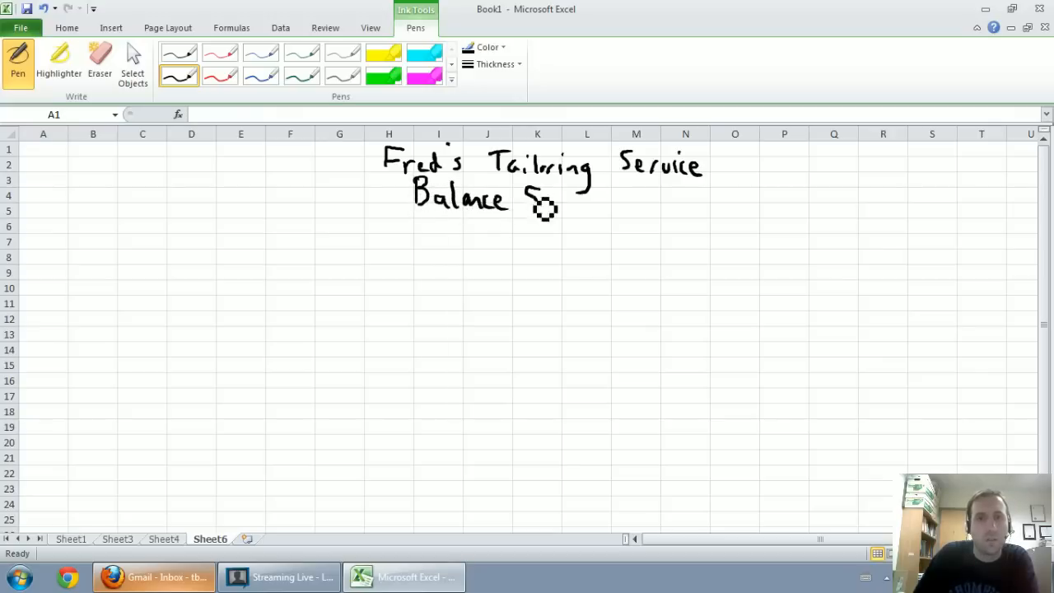
left_click_drag(528, 198, 601, 193)
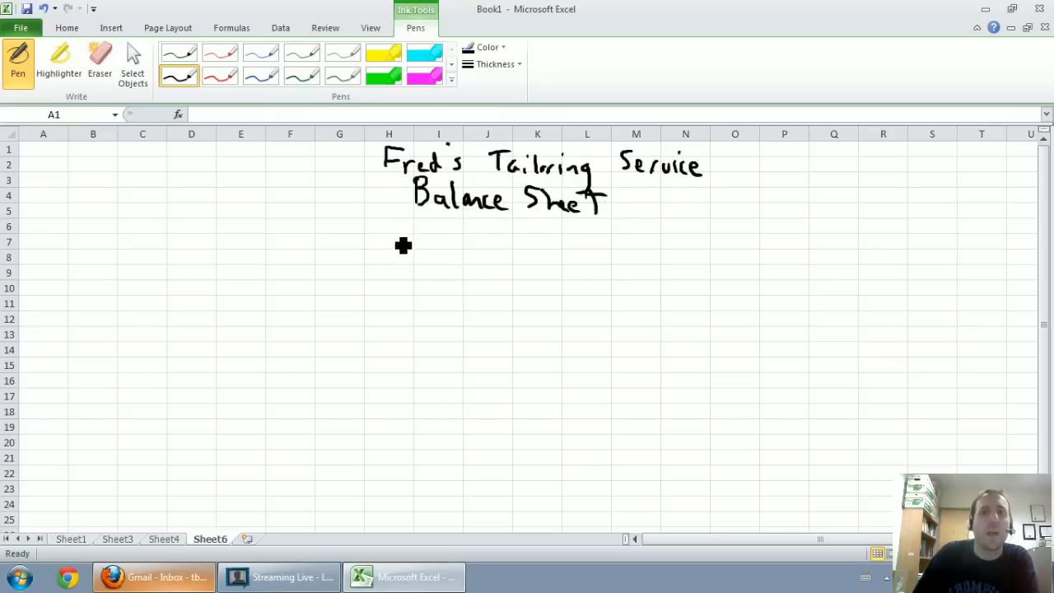
mouse_move(403, 222)
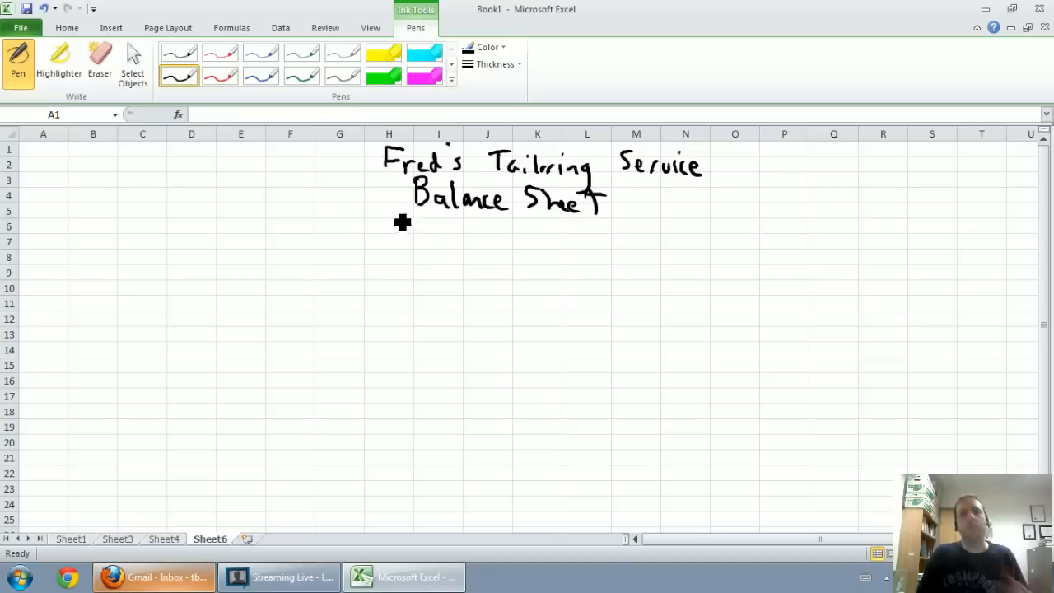
mouse_move(398, 229)
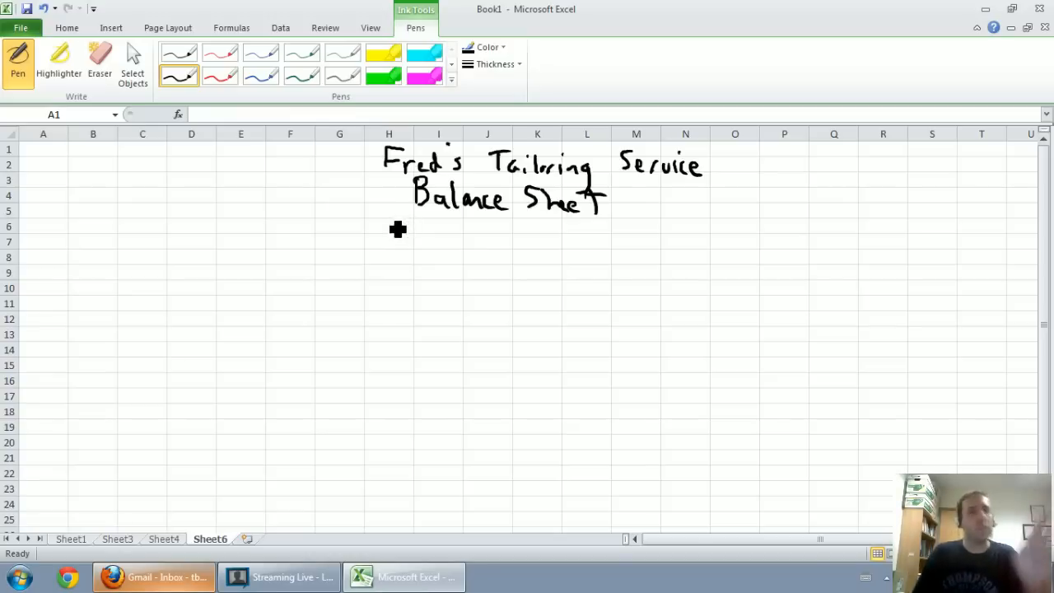
mouse_move(389, 256)
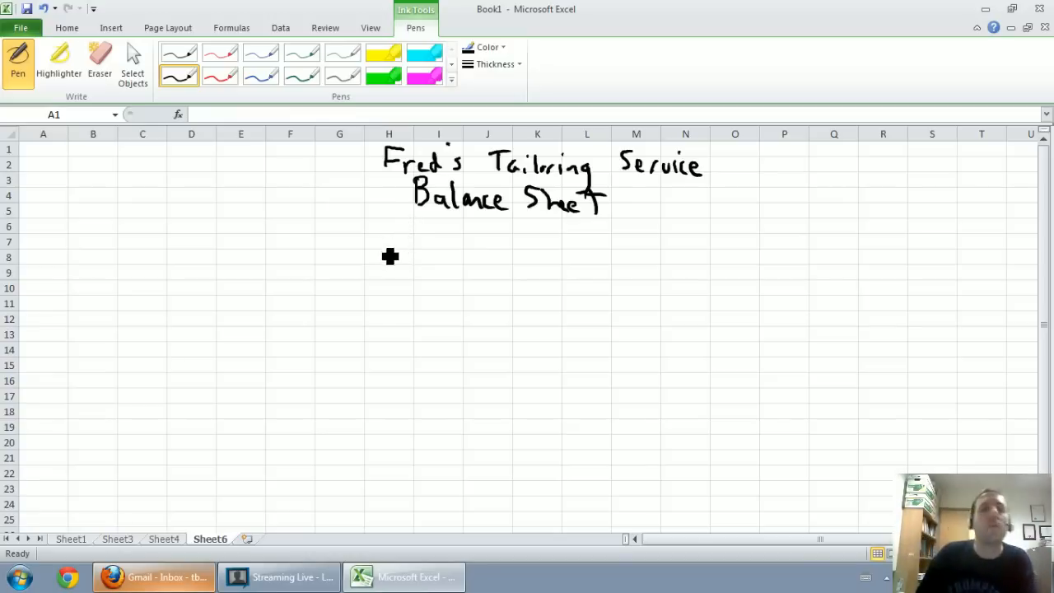
Handwrite the date line 'As at February 28, 2012' below the title.
left_click_drag(374, 235, 461, 239)
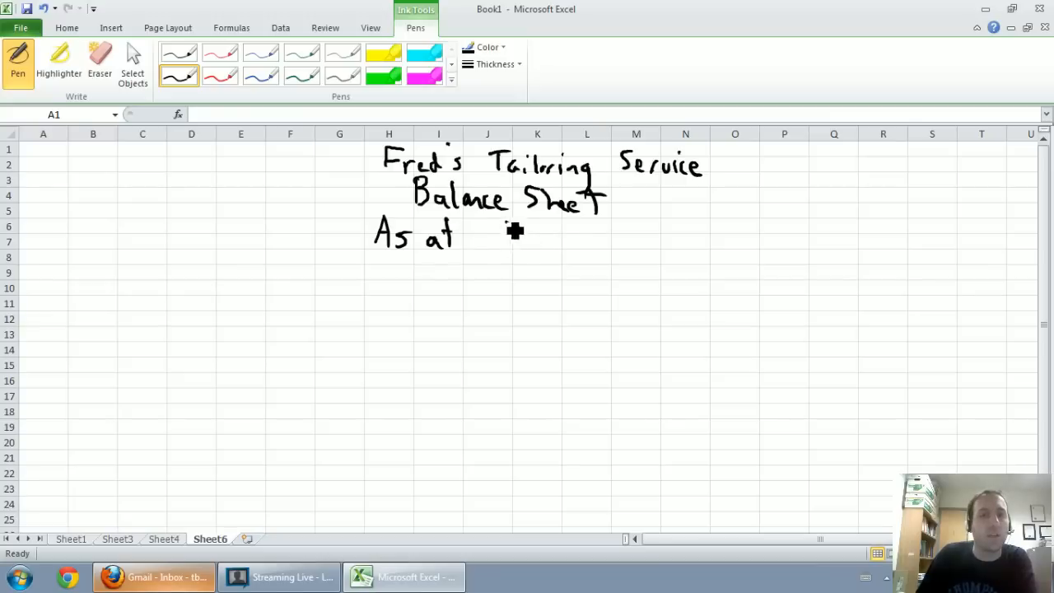
left_click_drag(494, 239, 585, 251)
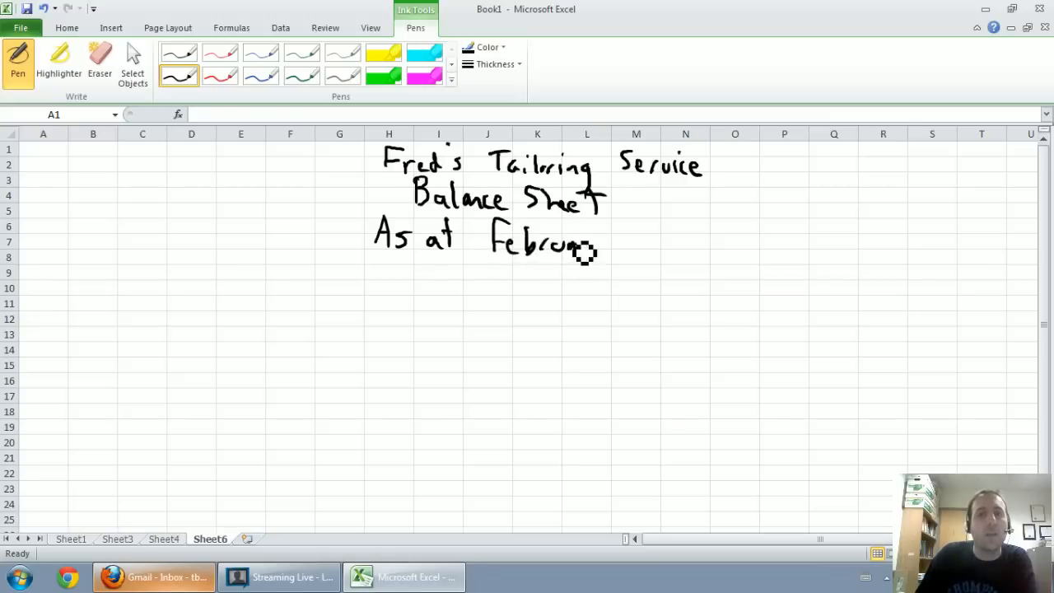
left_click_drag(577, 247, 645, 230)
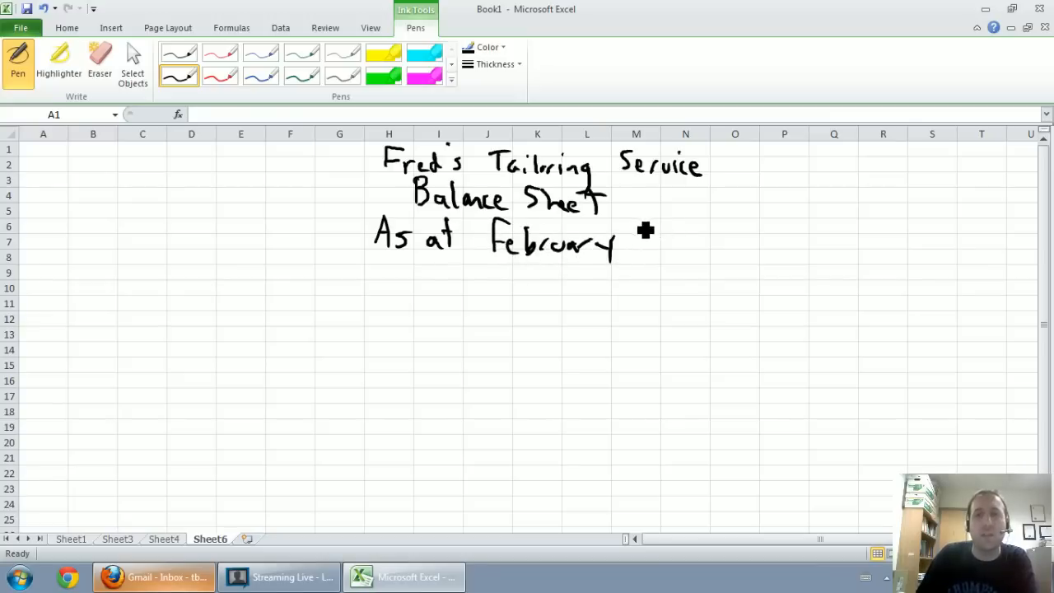
left_click_drag(630, 243, 701, 255)
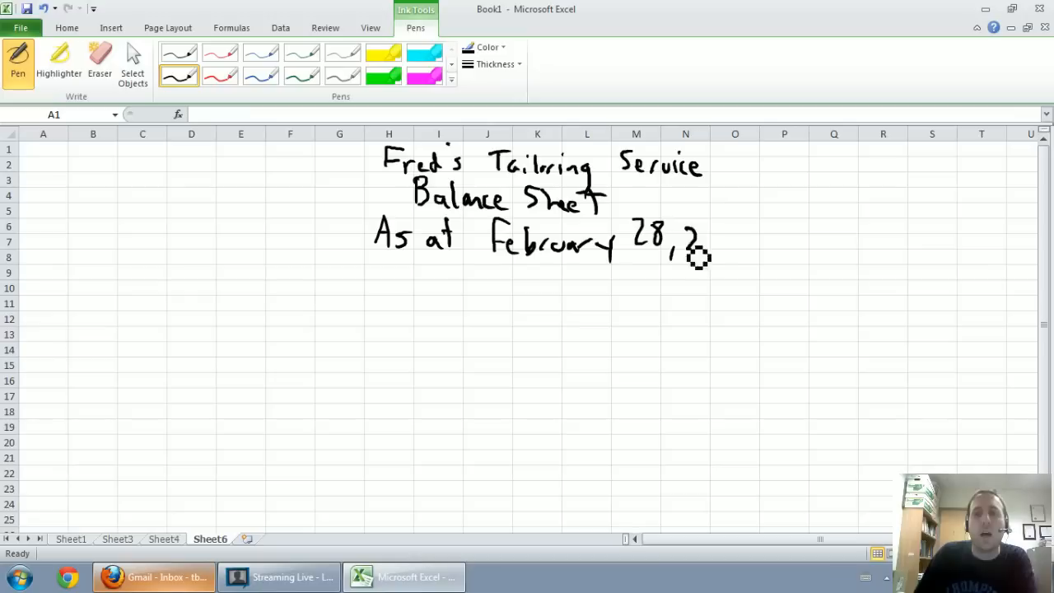
left_click_drag(700, 247, 758, 247)
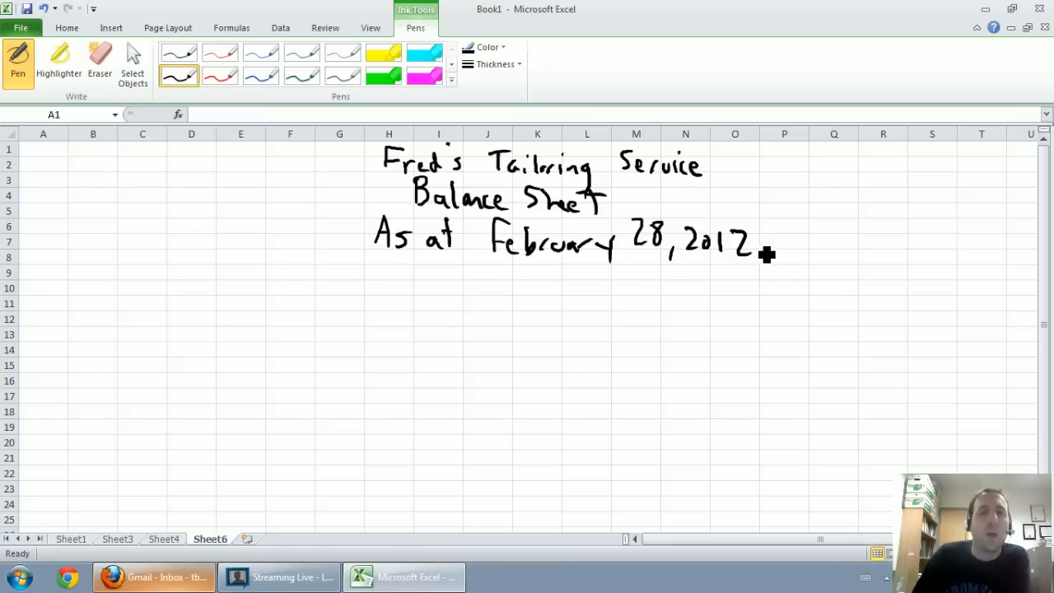
mouse_move(123, 295)
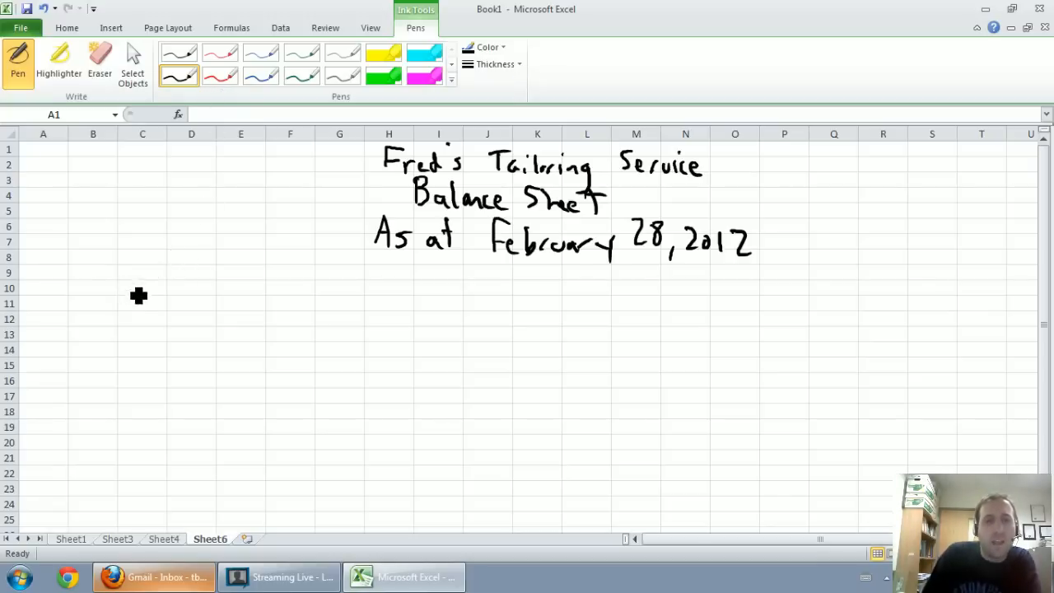
mouse_move(149, 298)
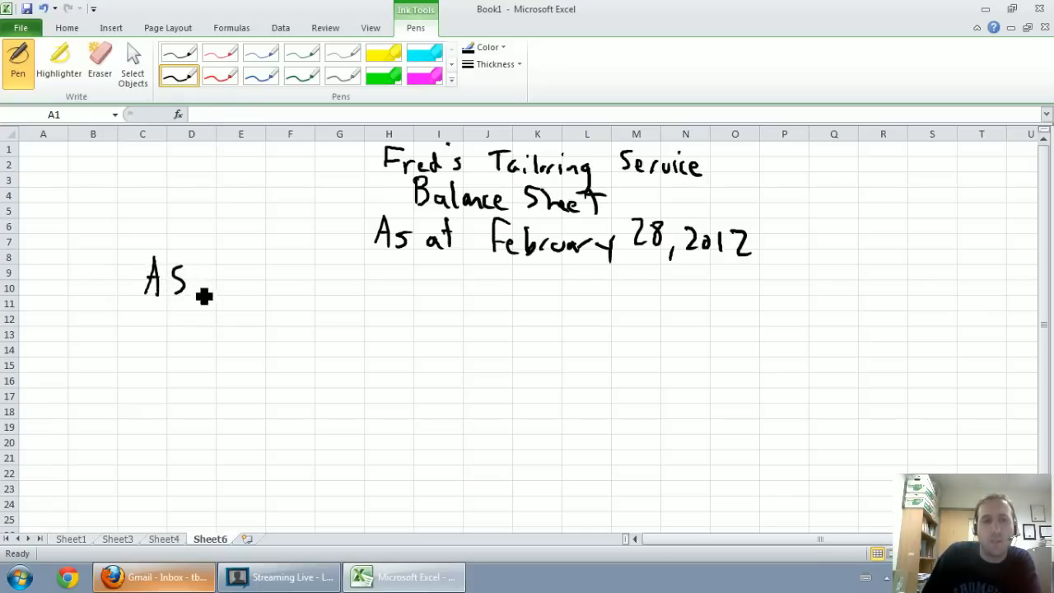
Handwrite ASSETS on the left and LIABILITIES on the right.
left_click_drag(206, 284, 276, 297)
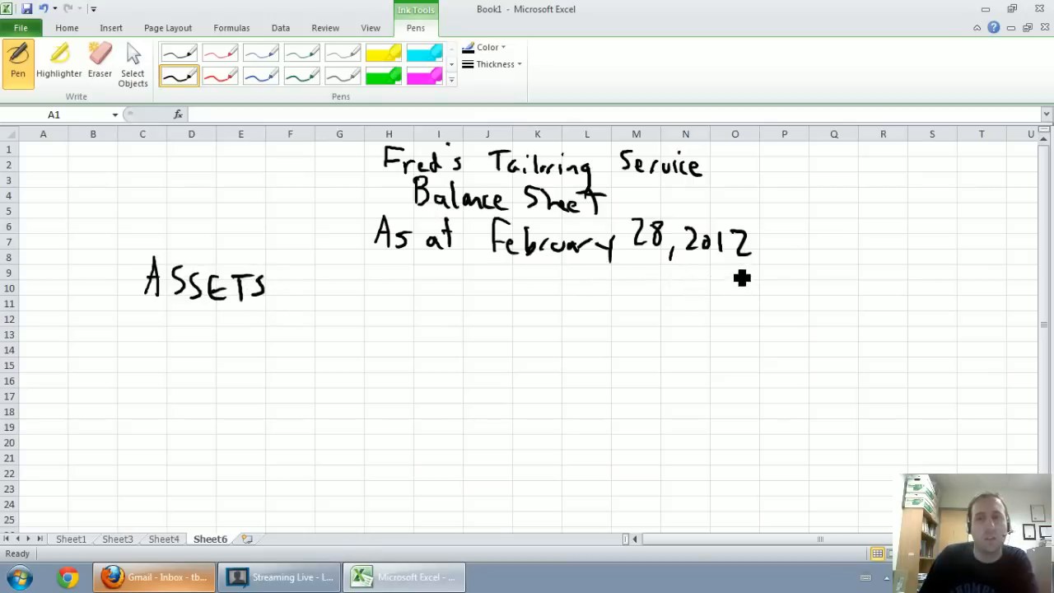
left_click_drag(708, 280, 766, 296)
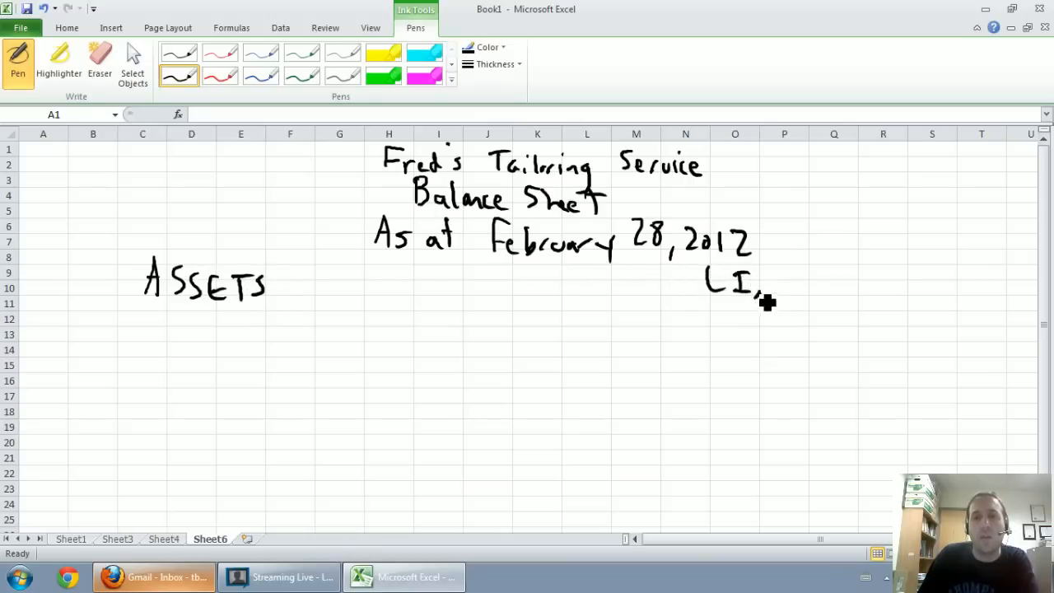
left_click_drag(766, 288, 832, 293)
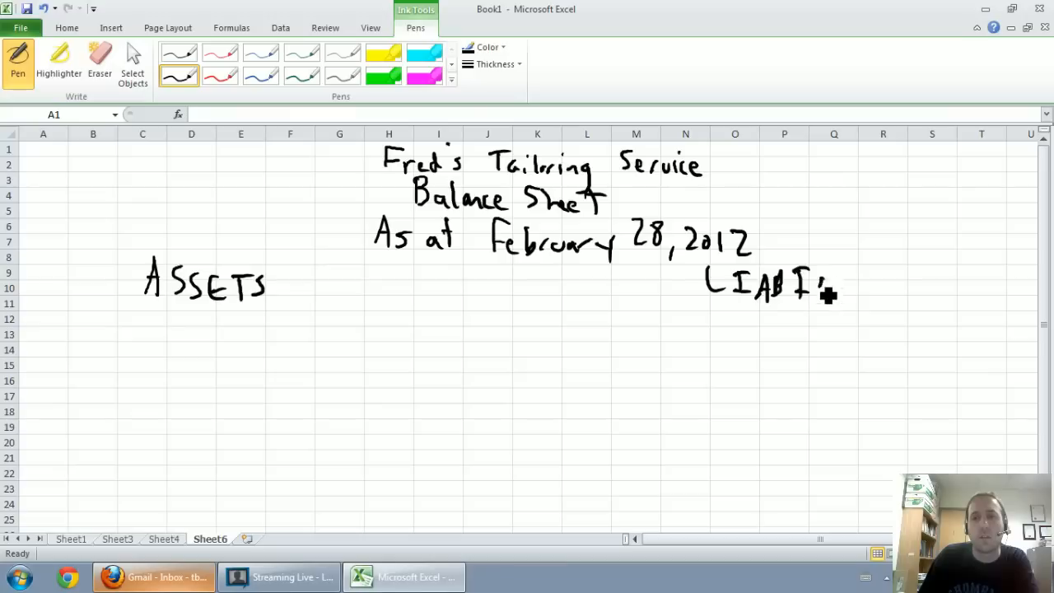
left_click_drag(812, 288, 885, 288)
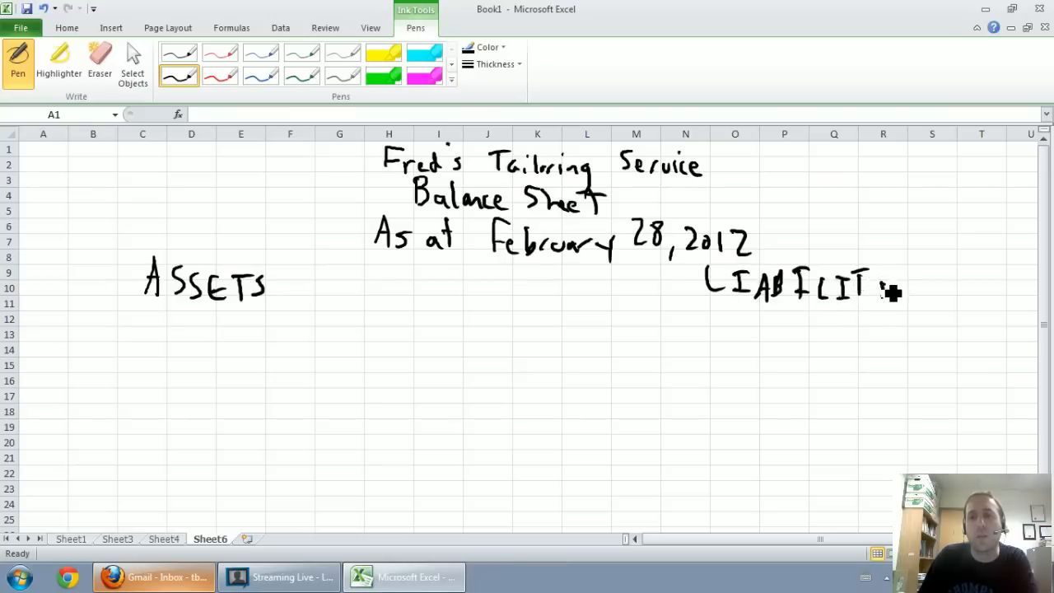
left_click_drag(873, 289, 931, 297)
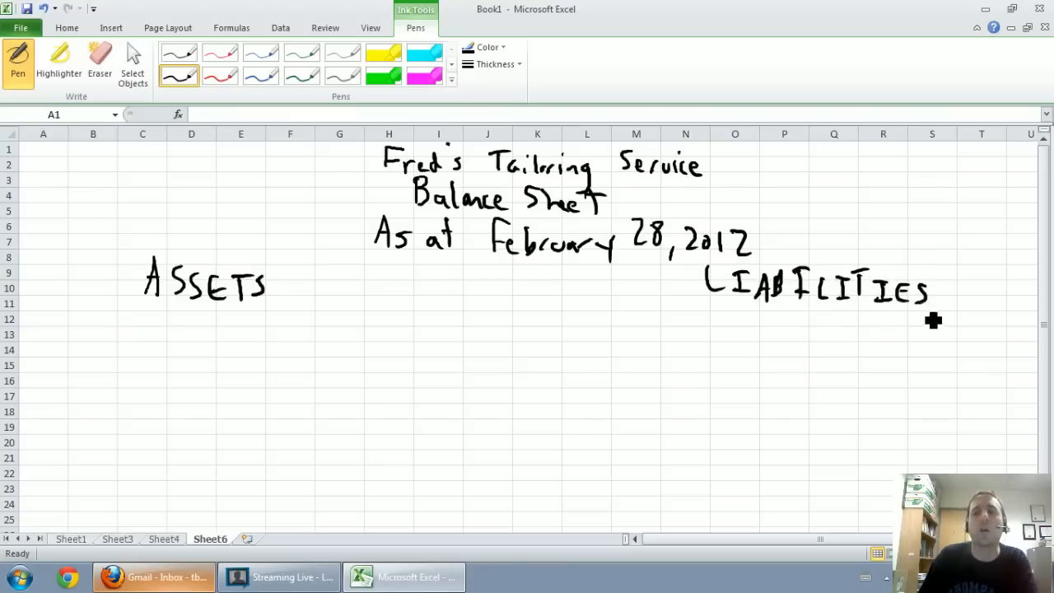
mouse_move(689, 448)
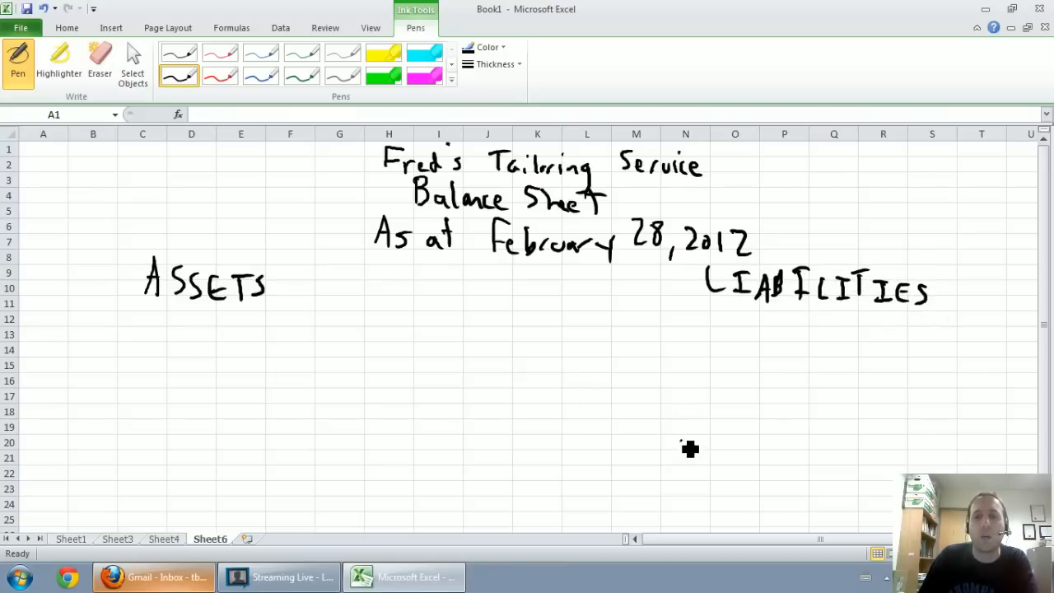
Write SHAREHOLDERS' EQUITY lower right, then return to Sheet1's account list.
left_click_drag(671, 453, 737, 465)
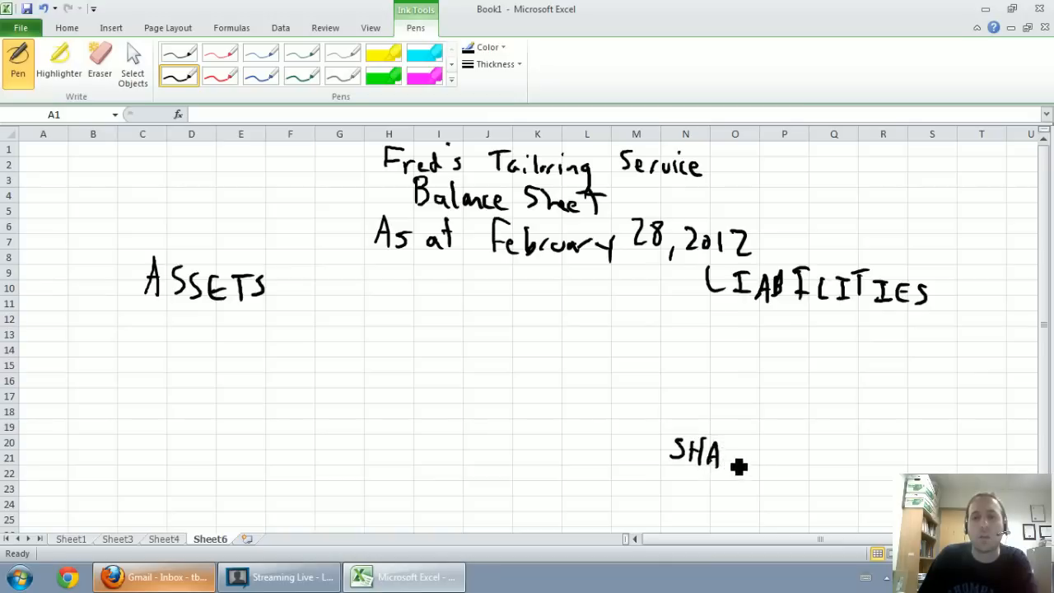
left_click_drag(733, 461, 774, 461)
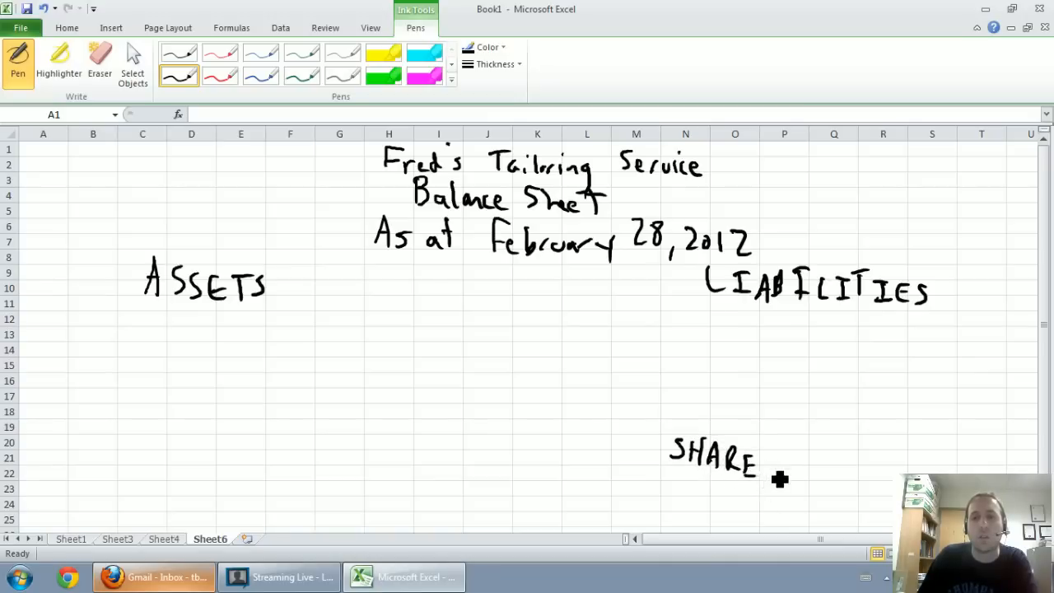
left_click_drag(757, 458, 823, 457)
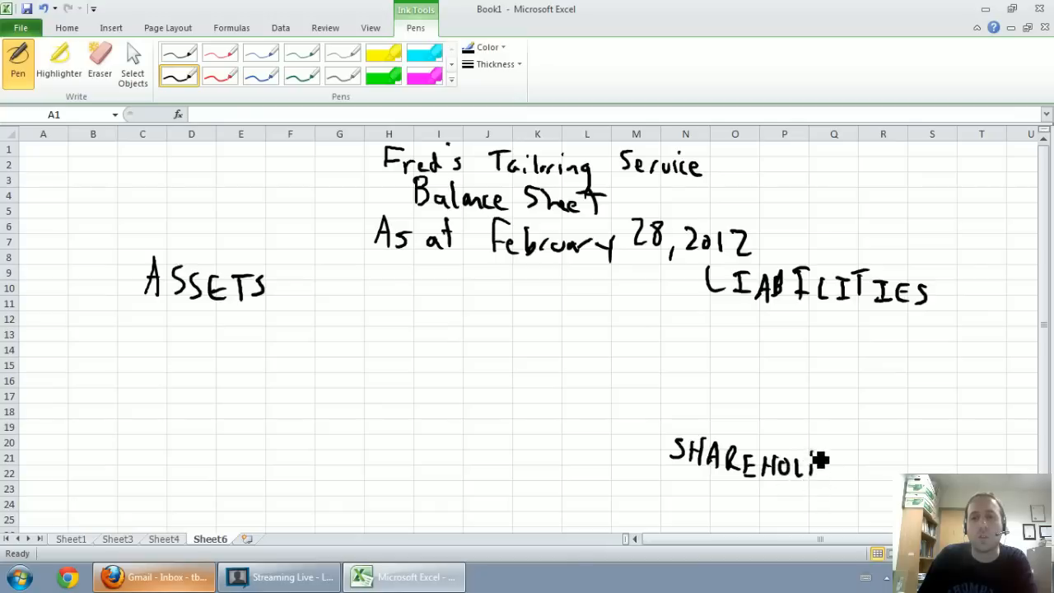
left_click_drag(823, 462, 874, 453)
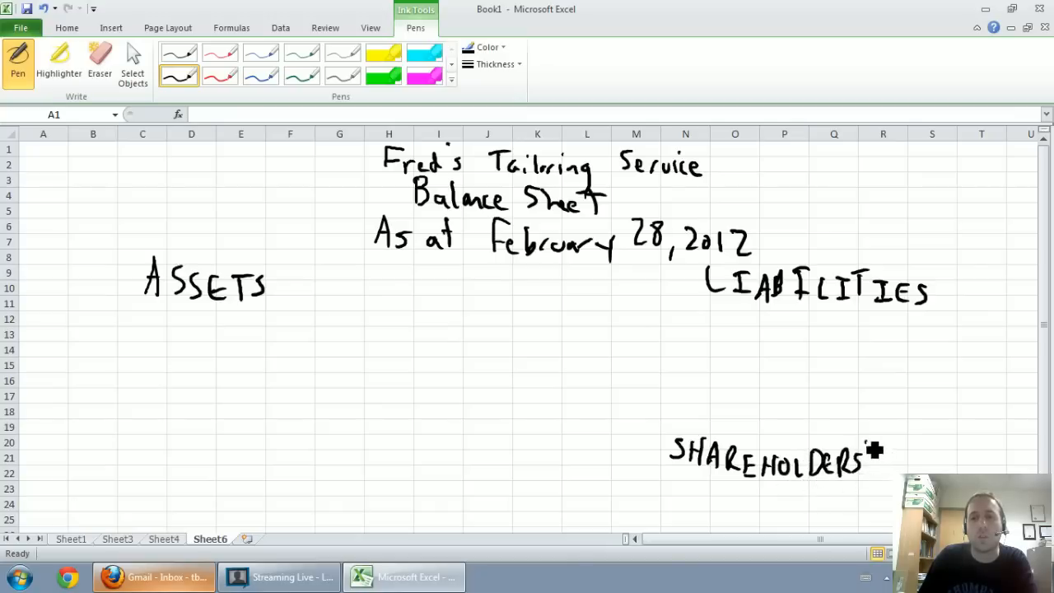
left_click_drag(893, 461, 951, 466)
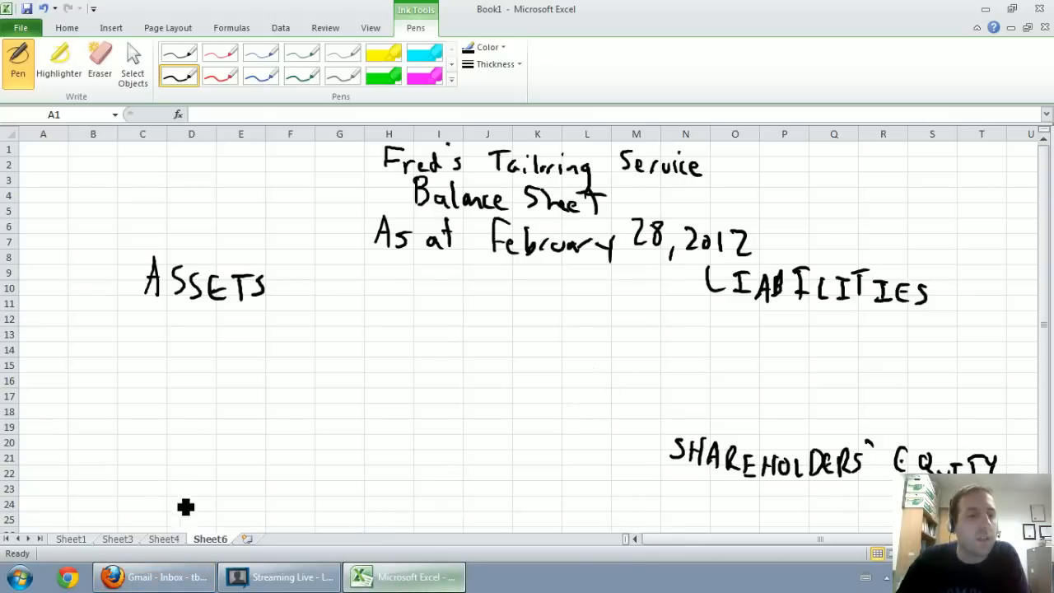
left_click(72, 540)
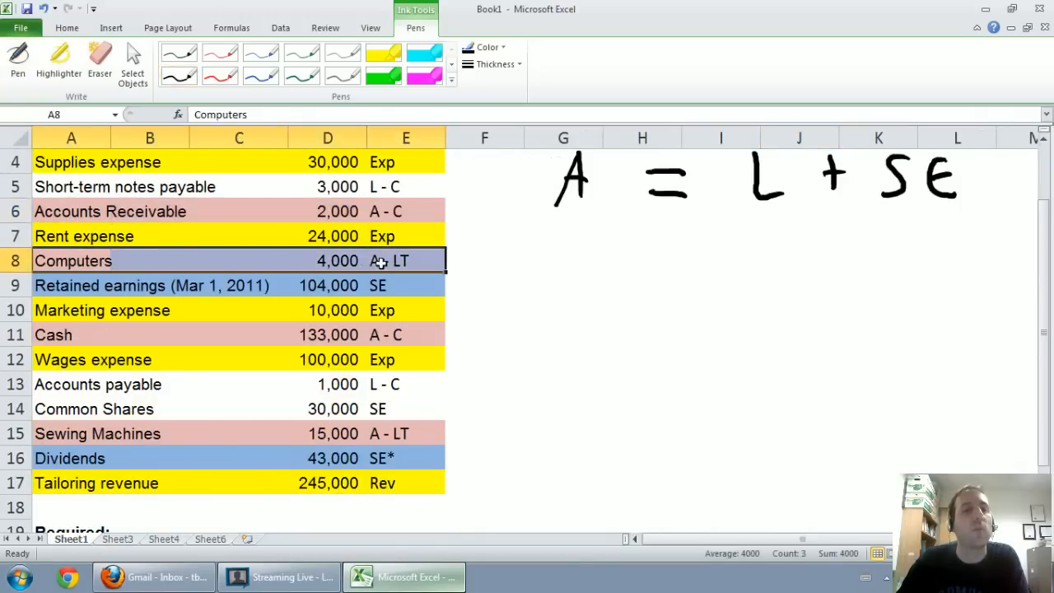
mouse_move(50, 334)
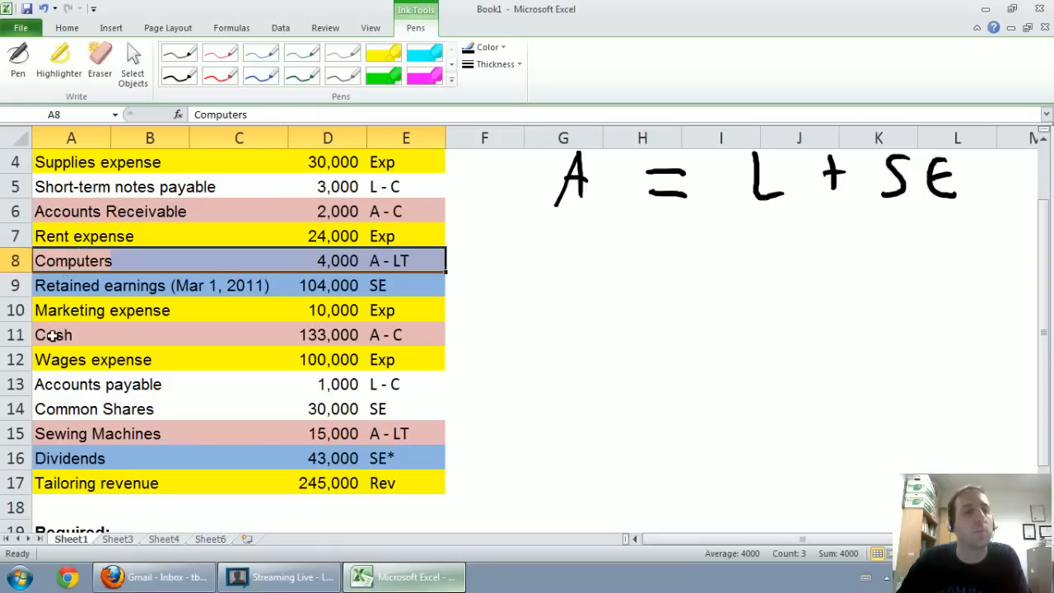
Check the Sewing Machines asset row on Sheet1, then go back to Sheet6.
left_click(97, 434)
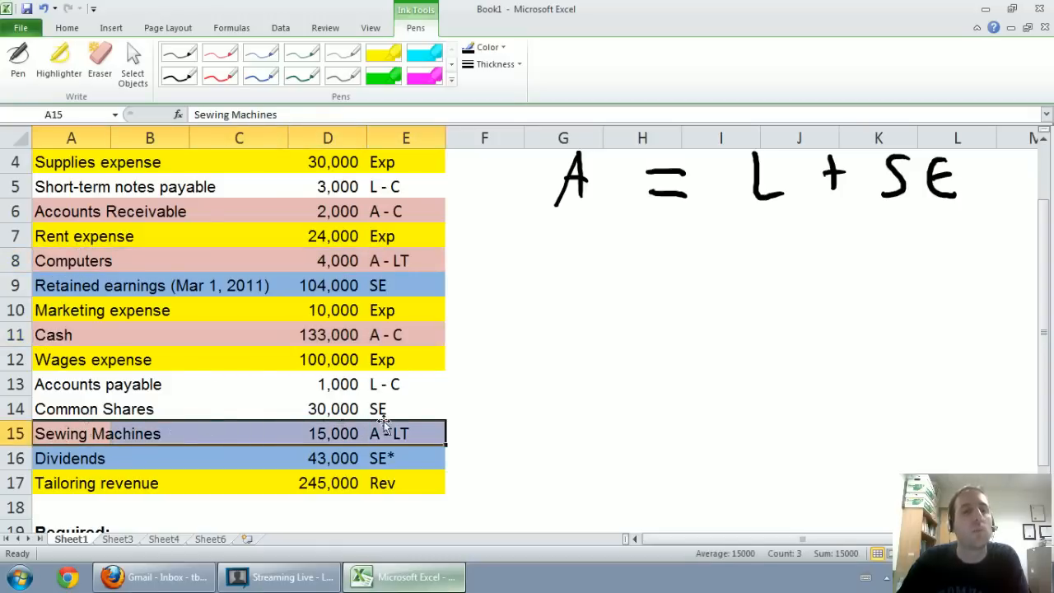
left_click(485, 405)
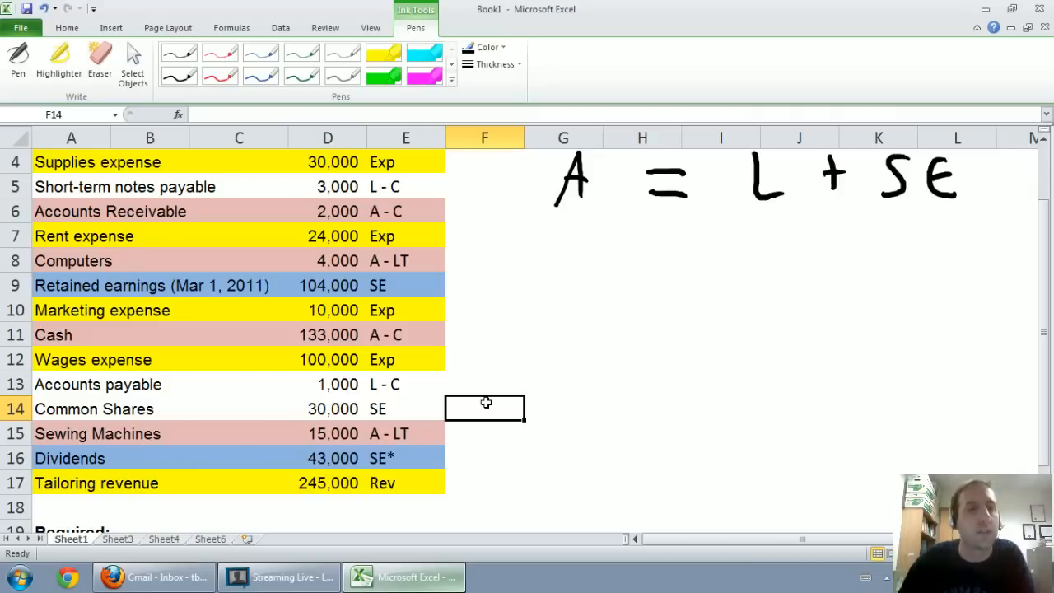
mouse_move(383, 310)
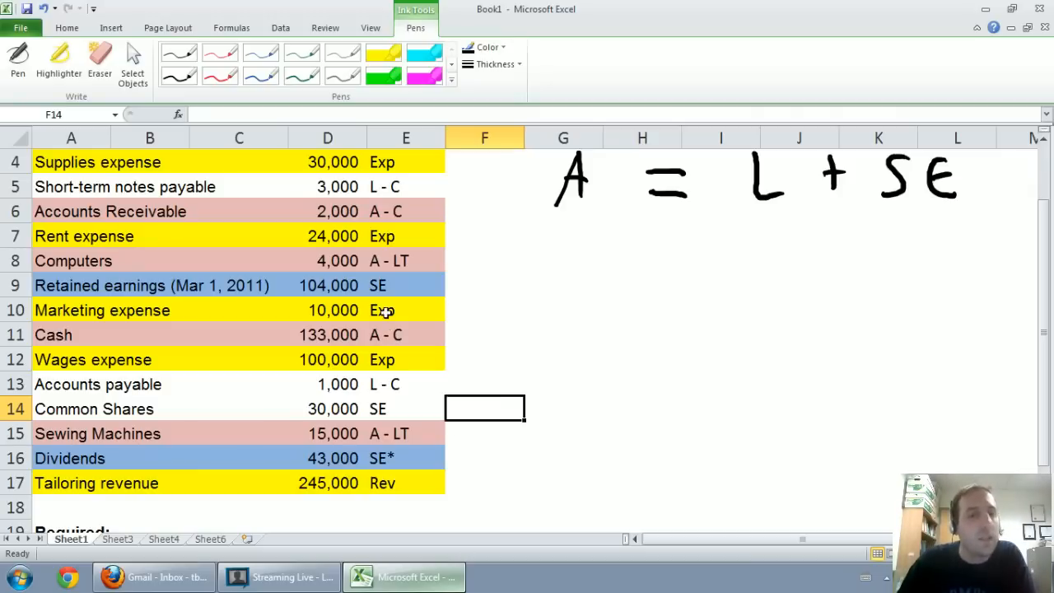
mouse_move(225, 297)
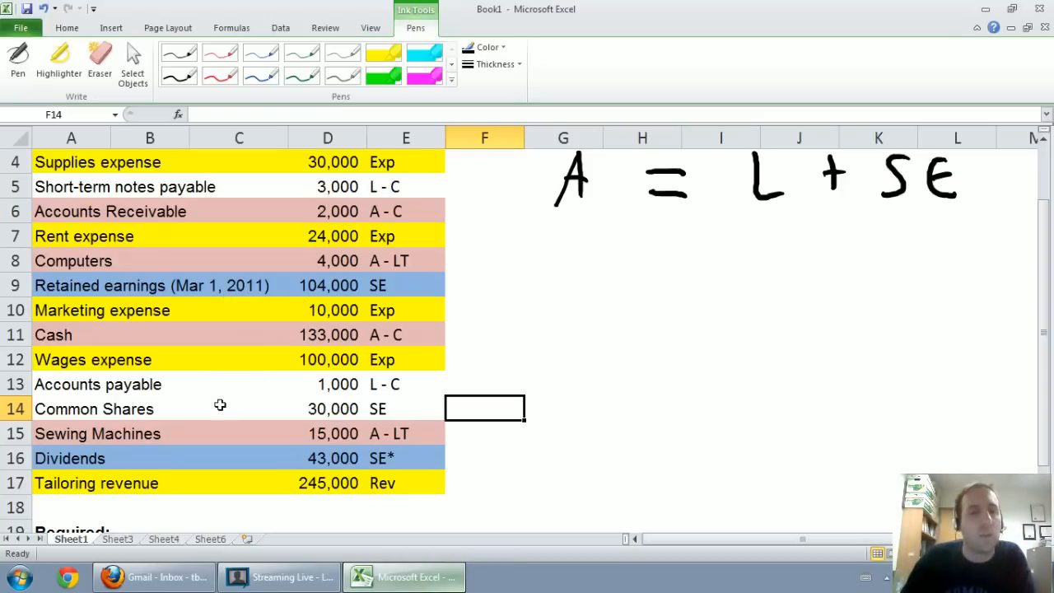
left_click(211, 538)
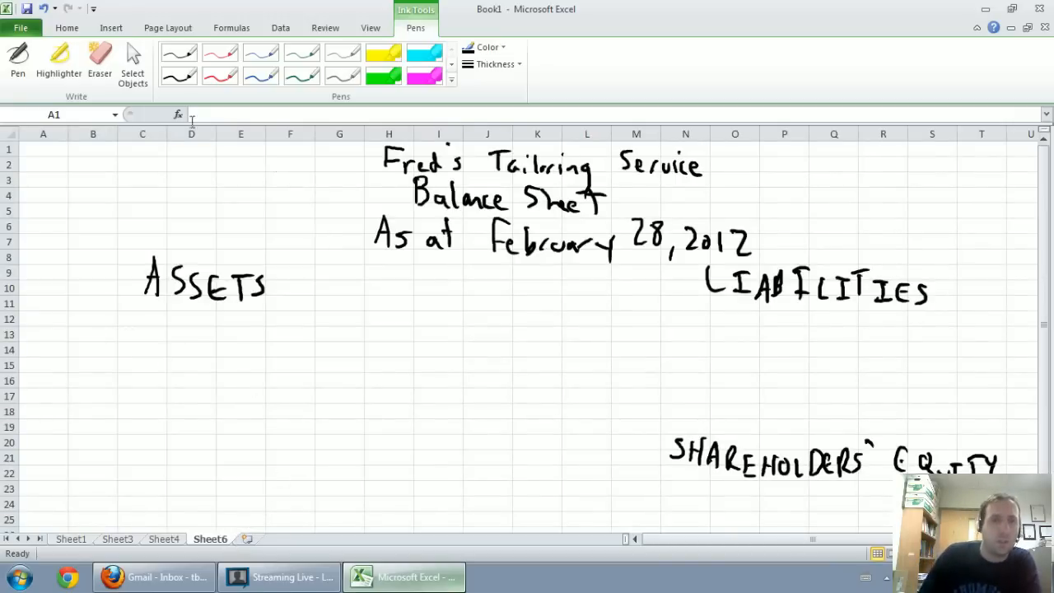
Handwrite 'Current Assets', 'Cash' and 'Accounts receivable' under ASSETS.
left_click(178, 74)
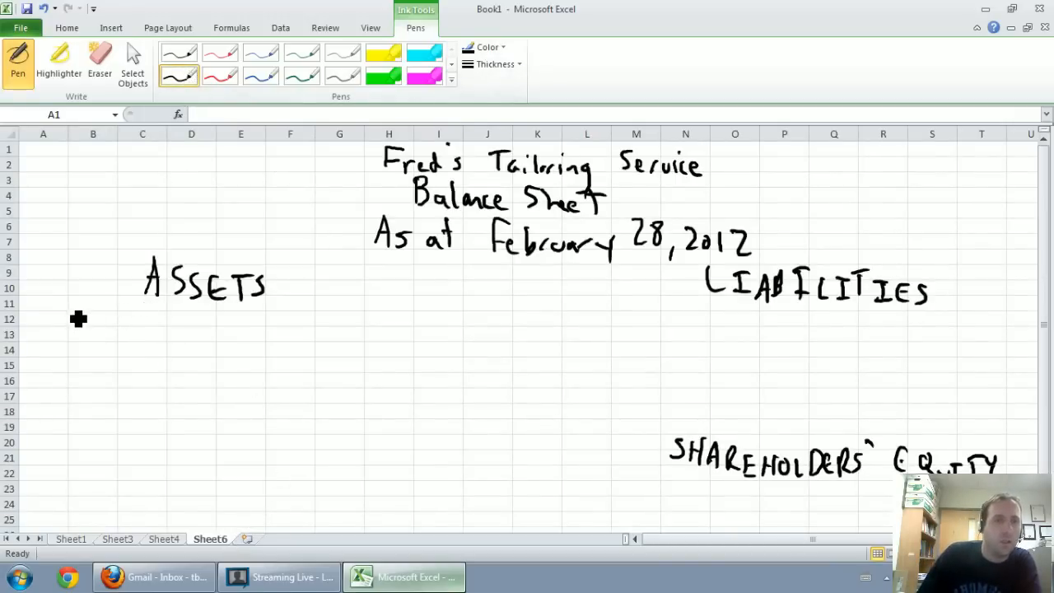
left_click_drag(49, 322, 115, 321)
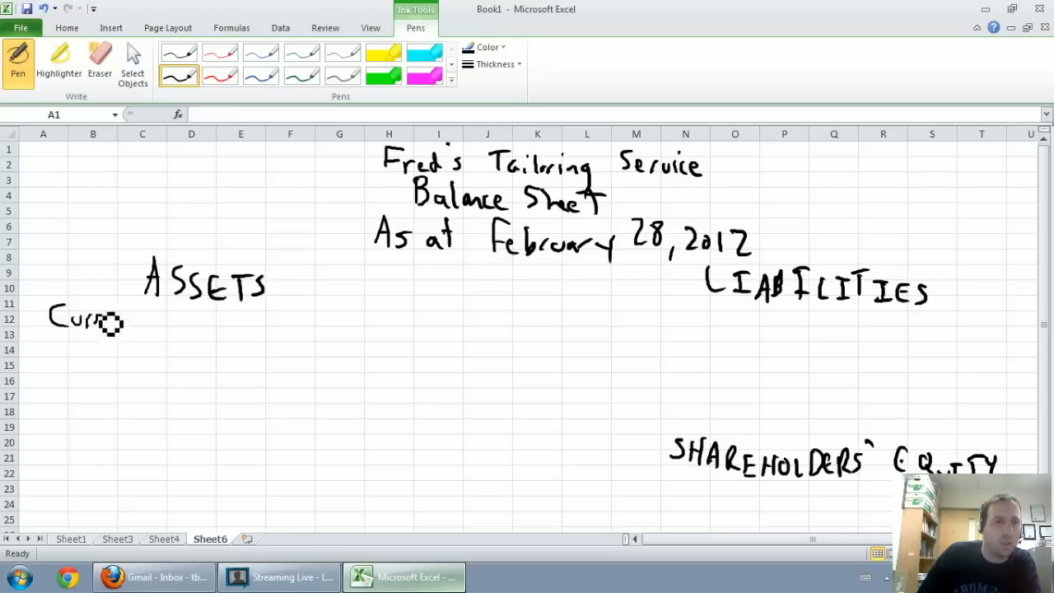
left_click_drag(123, 321, 197, 321)
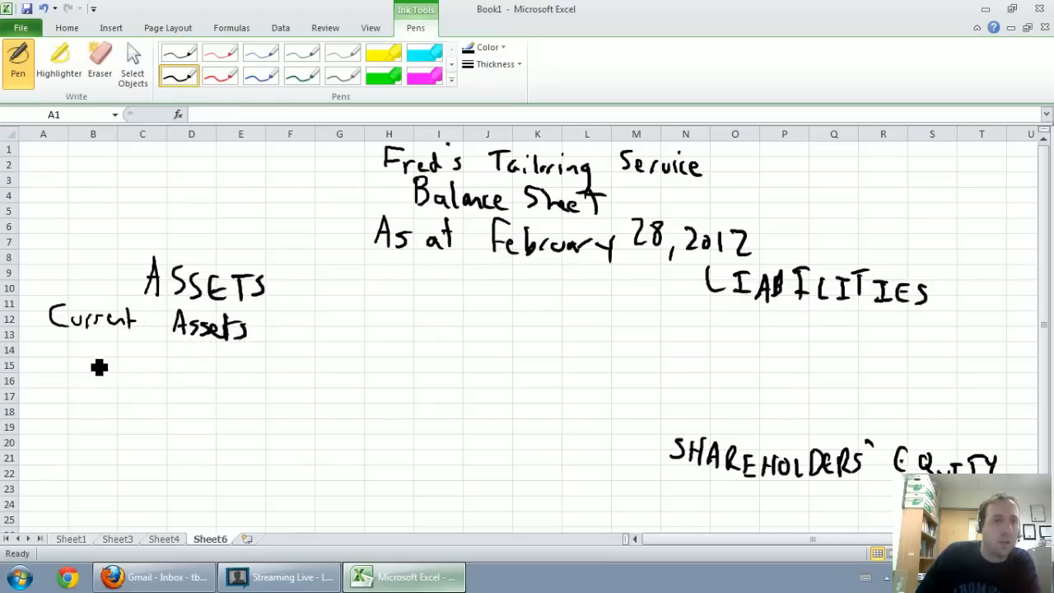
left_click_drag(86, 354, 153, 363)
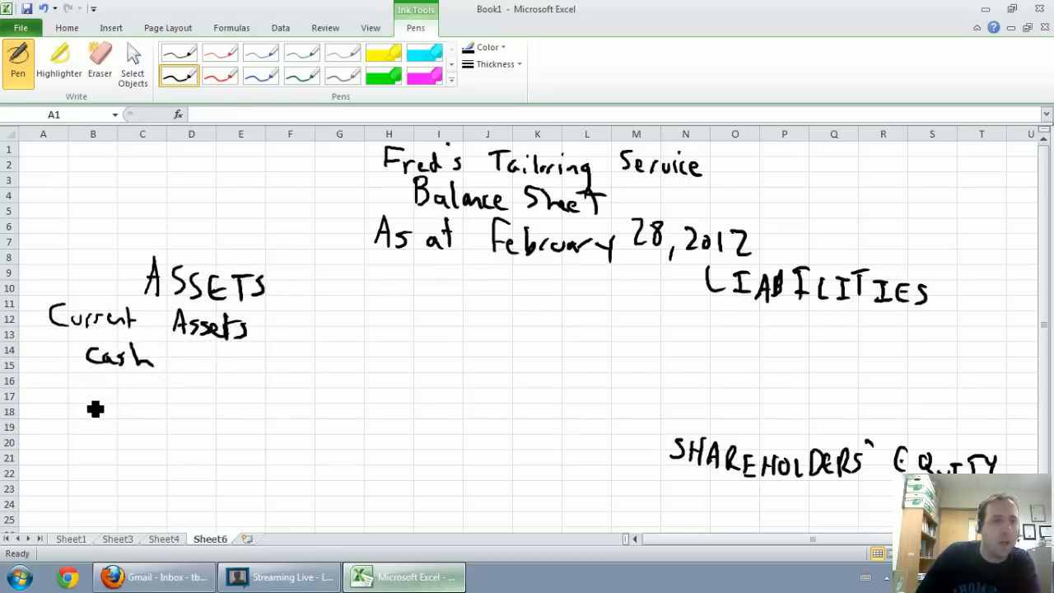
left_click_drag(82, 396, 181, 404)
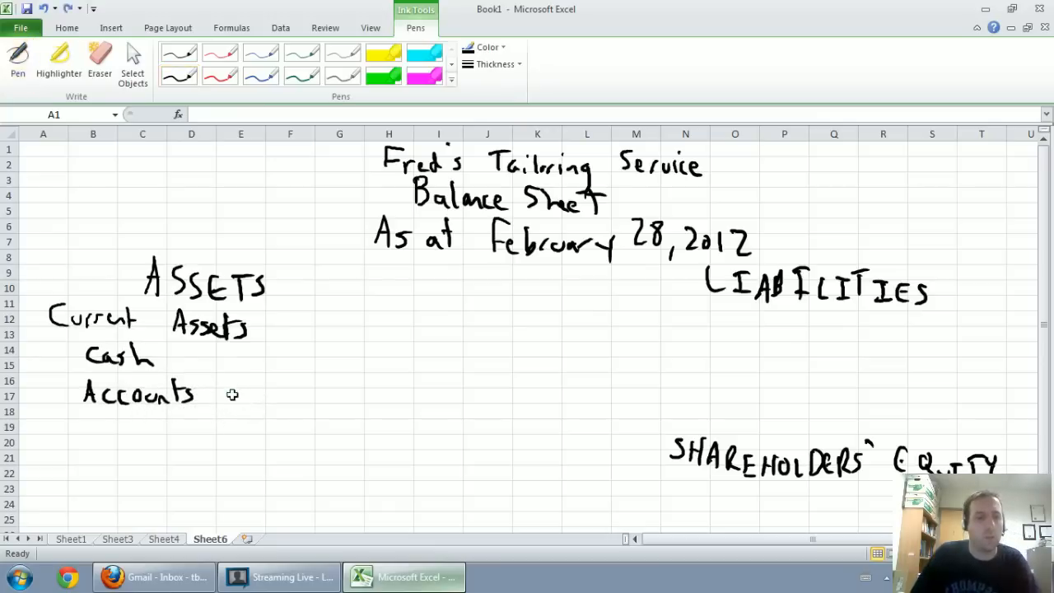
left_click(179, 75)
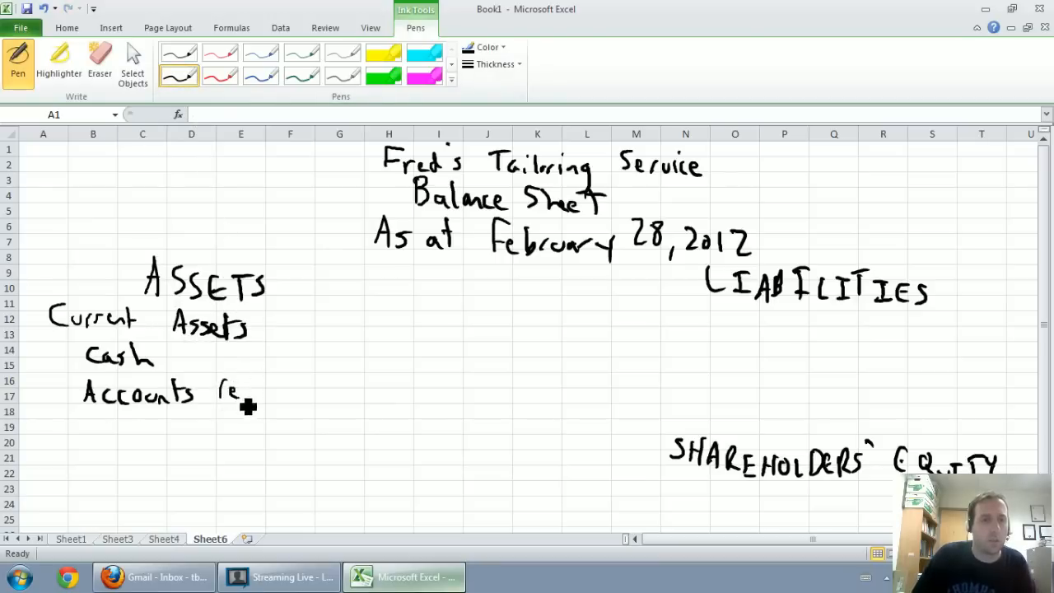
left_click_drag(219, 393, 313, 394)
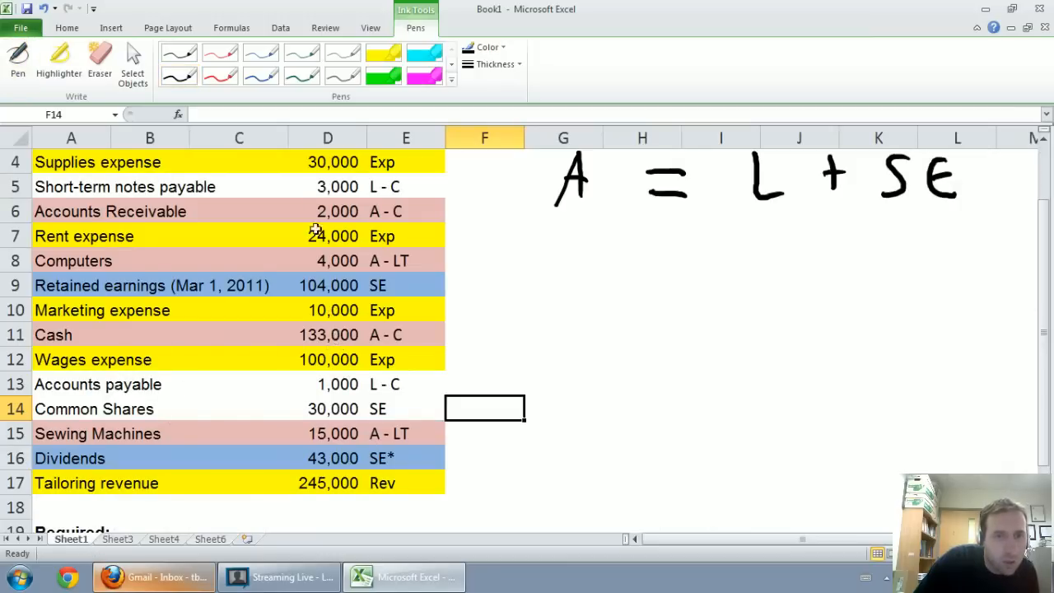
Switch back to the Sheet6 balance sheet.
left_click(213, 540)
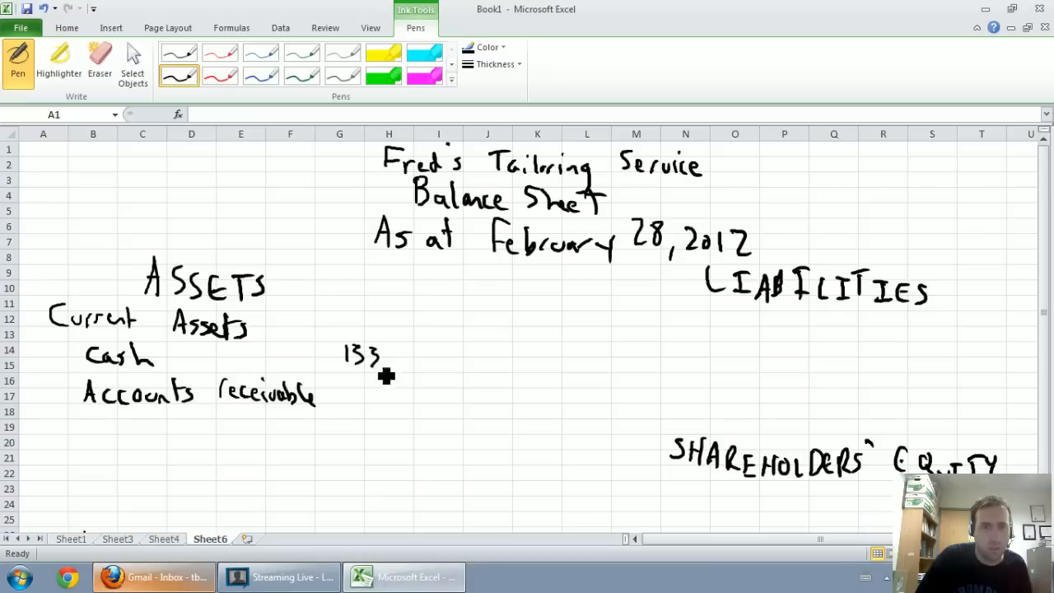
Write the Cash amount and a 135,000 subtotal labelled 'Total current assets'.
left_click_drag(387, 354, 395, 408)
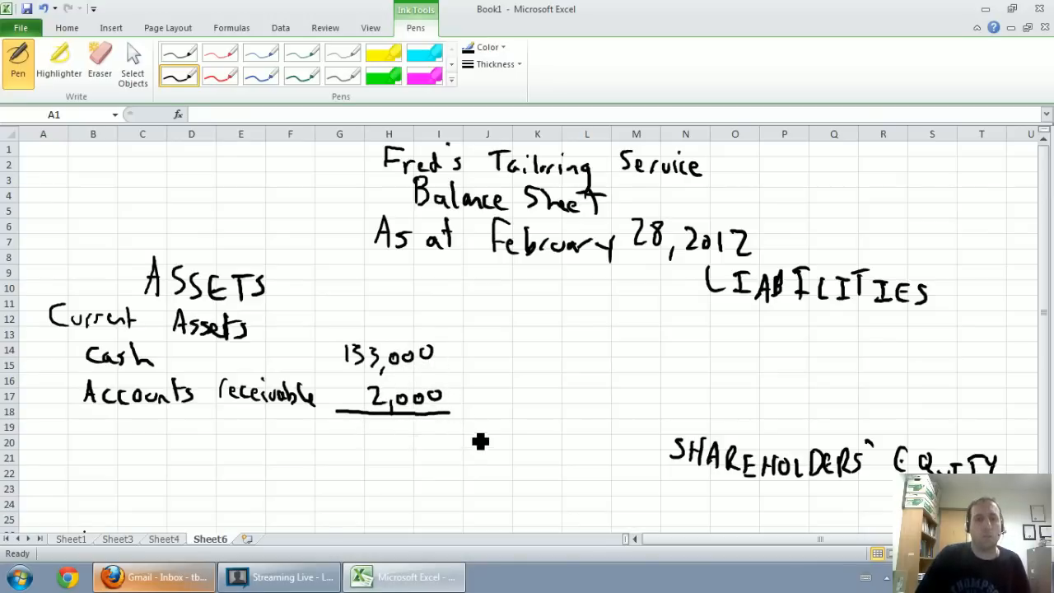
left_click_drag(461, 428, 514, 453)
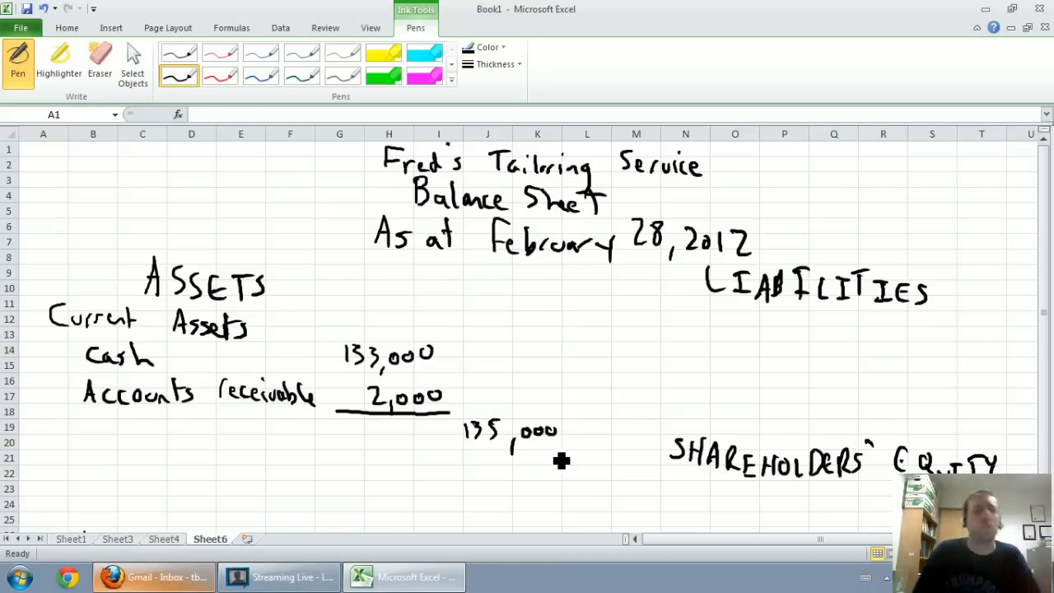
mouse_move(76, 430)
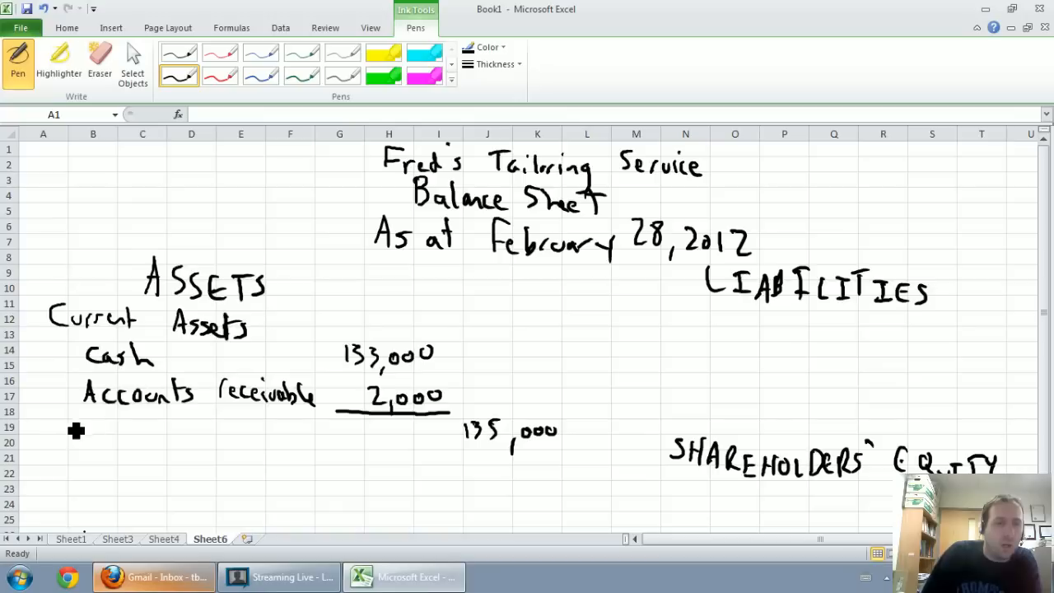
left_click_drag(62, 424, 95, 441)
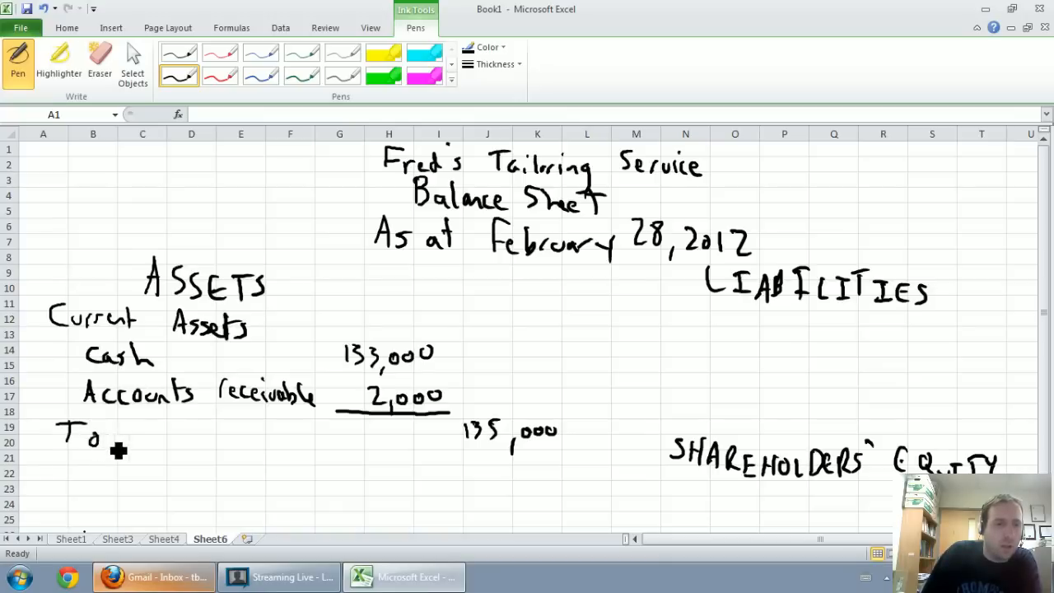
left_click_drag(99, 432, 190, 440)
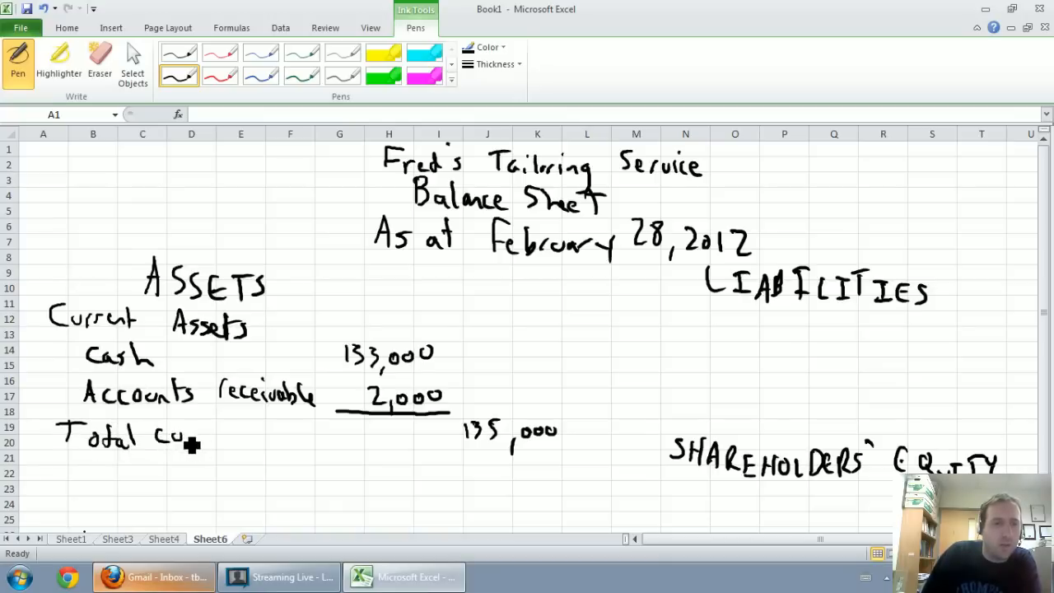
left_click_drag(198, 437, 247, 441)
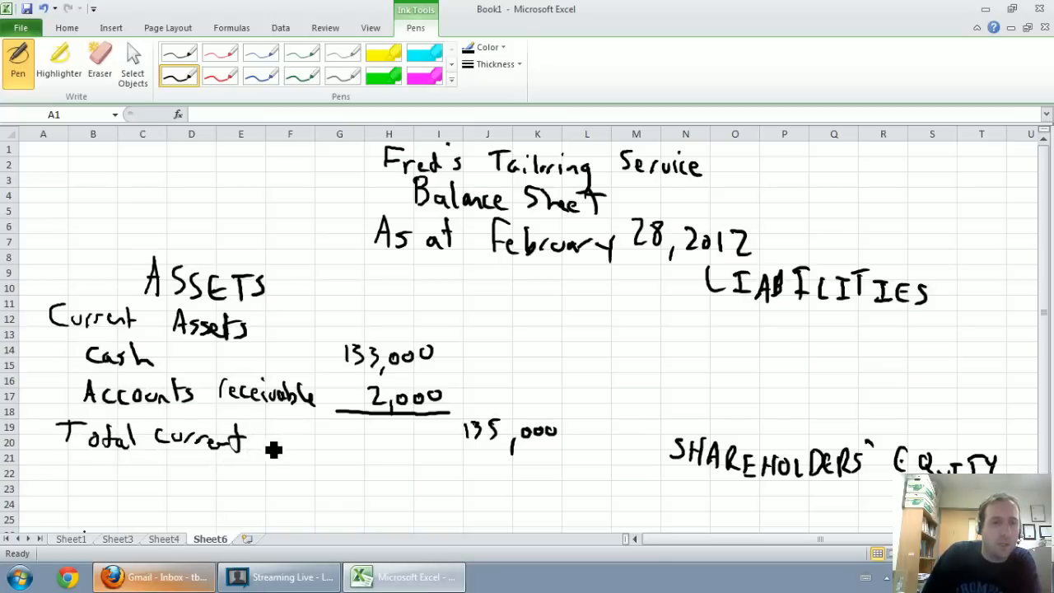
left_click_drag(255, 441, 338, 457)
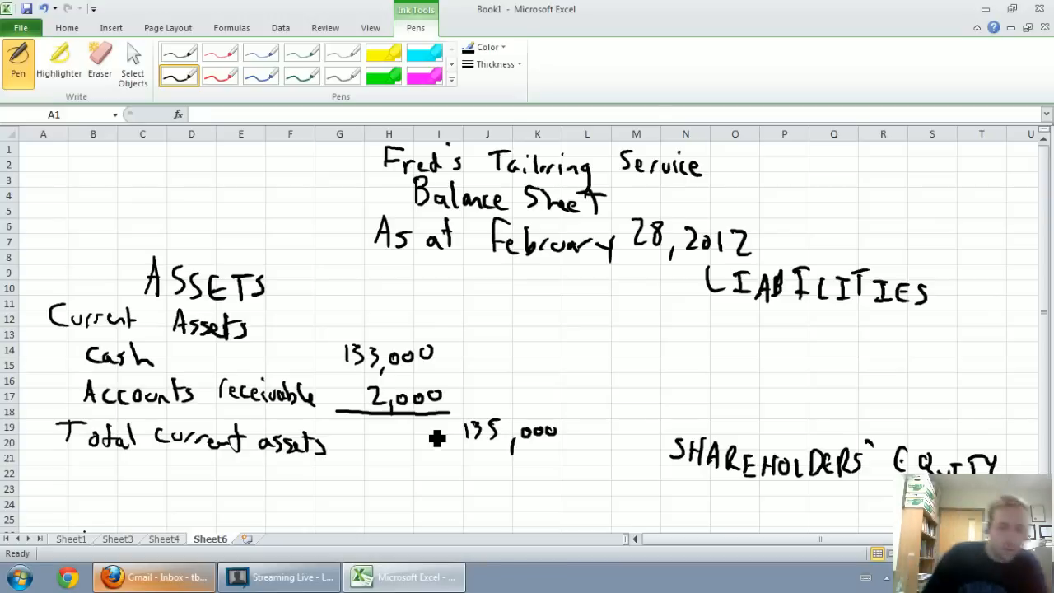
Handwrite 'Capital assets' with Computers and Sewing machines lines, then view Sheet1.
left_click_drag(62, 465, 86, 482)
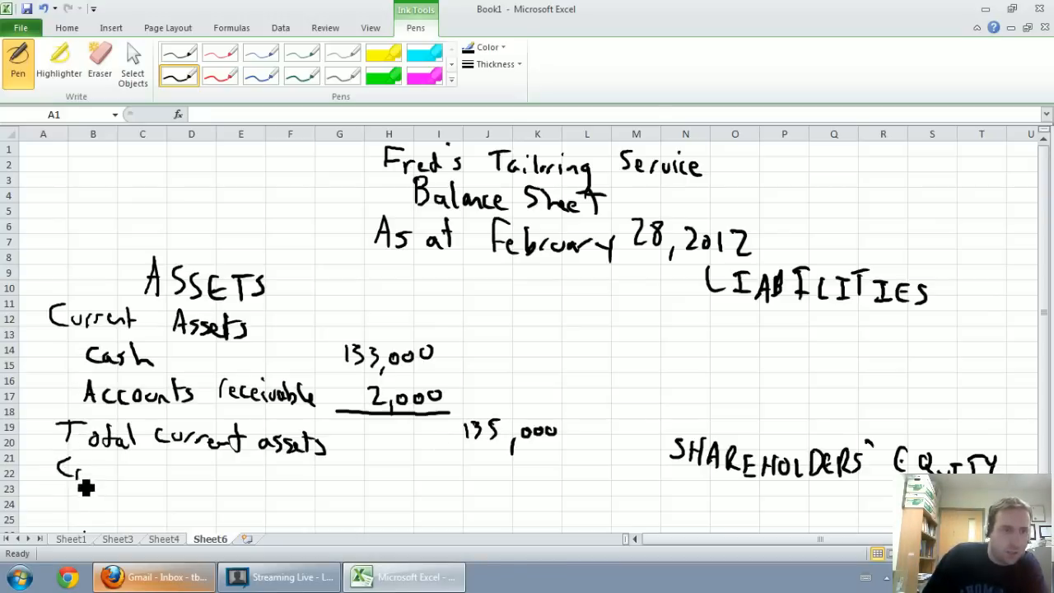
left_click_drag(58, 474, 149, 481)
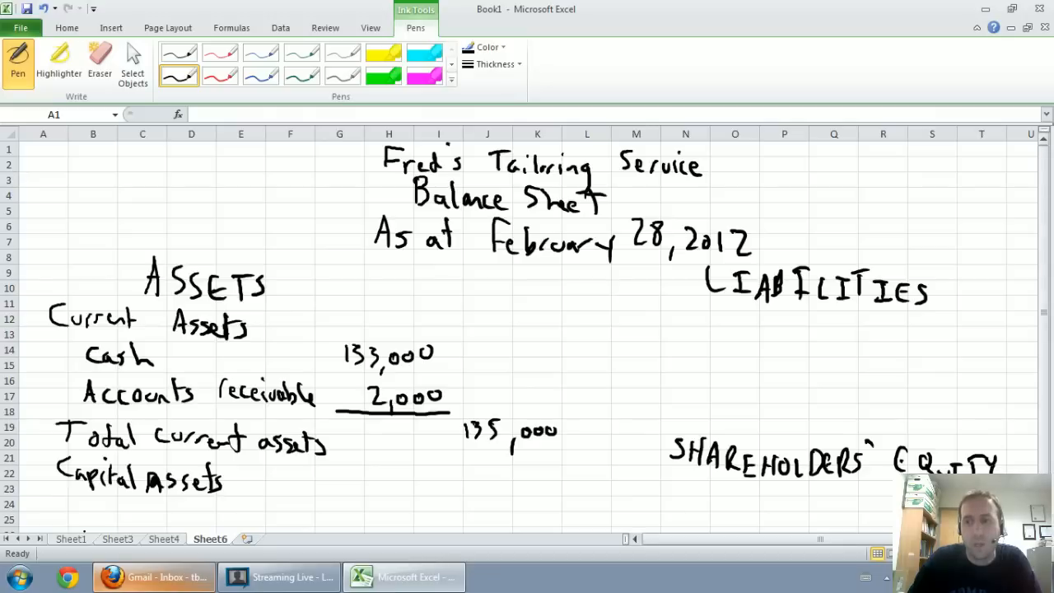
scroll("down", 3)
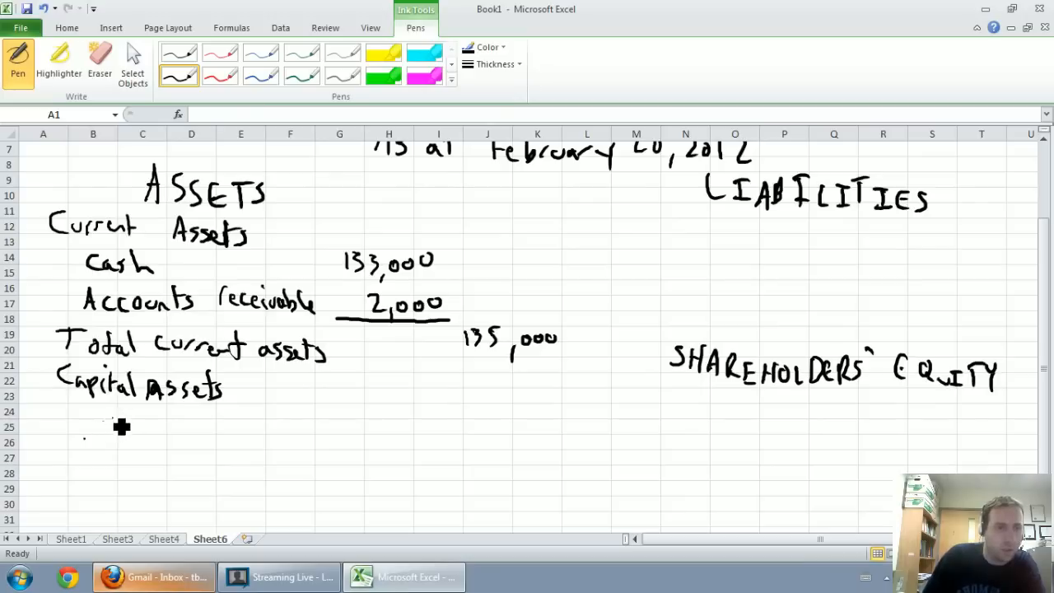
left_click_drag(99, 437, 210, 449)
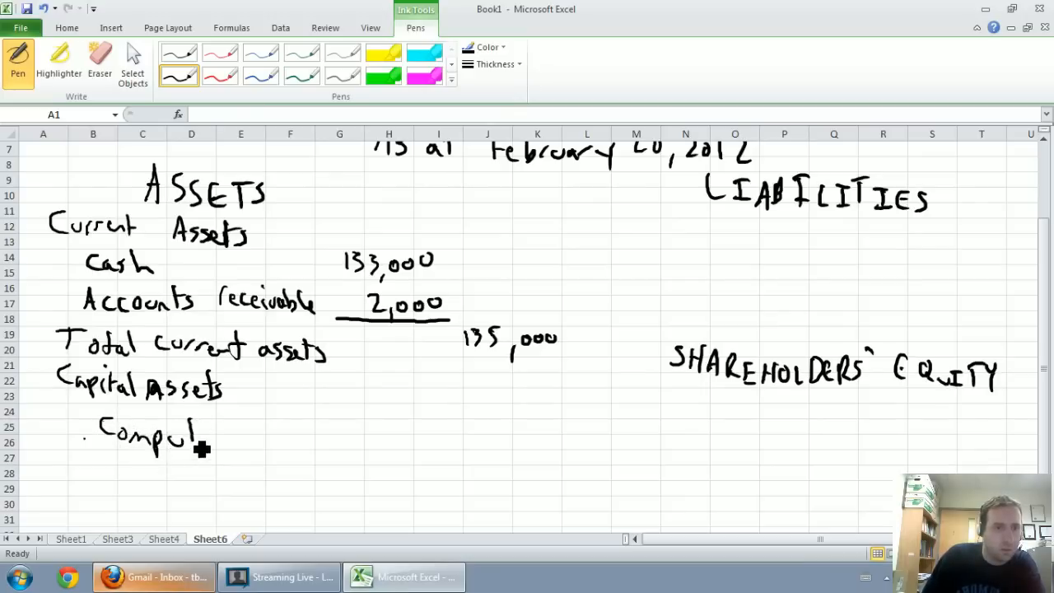
left_click_drag(206, 437, 123, 478)
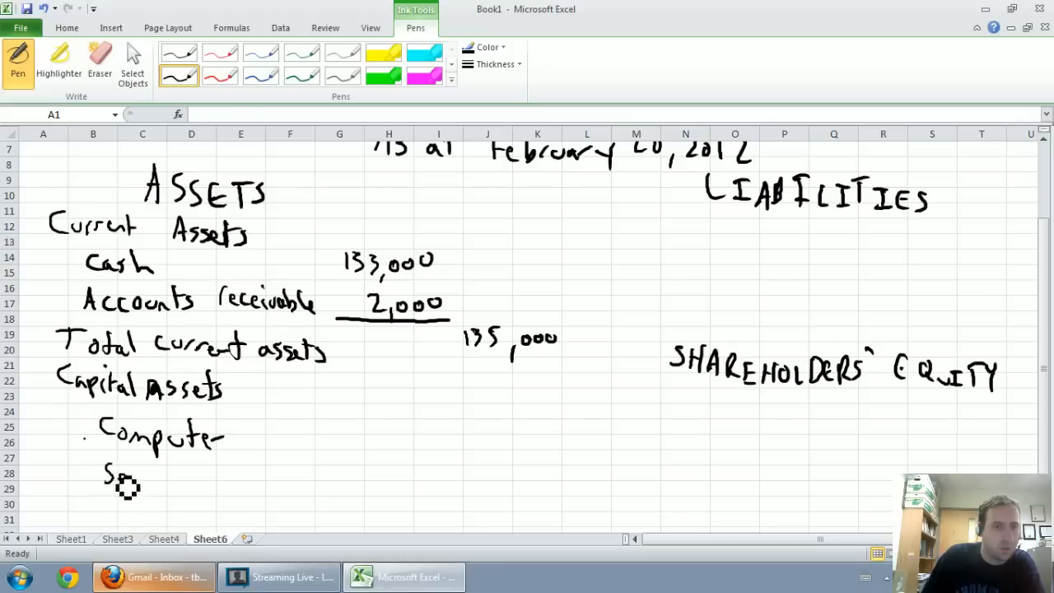
left_click_drag(103, 478, 222, 482)
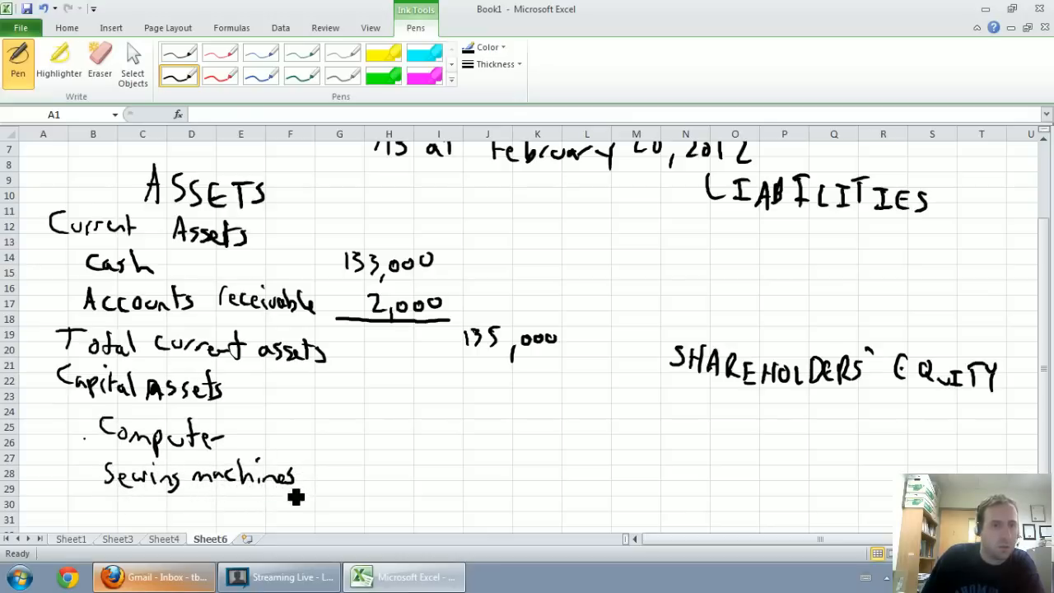
left_click(70, 540)
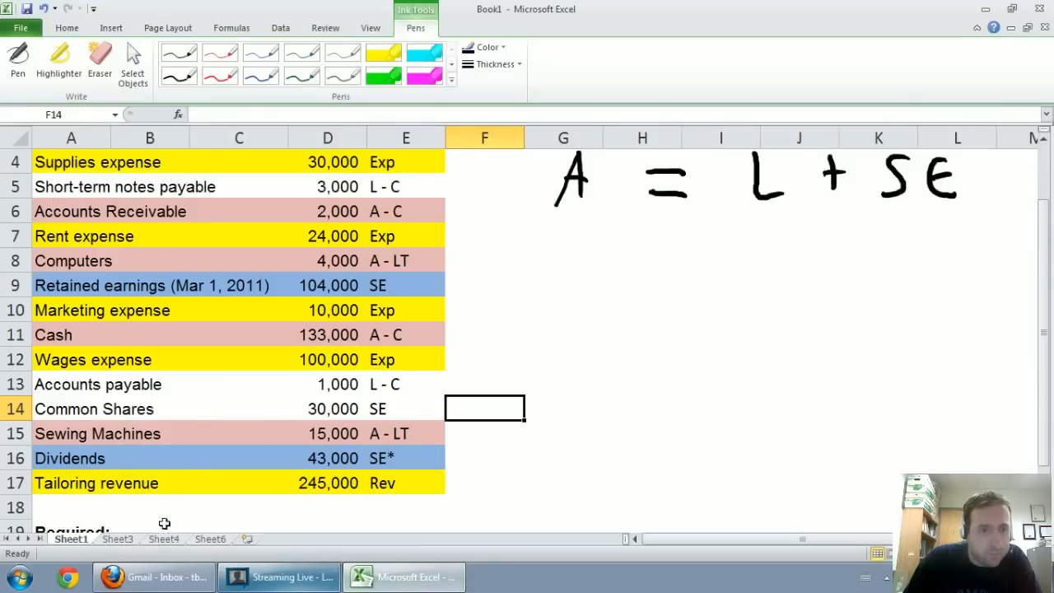
Return to the Sheet6 balance sheet to enter the Computers amount.
left_click(212, 539)
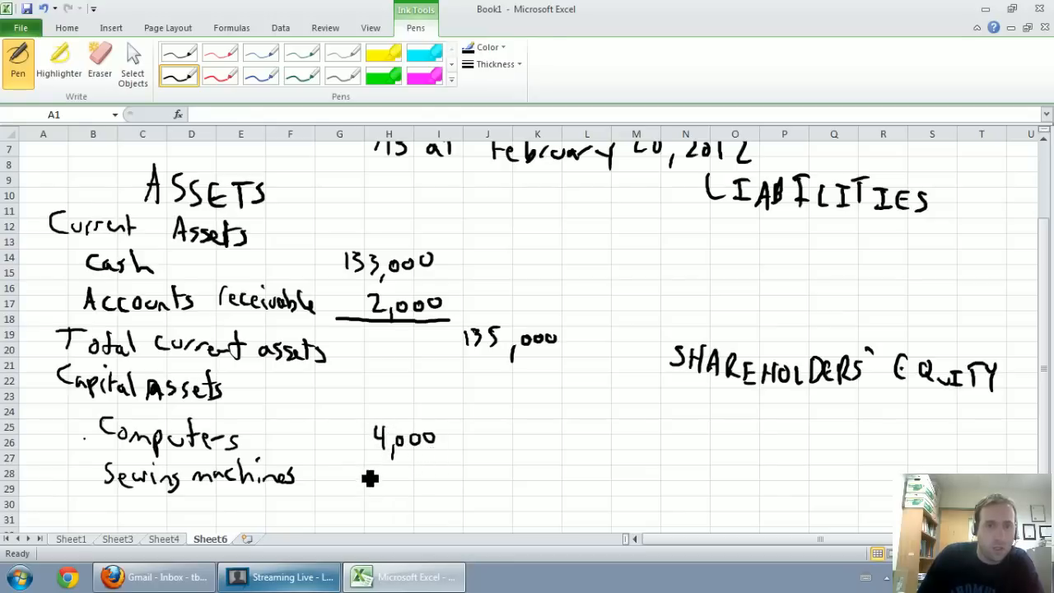
Write Sewing machines 15,000, underline the column, and label Total capital assets 19,000.
left_click_drag(363, 474, 445, 482)
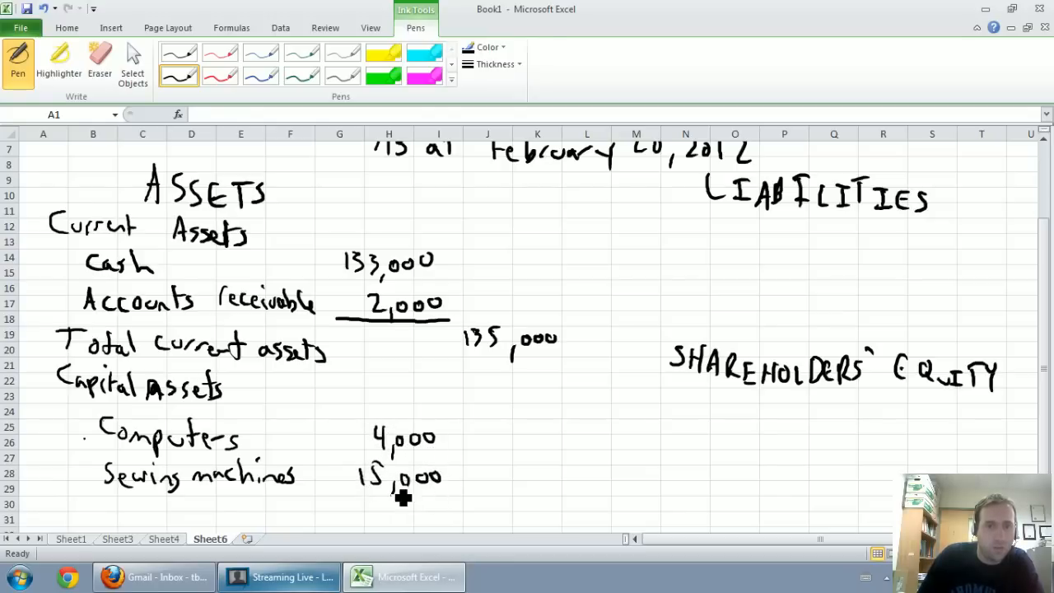
left_click_drag(350, 495, 462, 495)
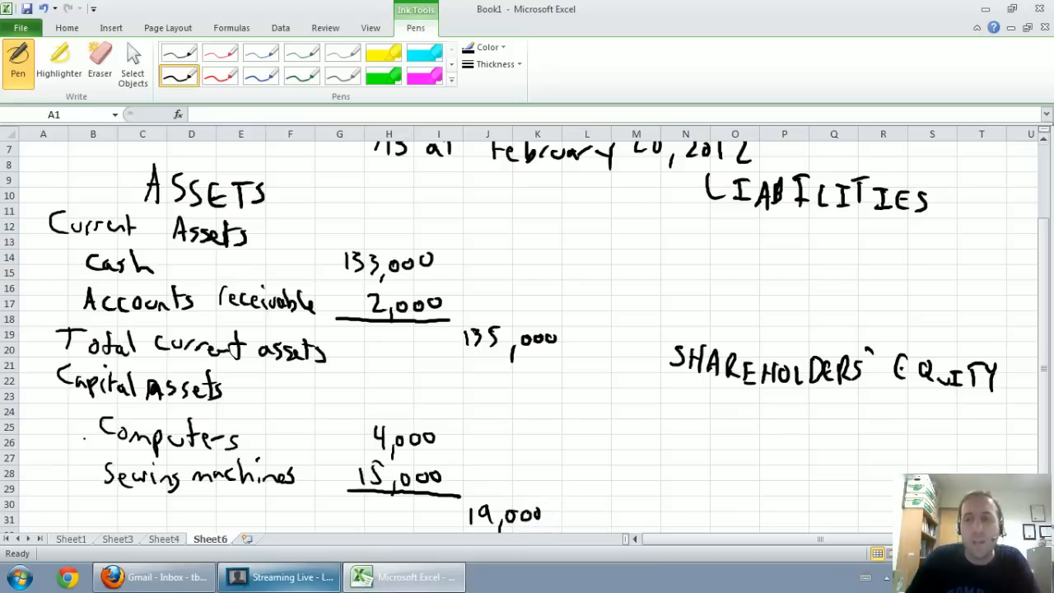
scroll("down", 3)
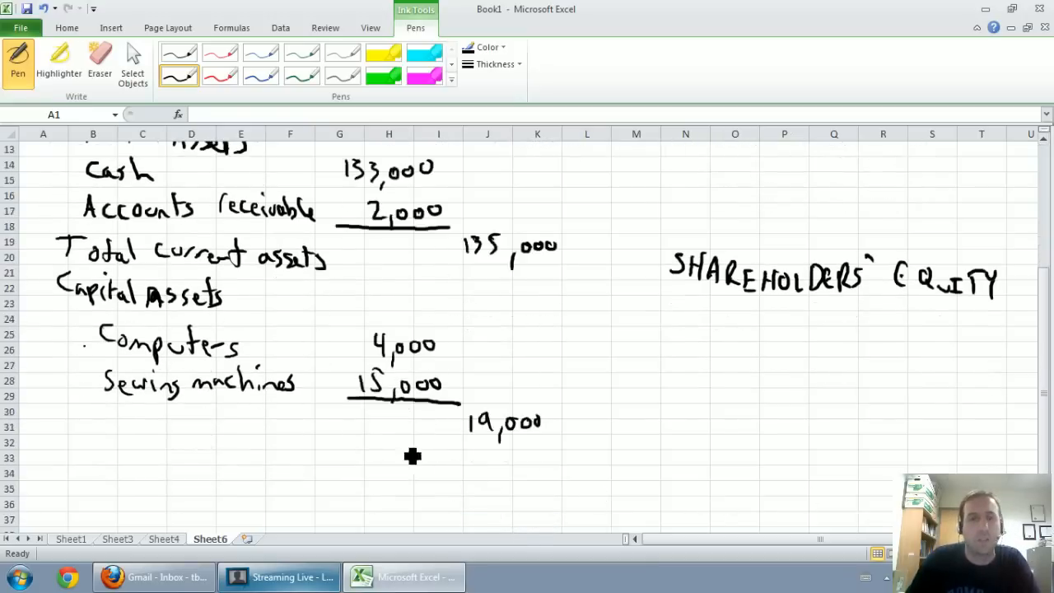
mouse_move(93, 422)
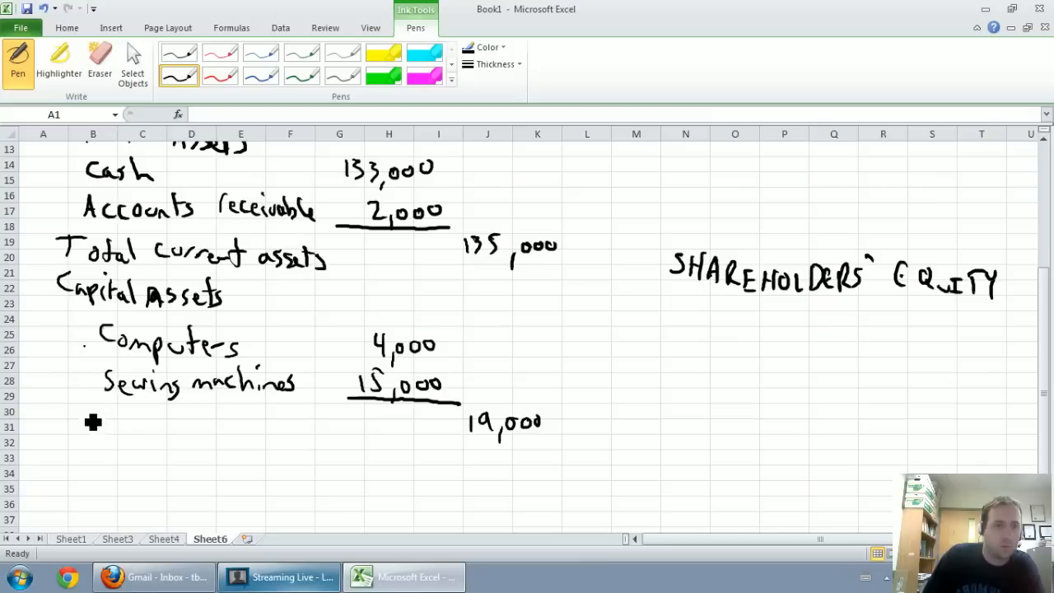
left_click_drag(74, 428, 145, 428)
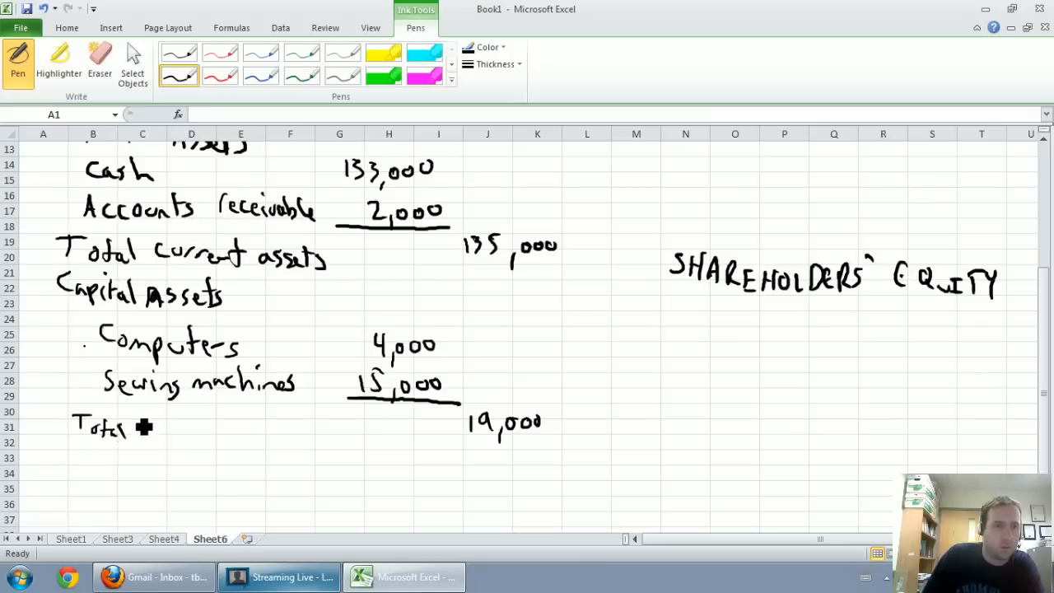
left_click_drag(144, 428, 193, 440)
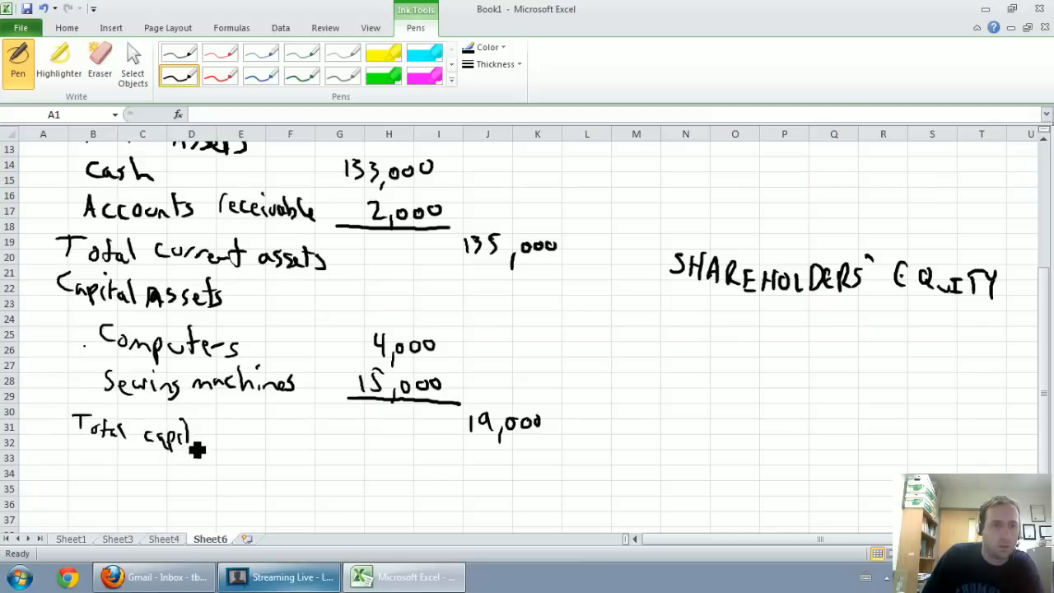
left_click_drag(205, 436, 264, 445)
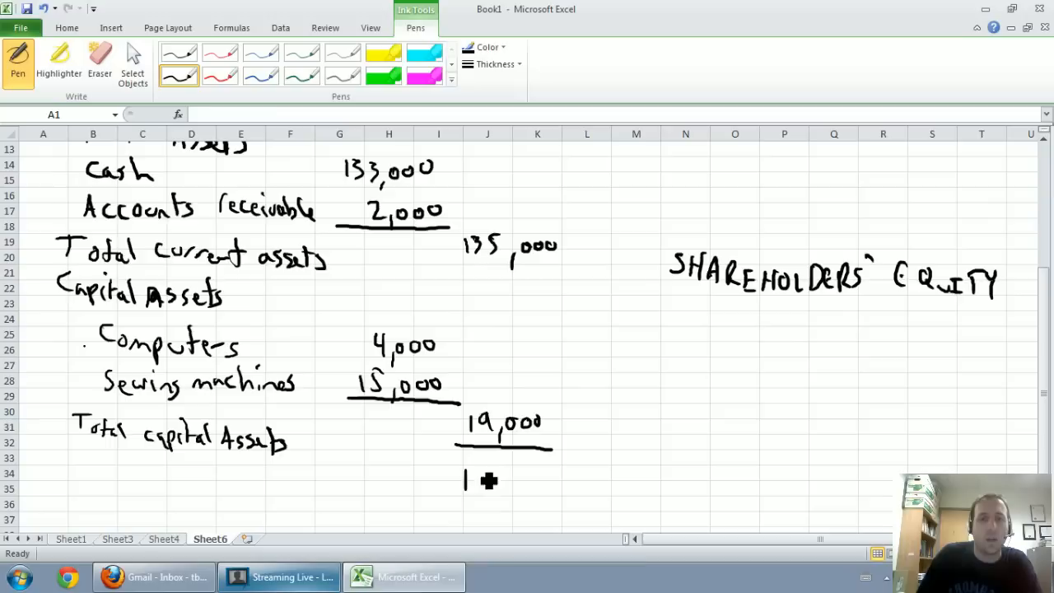
Handwrite the Total Assets line with its 154,000 figure and underline it.
left_click_drag(465, 482, 560, 490)
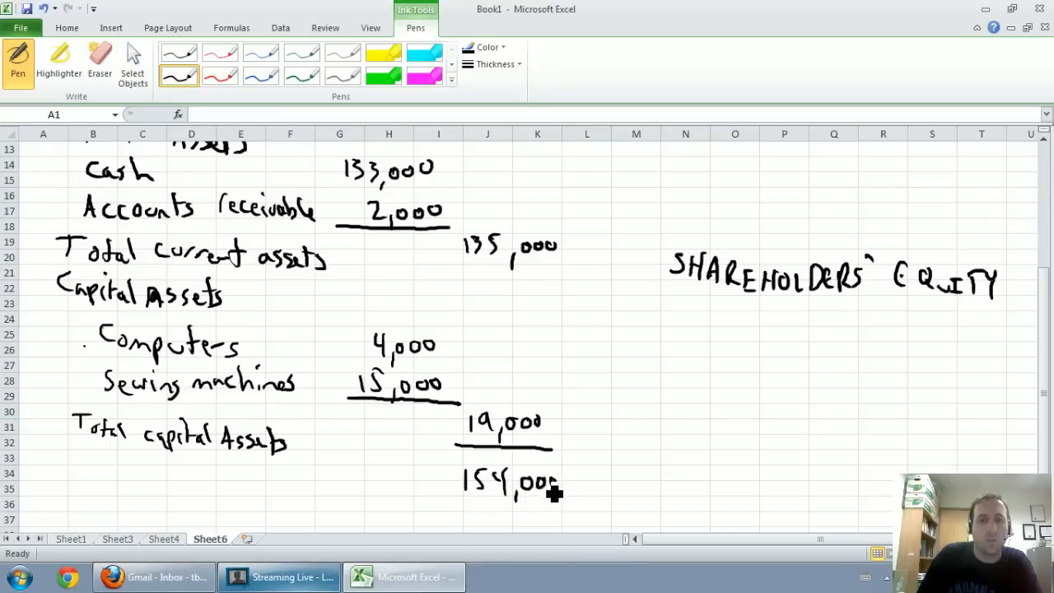
left_click_drag(74, 478, 111, 486)
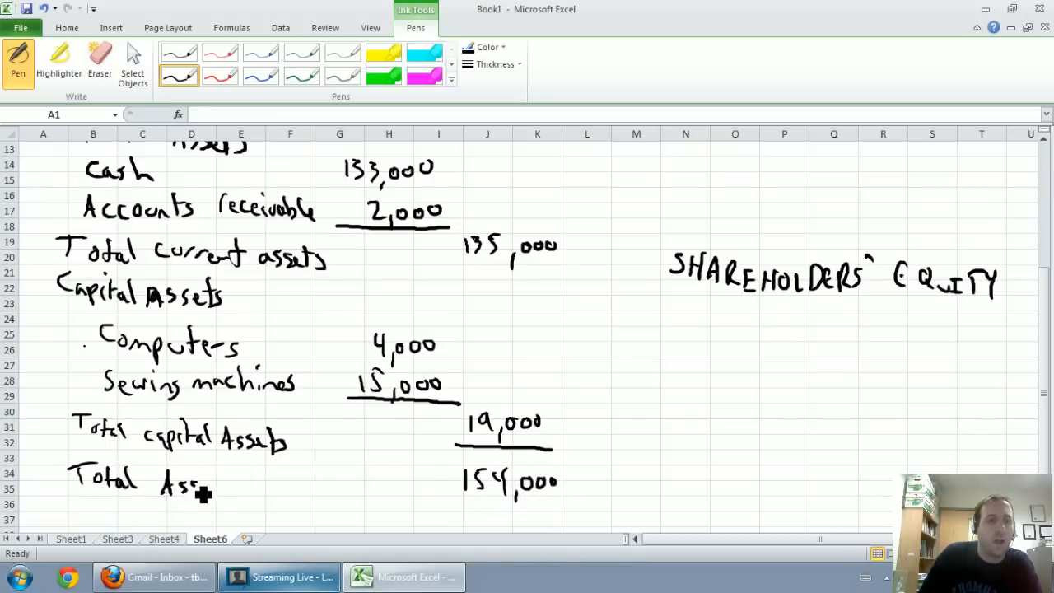
left_click_drag(210, 486, 247, 485)
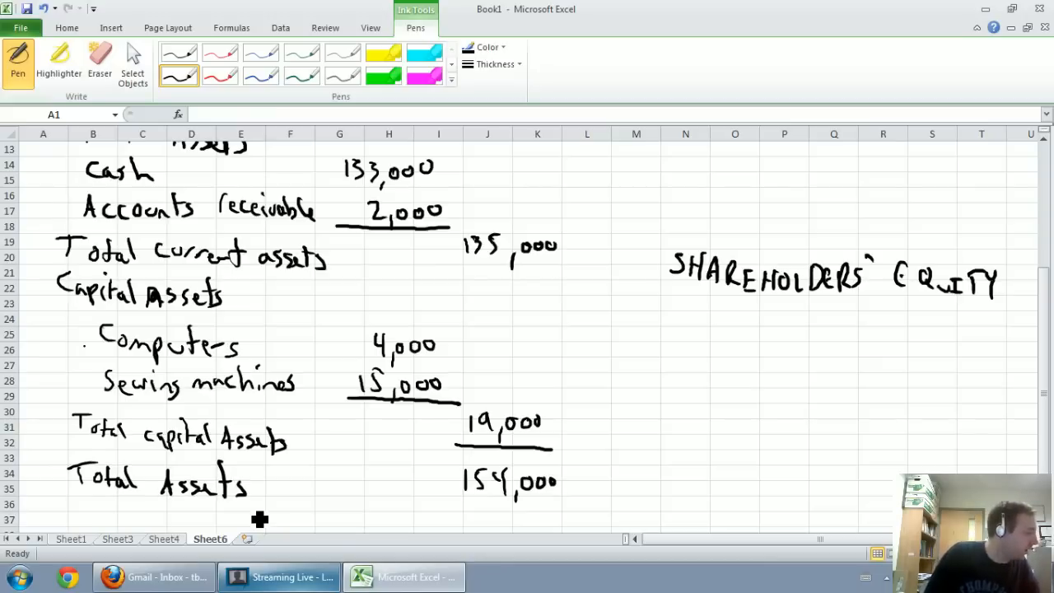
mouse_move(231, 518)
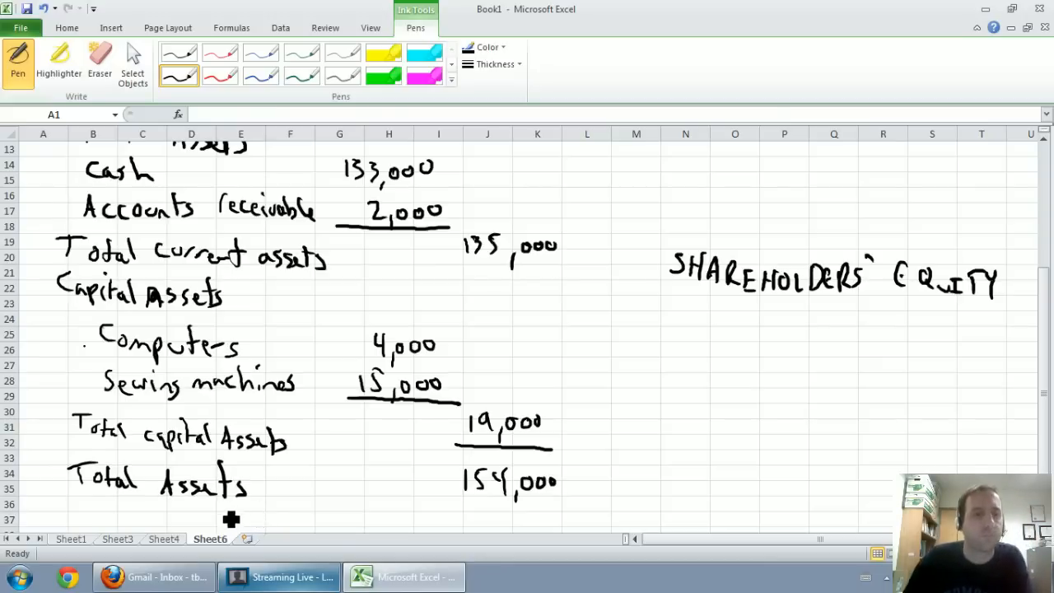
mouse_move(307, 396)
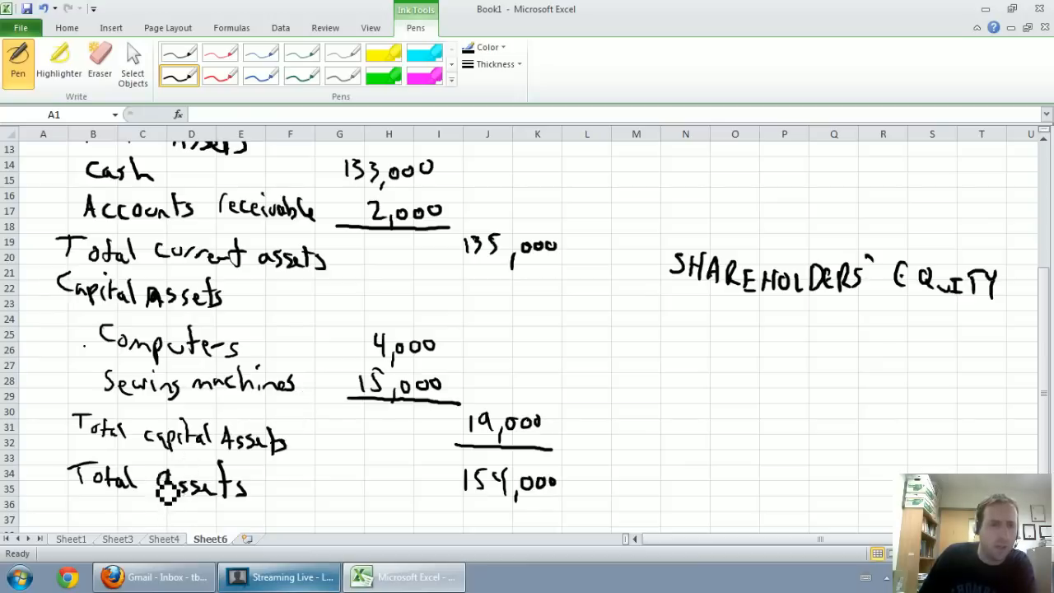
mouse_move(243, 459)
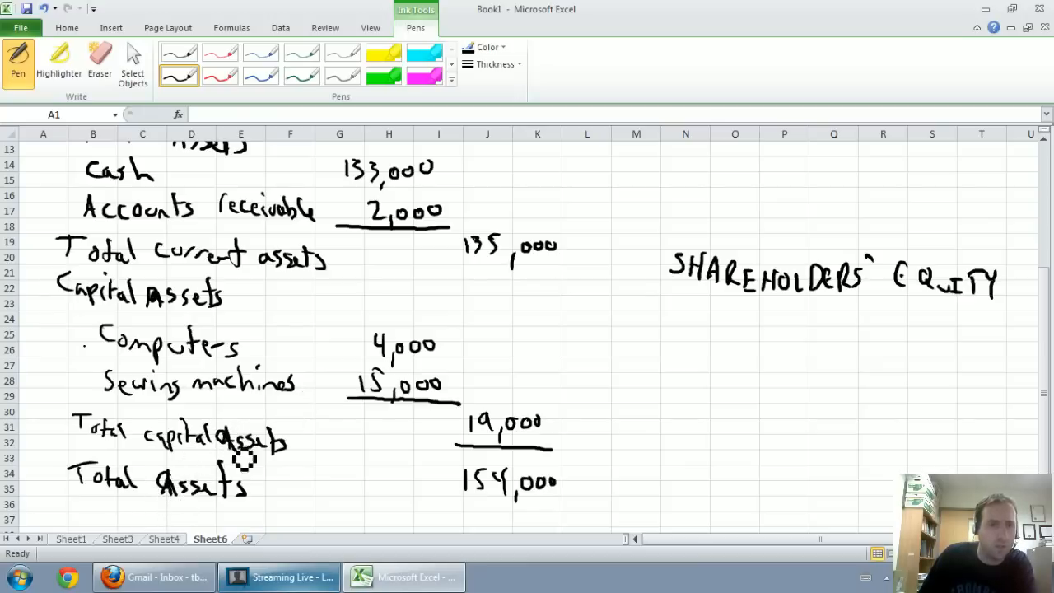
mouse_move(244, 446)
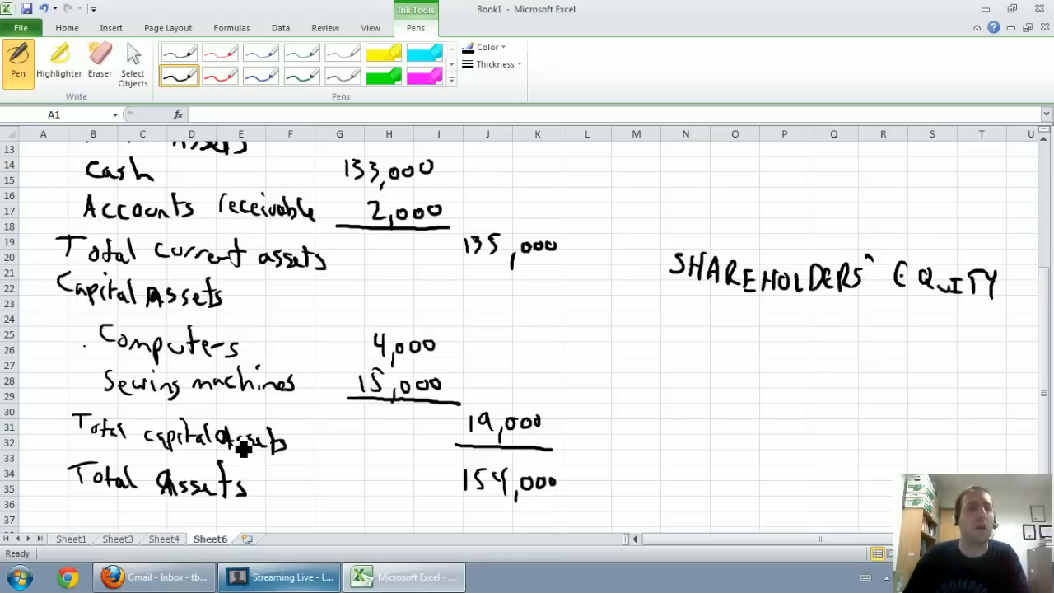
mouse_move(287, 419)
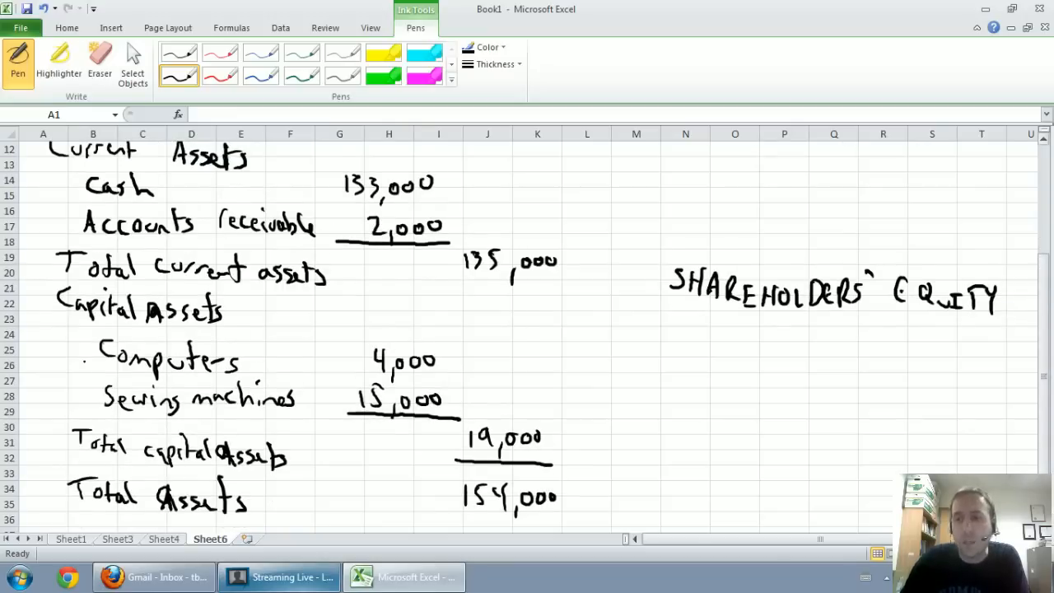
scroll("down", 3)
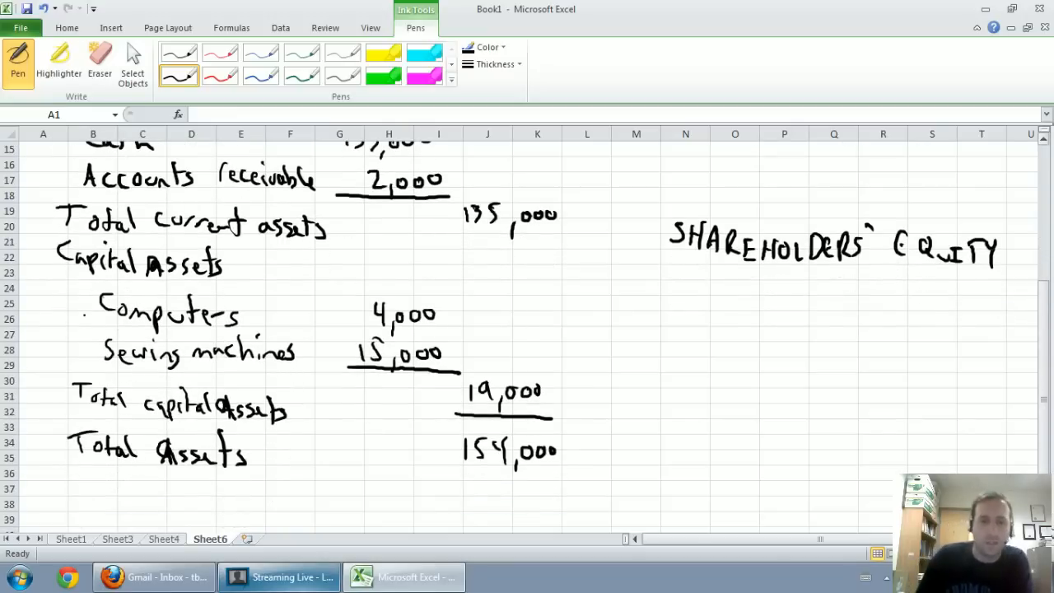
left_click_drag(464, 467, 547, 467)
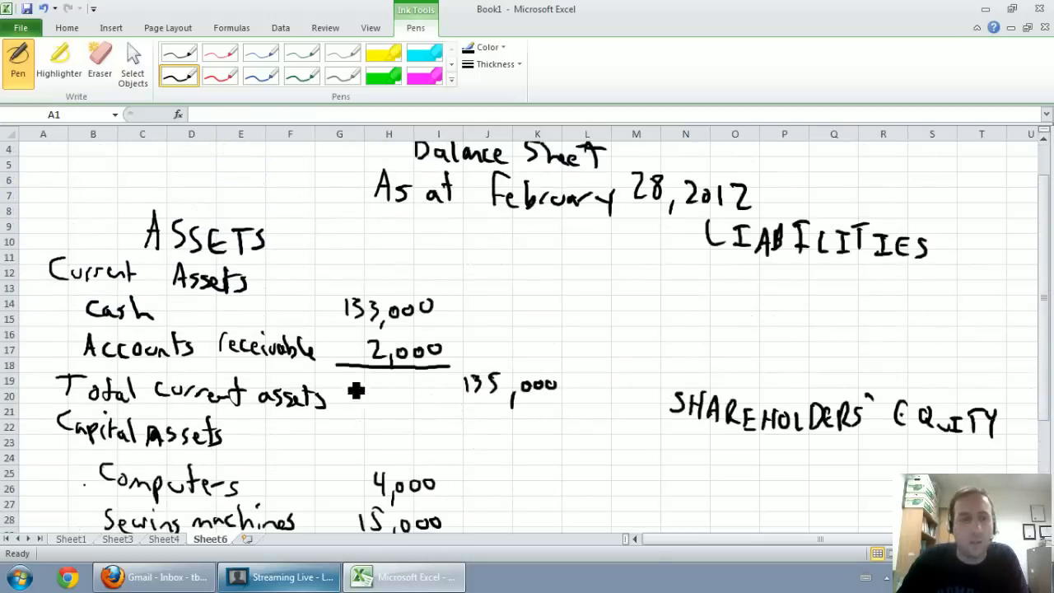
On Sheet1, fill the Accounts payable and Short-term notes payable rows dark green.
left_click(88, 551)
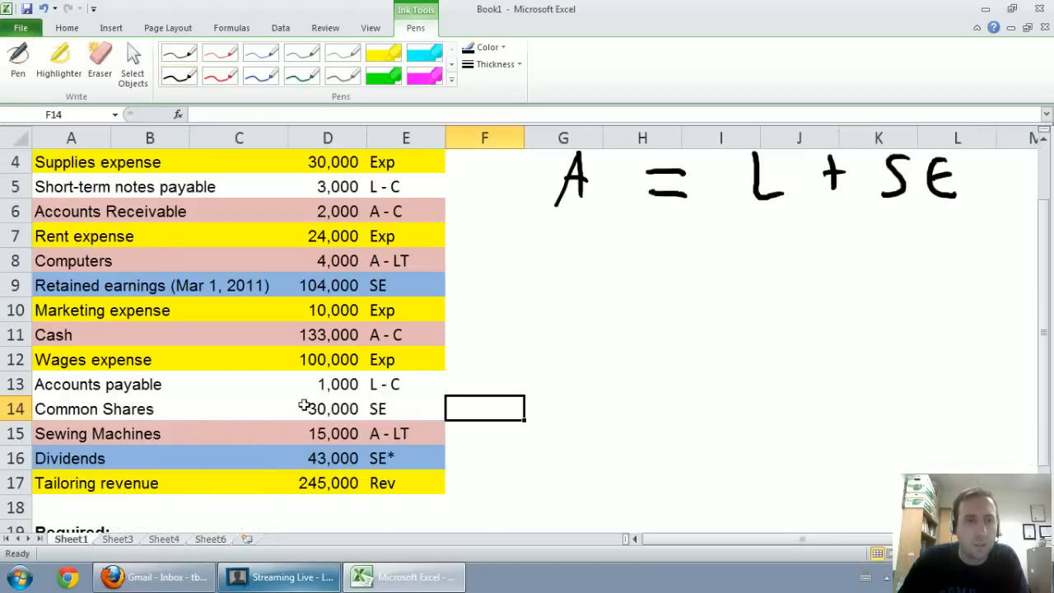
mouse_move(388, 203)
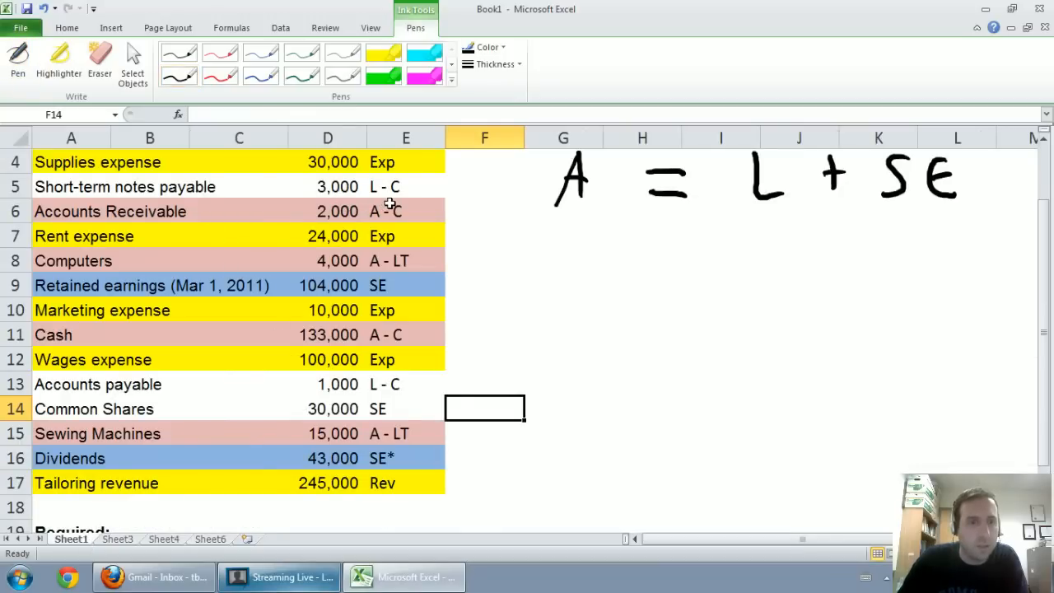
mouse_move(218, 370)
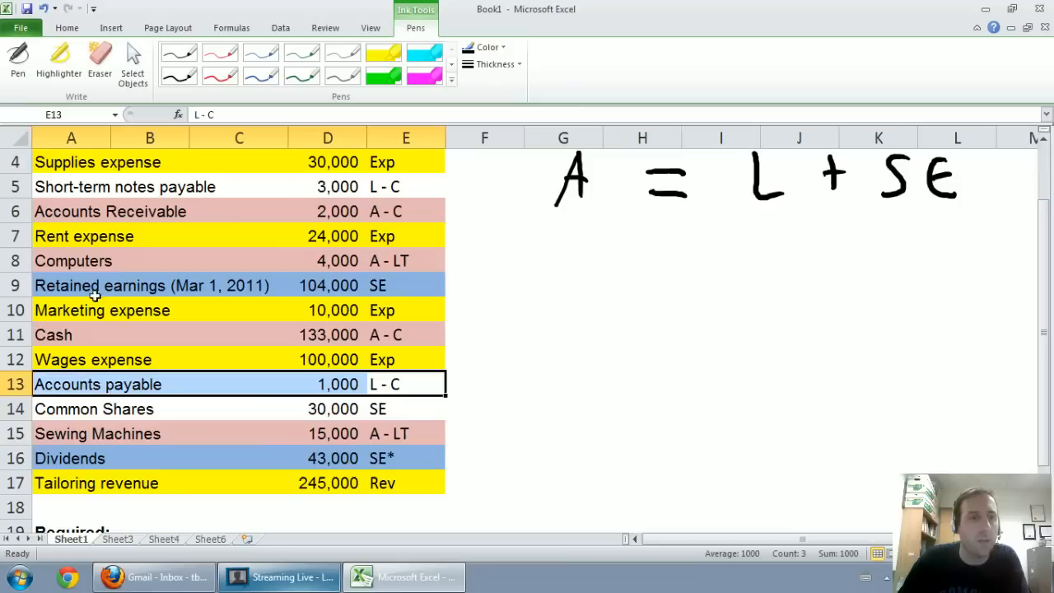
left_click(66, 27)
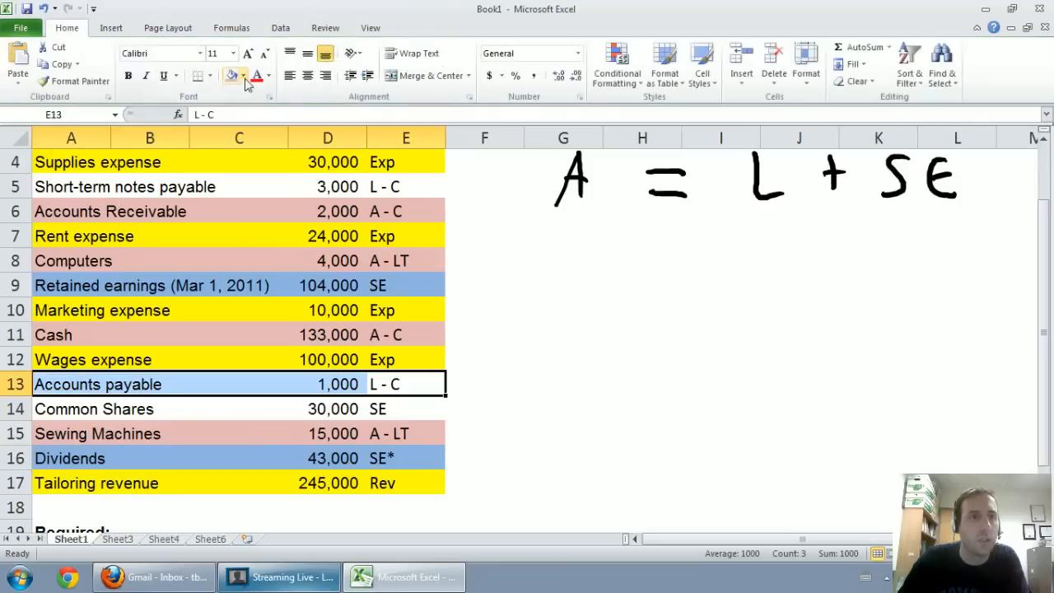
left_click(233, 76)
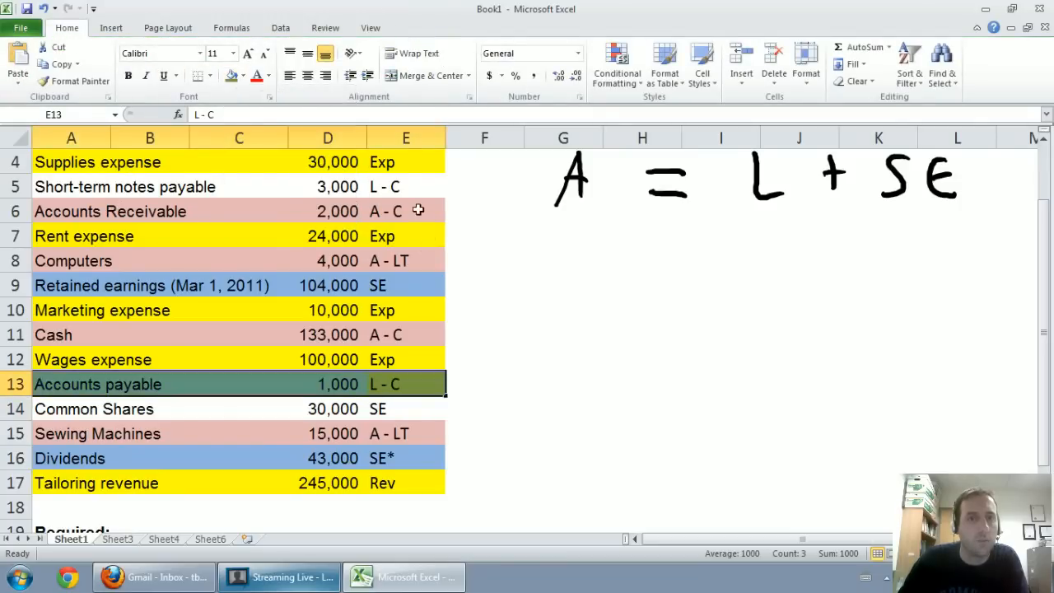
left_click(404, 186)
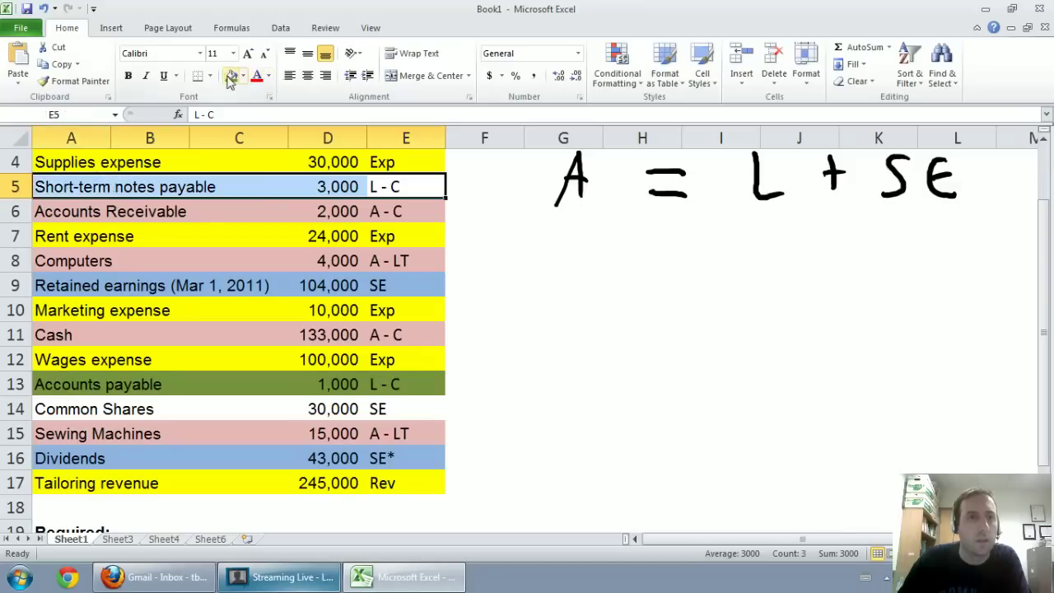
left_click(239, 237)
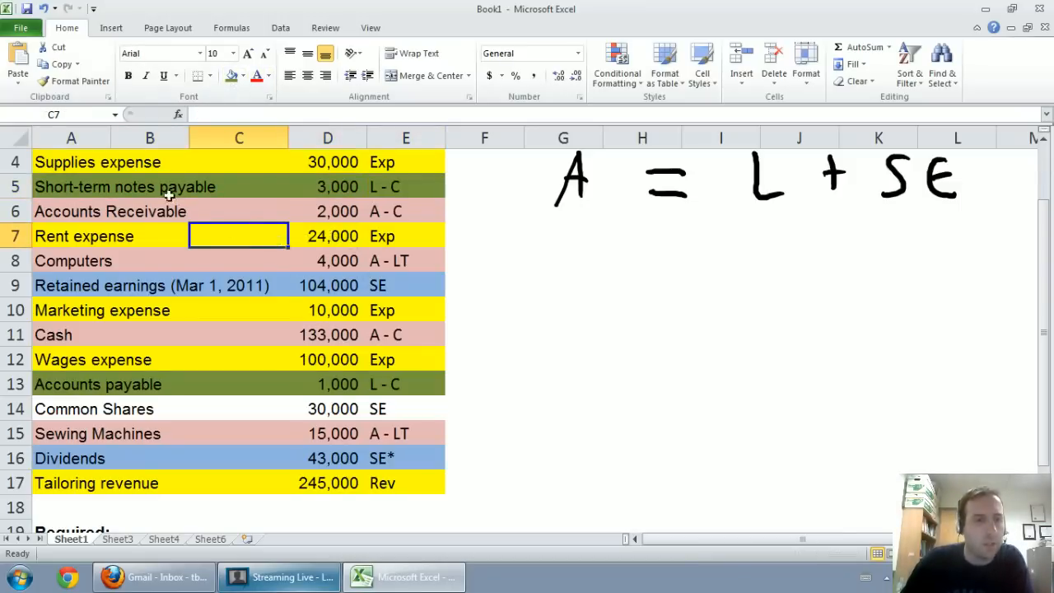
mouse_move(217, 195)
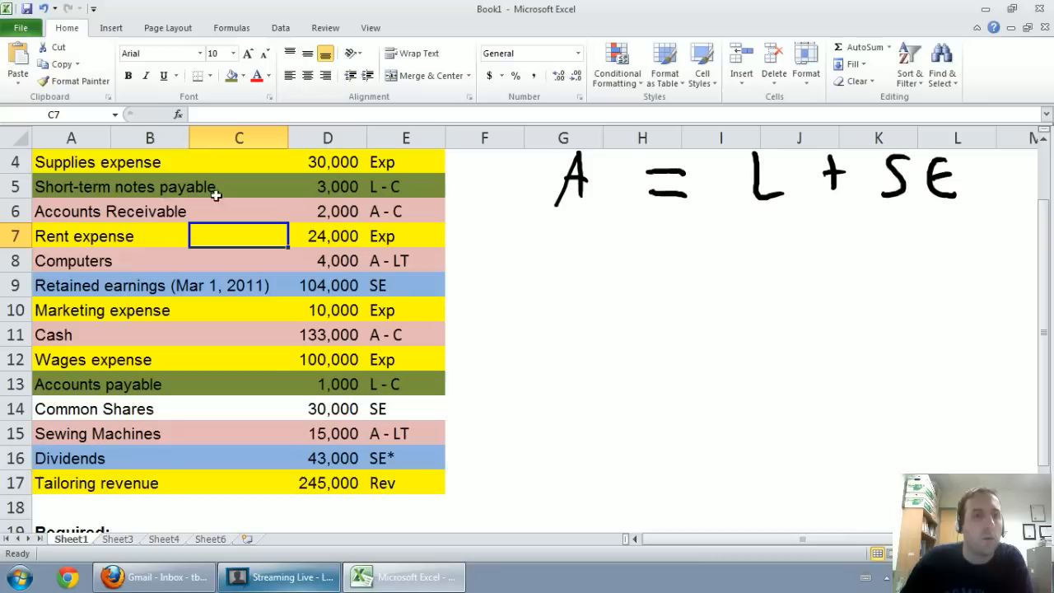
mouse_move(219, 323)
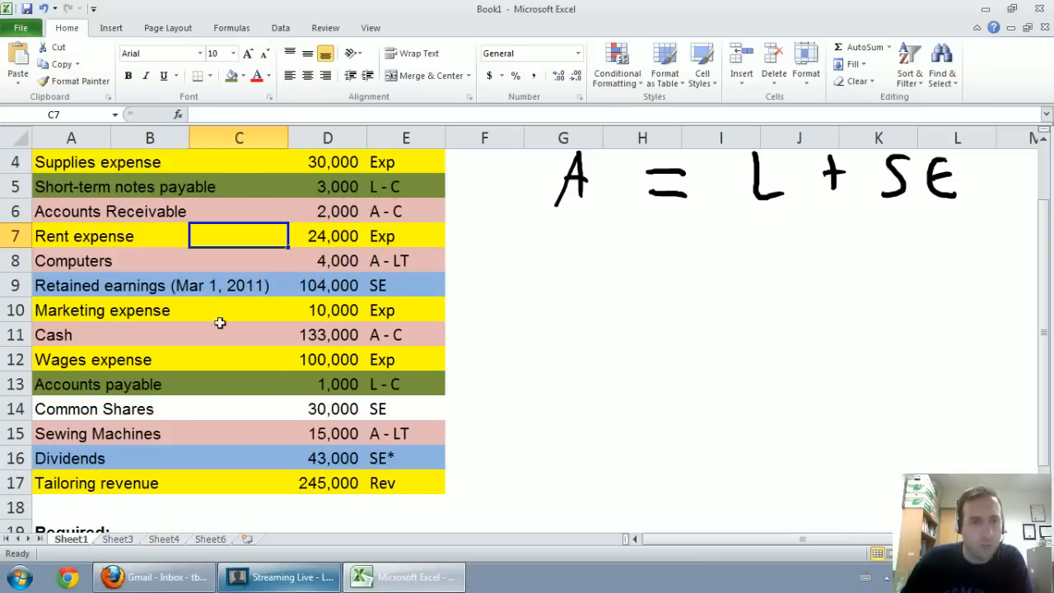
mouse_move(199, 353)
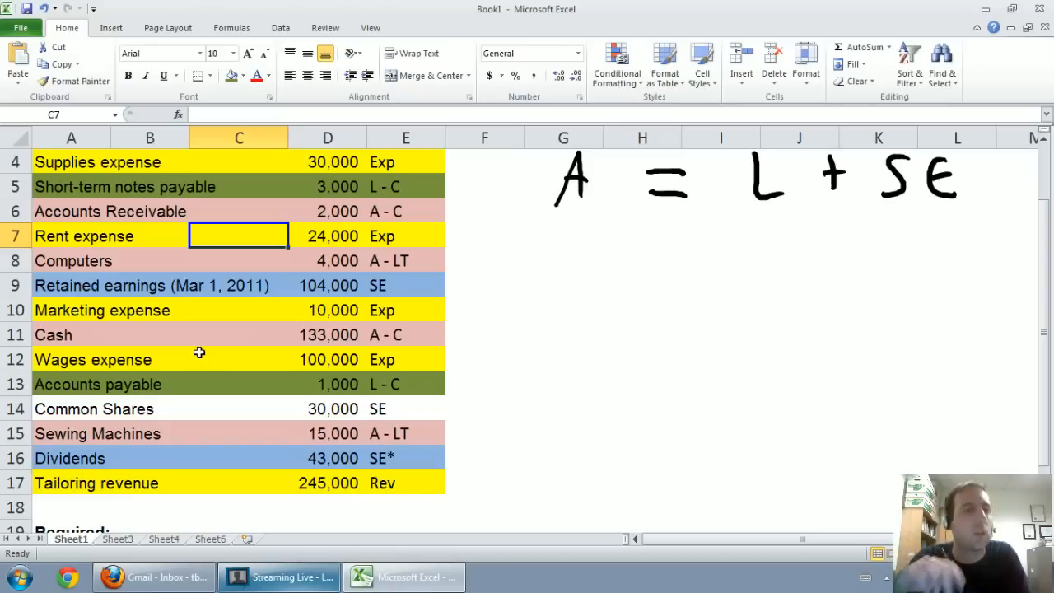
mouse_move(289, 552)
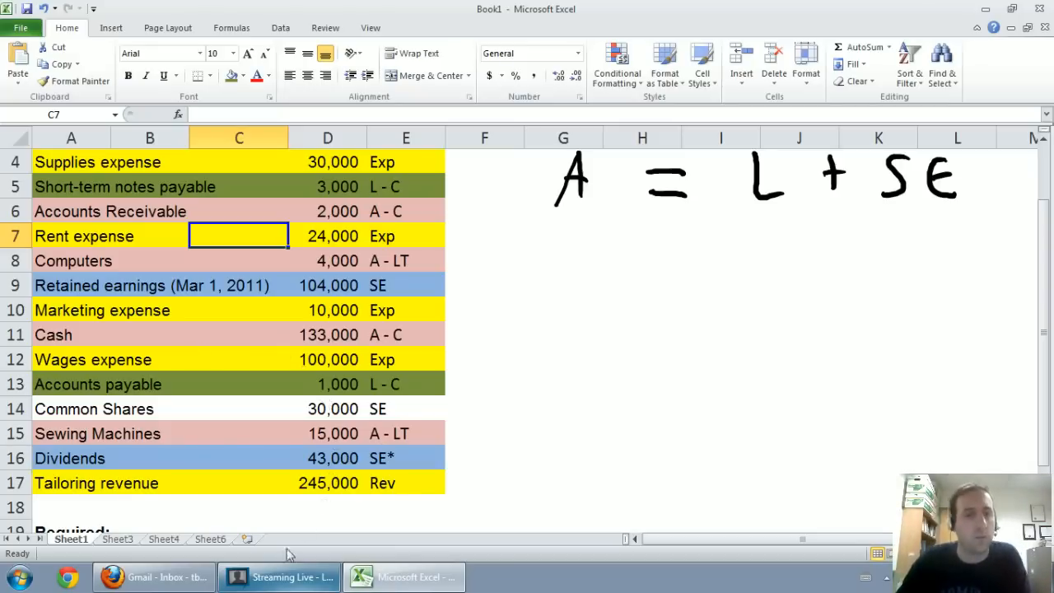
mouse_move(262, 180)
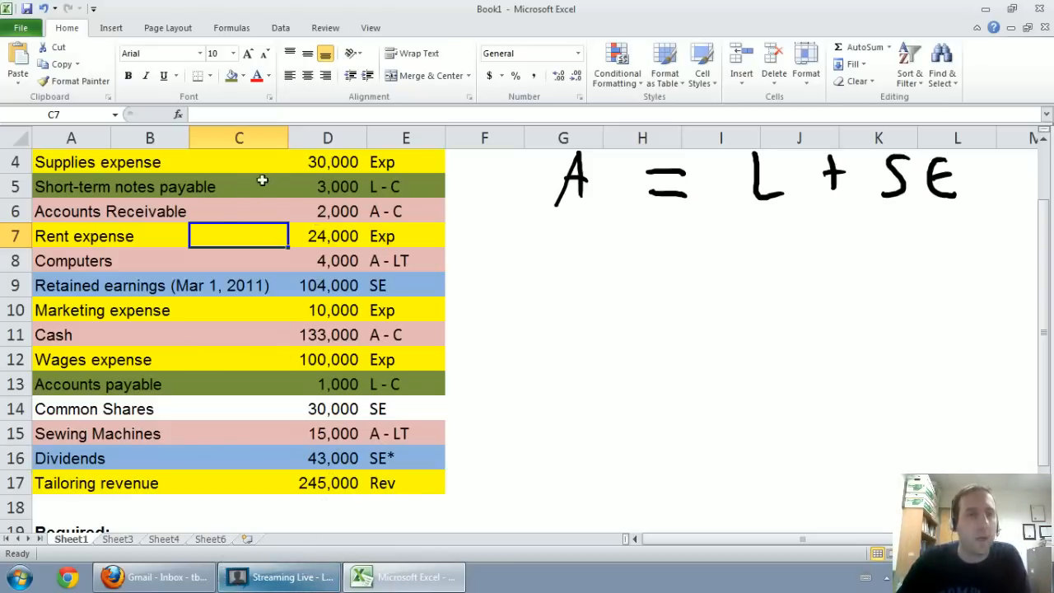
On Sheet6, handwrite the Current liabilities heading under LIABILITIES with the Pen.
left_click(211, 540)
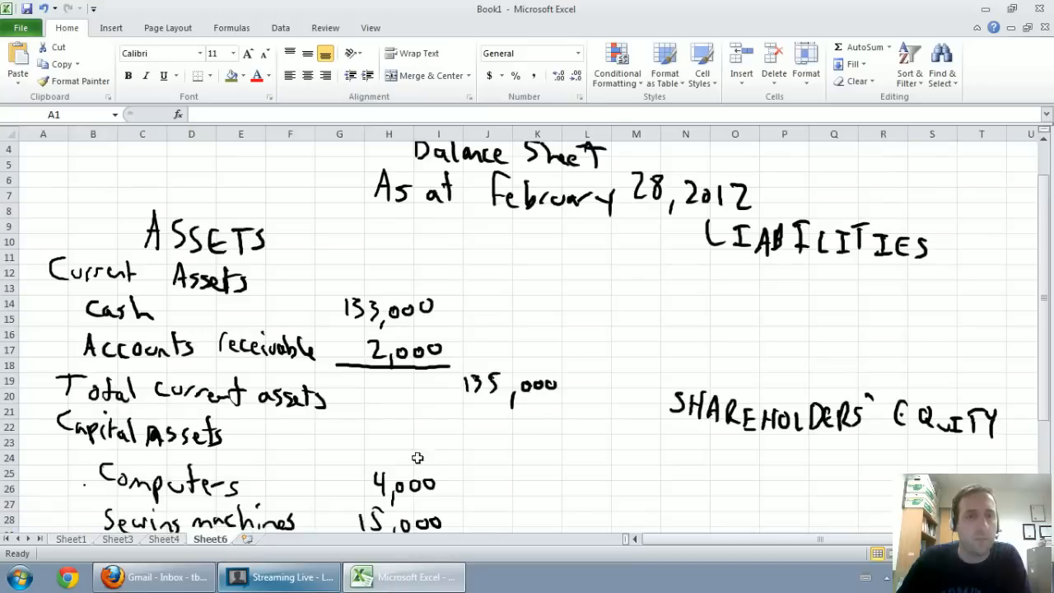
mouse_move(713, 351)
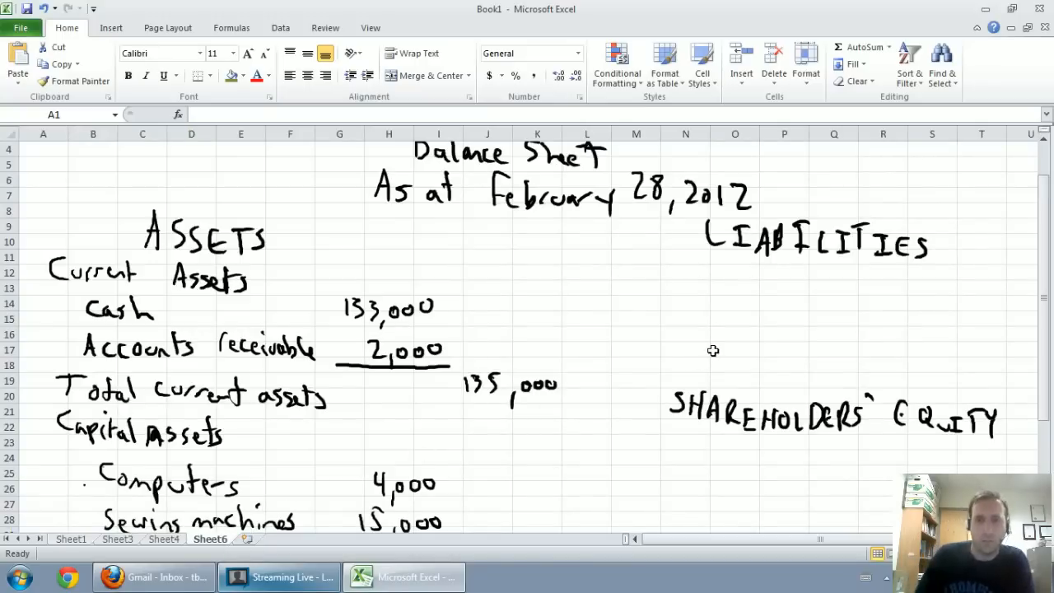
left_click(415, 27)
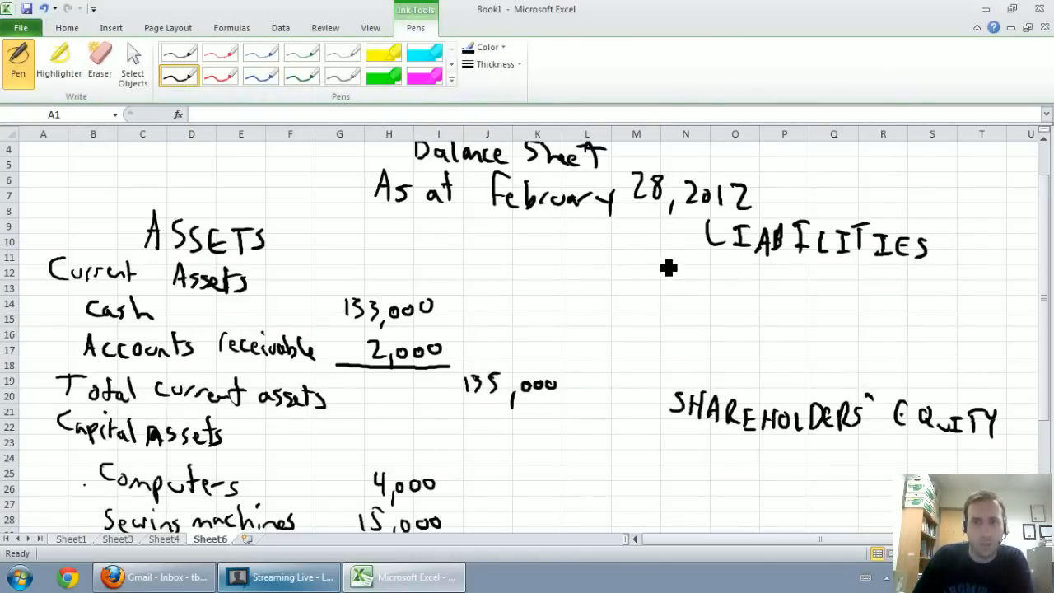
left_click_drag(643, 267, 741, 276)
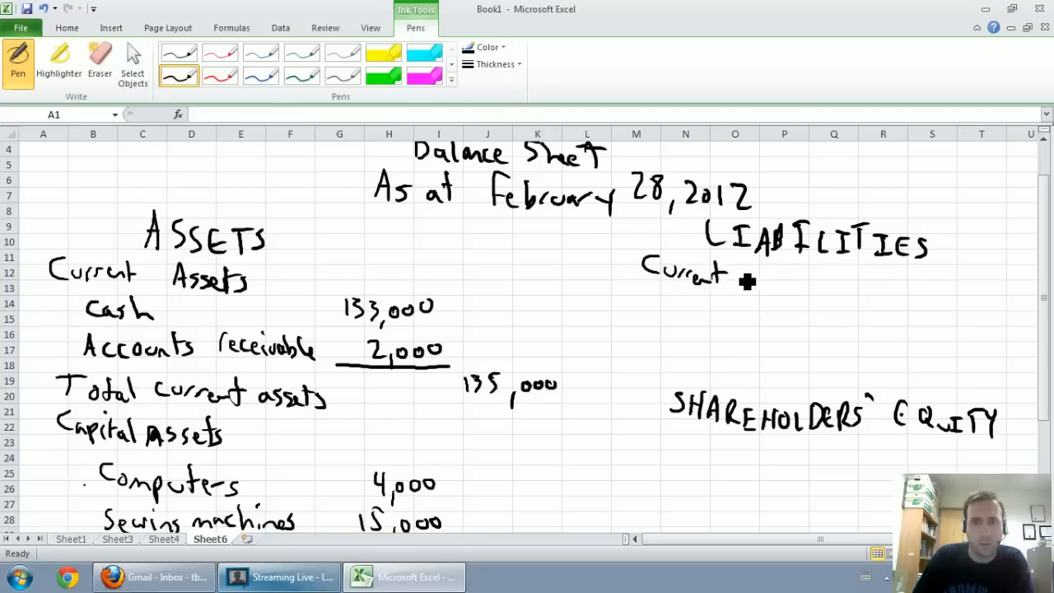
left_click_drag(750, 271, 820, 272)
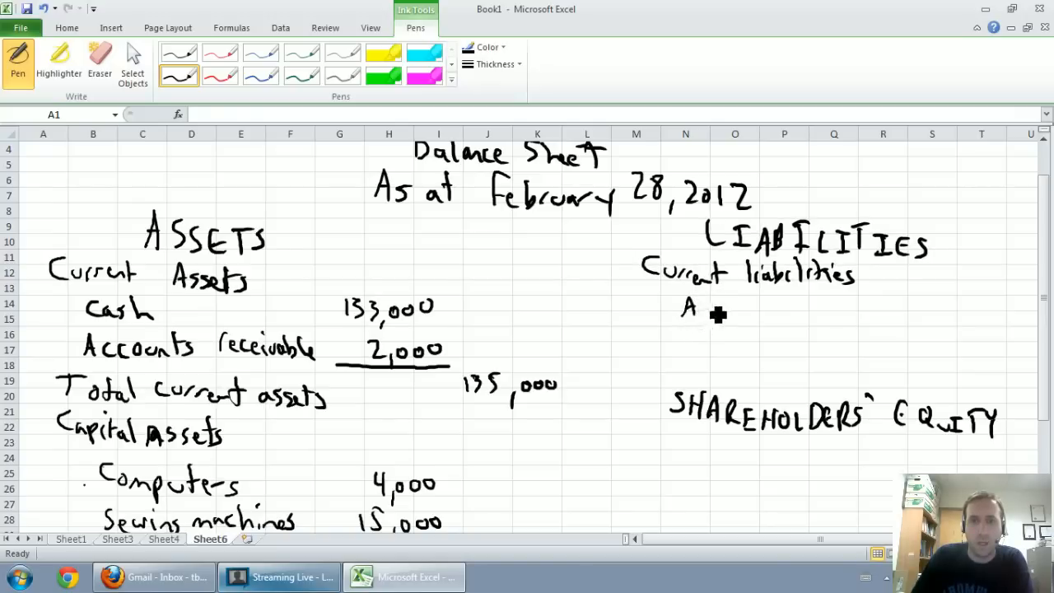
Write Accounts payable and S-T Notes payable beneath it, then return to Sheet1.
left_click_drag(684, 311, 778, 317)
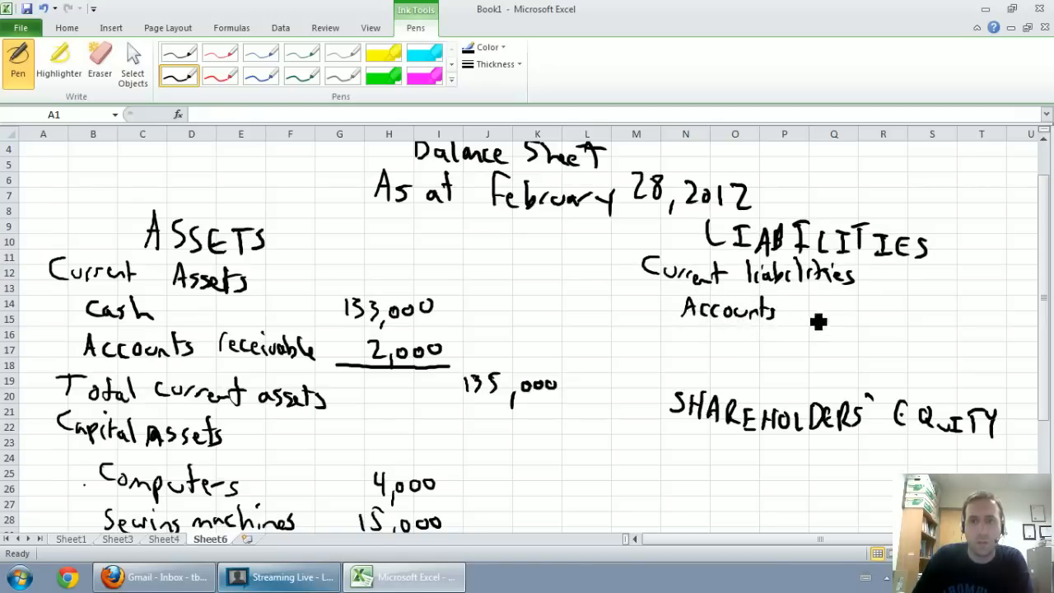
left_click_drag(799, 311, 873, 317)
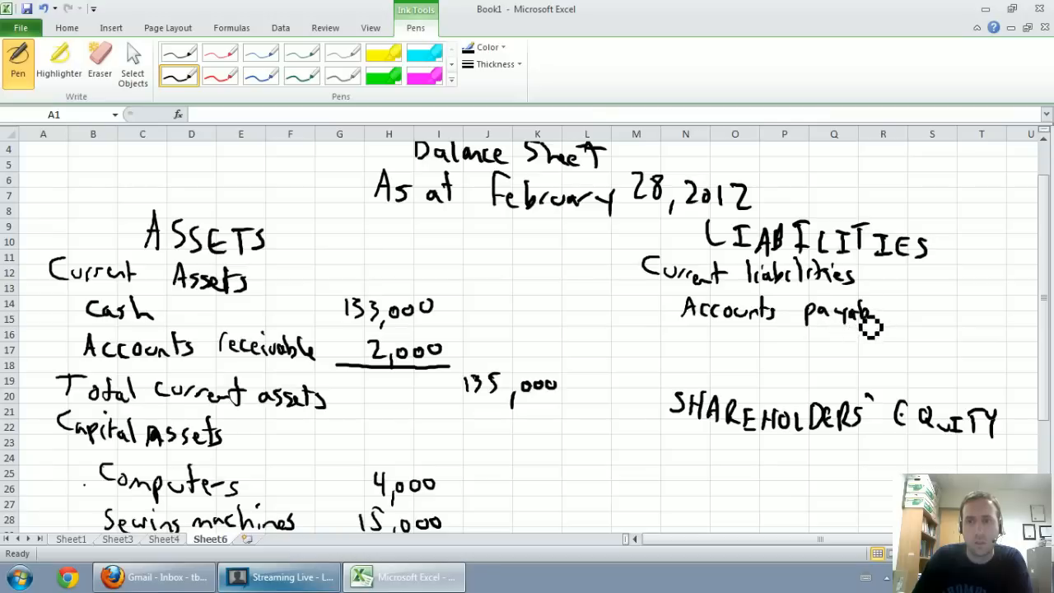
mouse_move(696, 344)
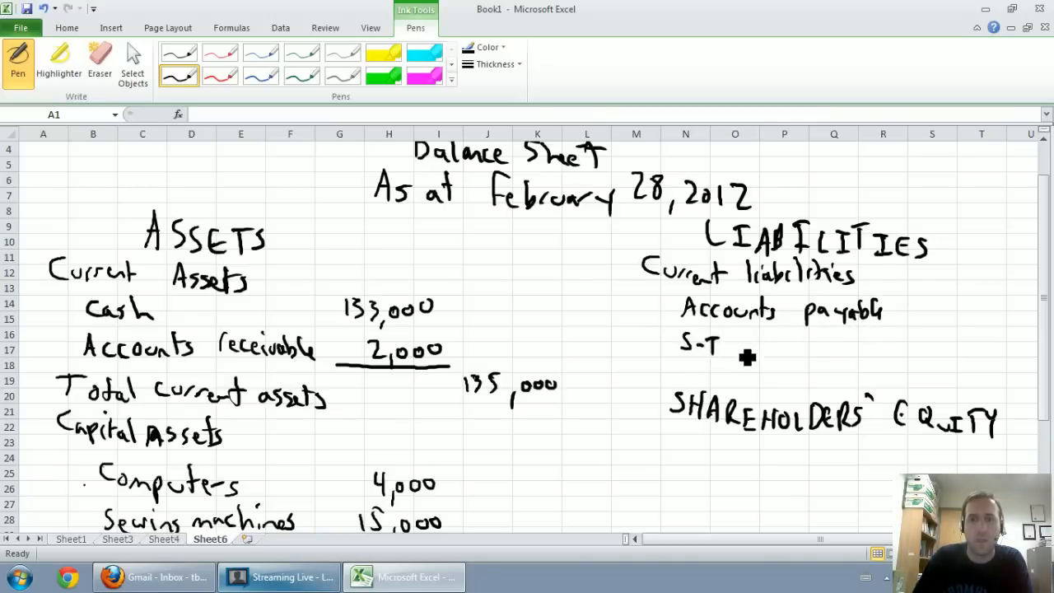
left_click_drag(737, 346, 778, 355)
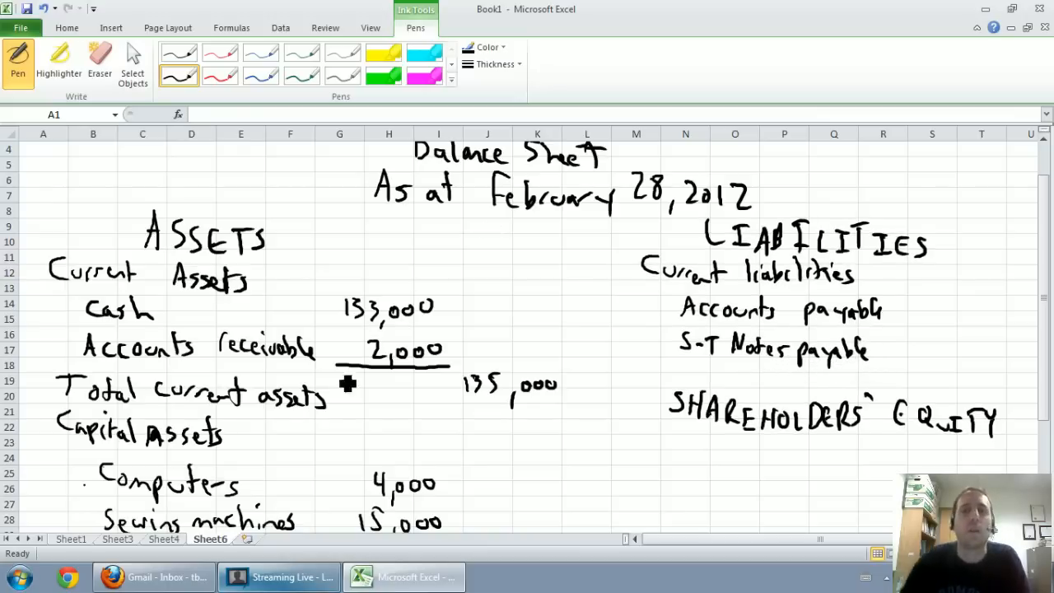
left_click(76, 540)
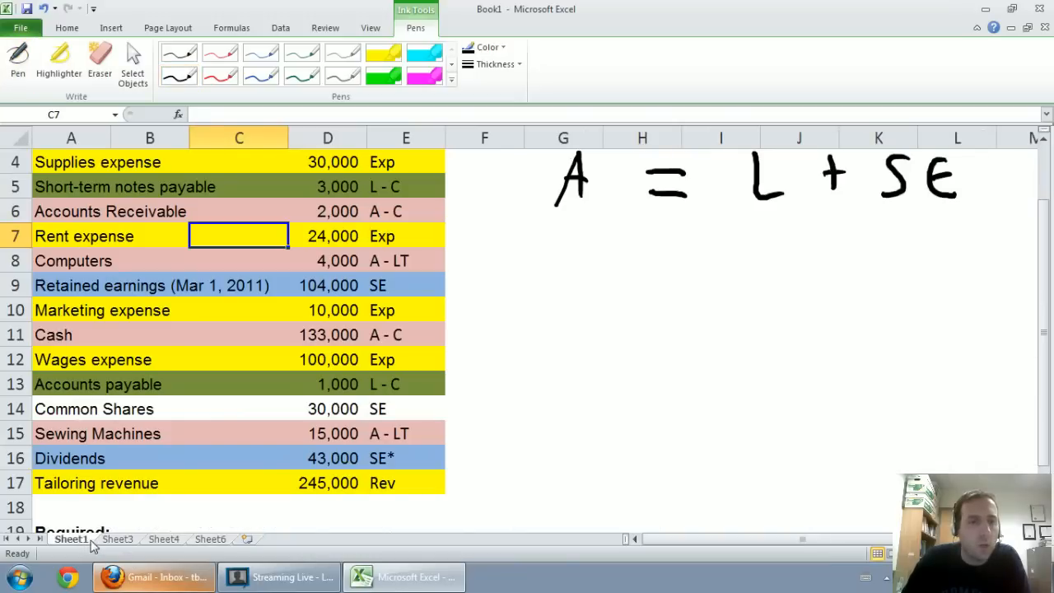
Back on Sheet6, handwrite the 1,000 and 3,000 liability amounts.
left_click(210, 539)
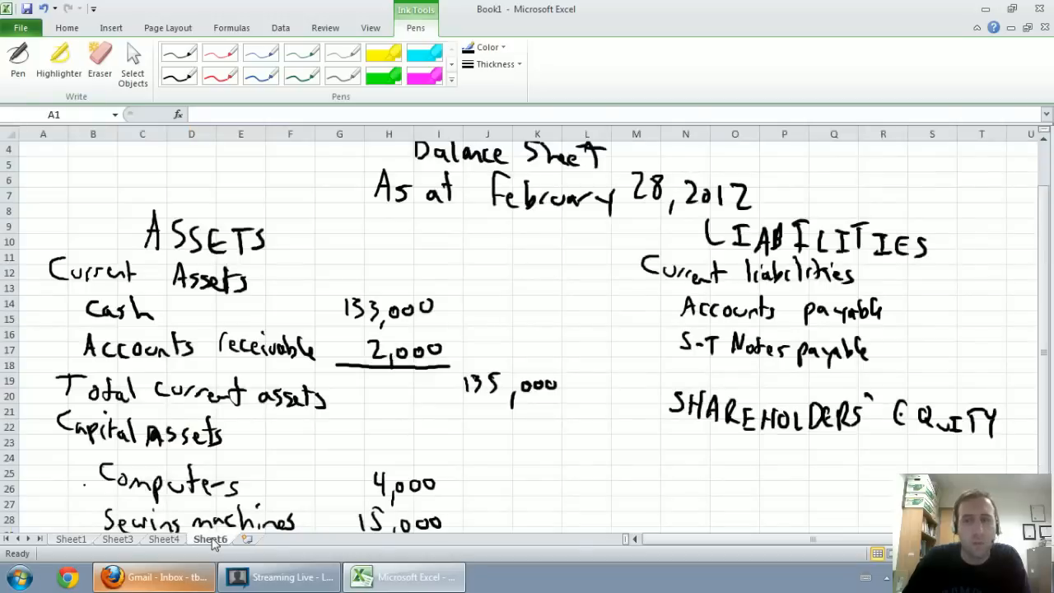
mouse_move(836, 284)
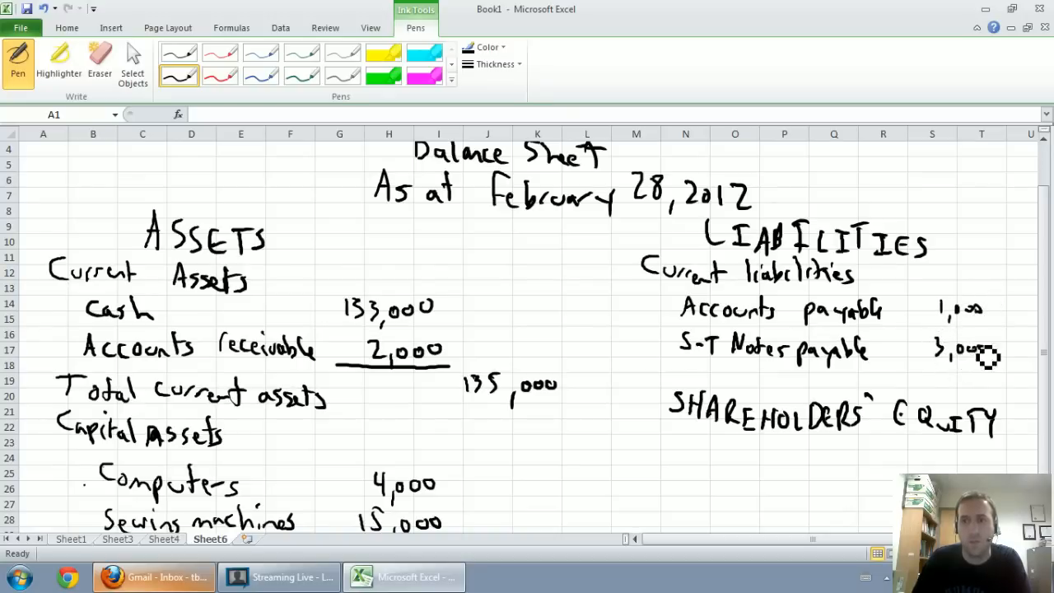
left_click_drag(993, 371, 1000, 387)
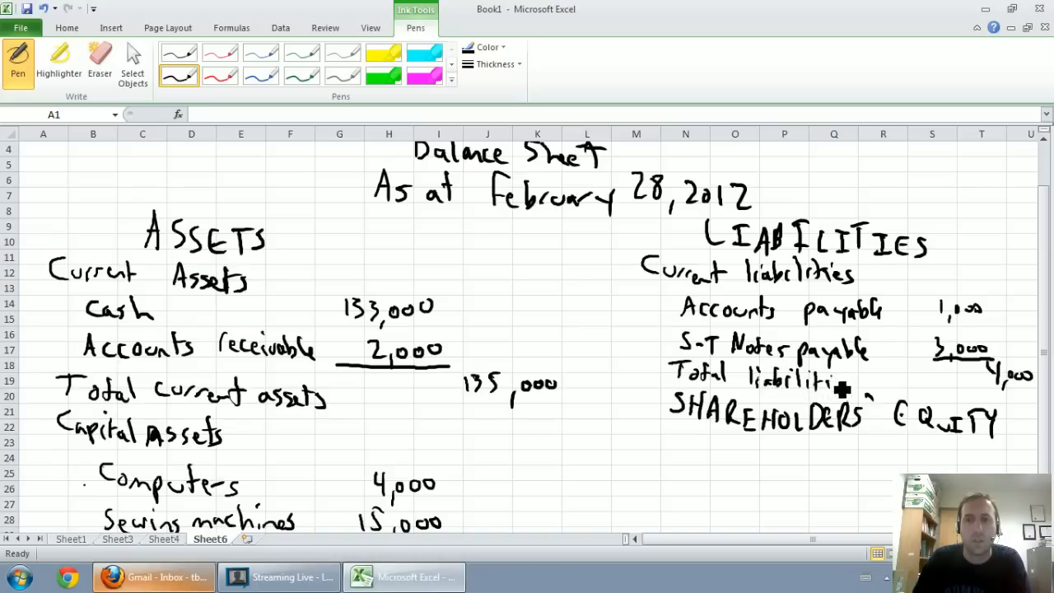
mouse_move(860, 426)
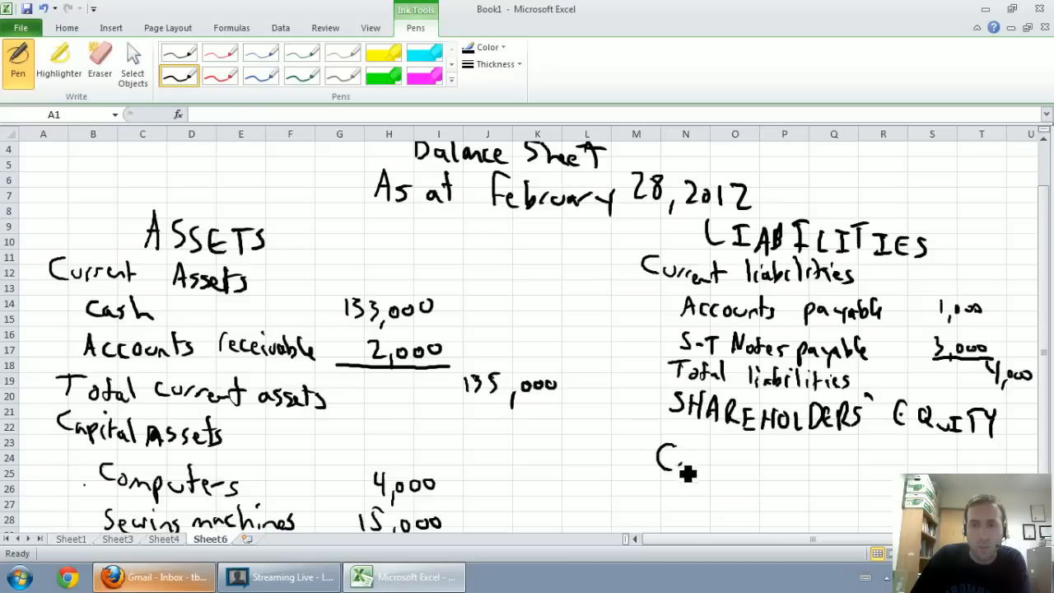
Handwrite Common shares 30,000 and a Retained Earnings line under Shareholders' Equity.
left_click_drag(667, 457, 782, 465)
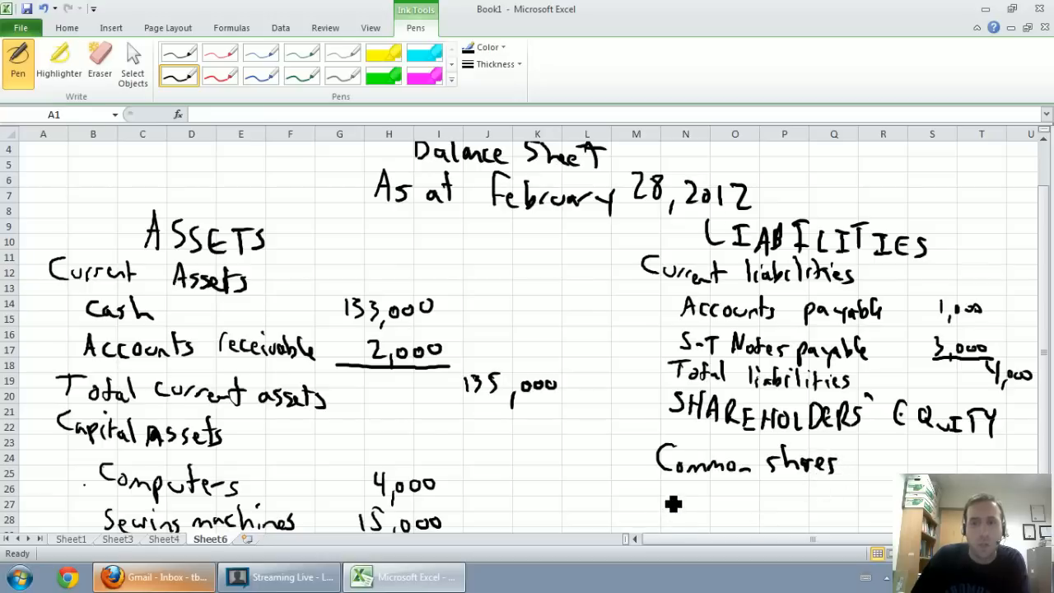
left_click_drag(659, 494, 717, 503)
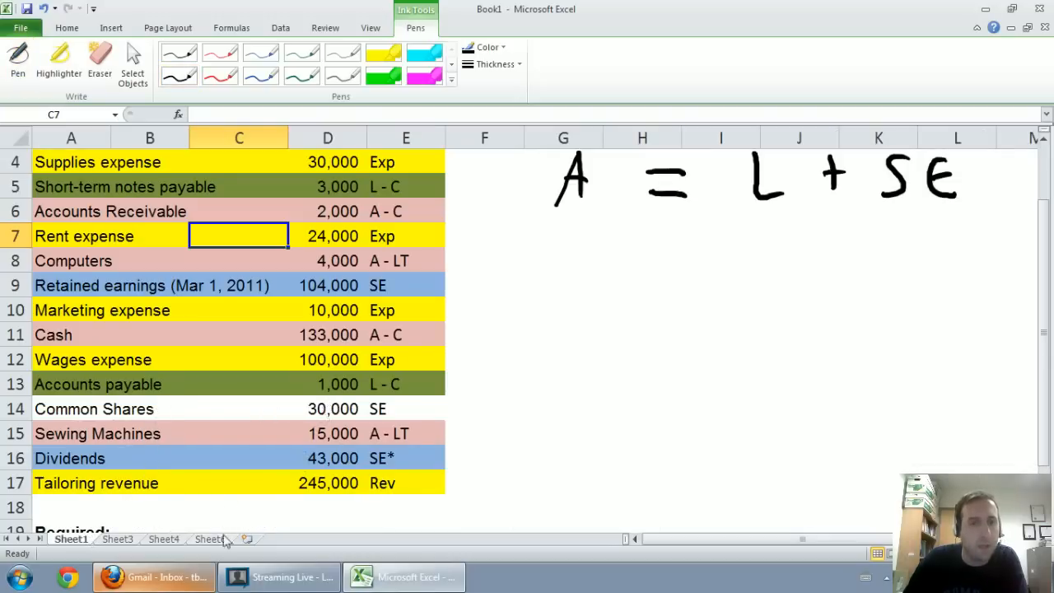
left_click(210, 538)
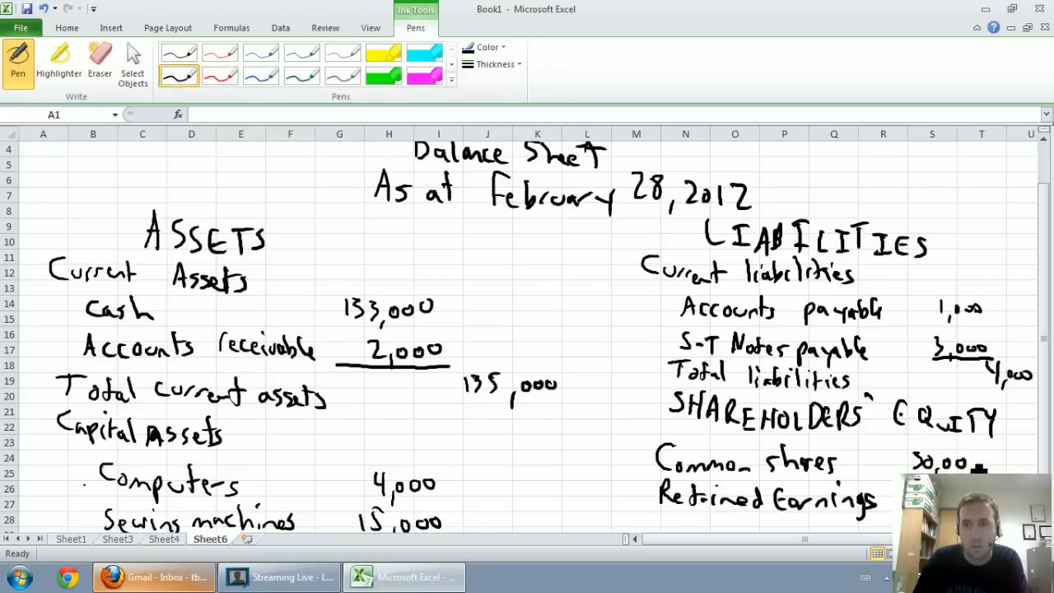
mouse_move(376, 313)
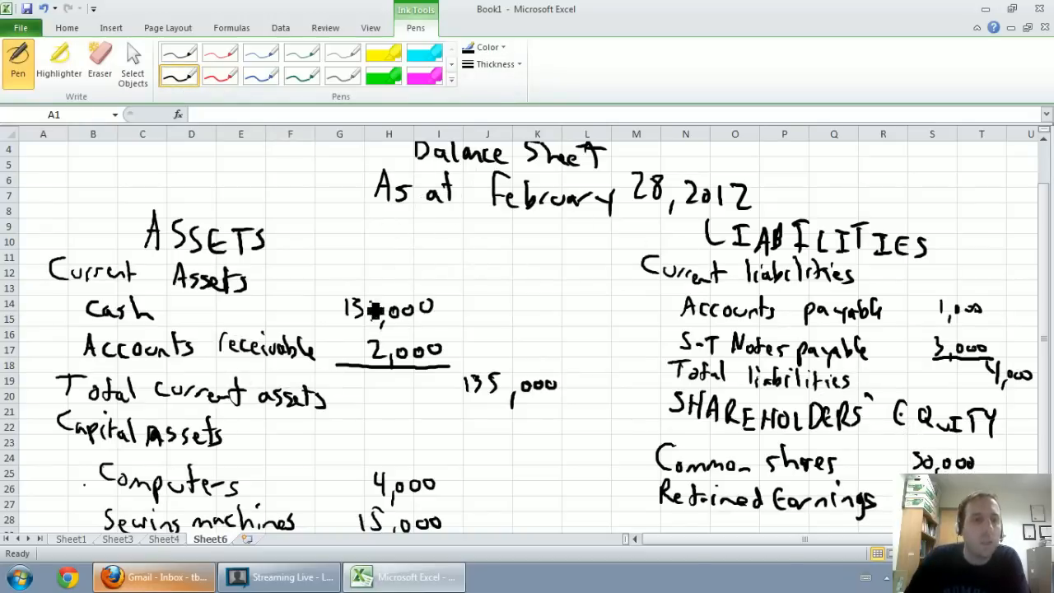
Check the retained earnings figures on Sheet1 and Sheet4, then resume the Pen on Sheet6.
left_click(73, 539)
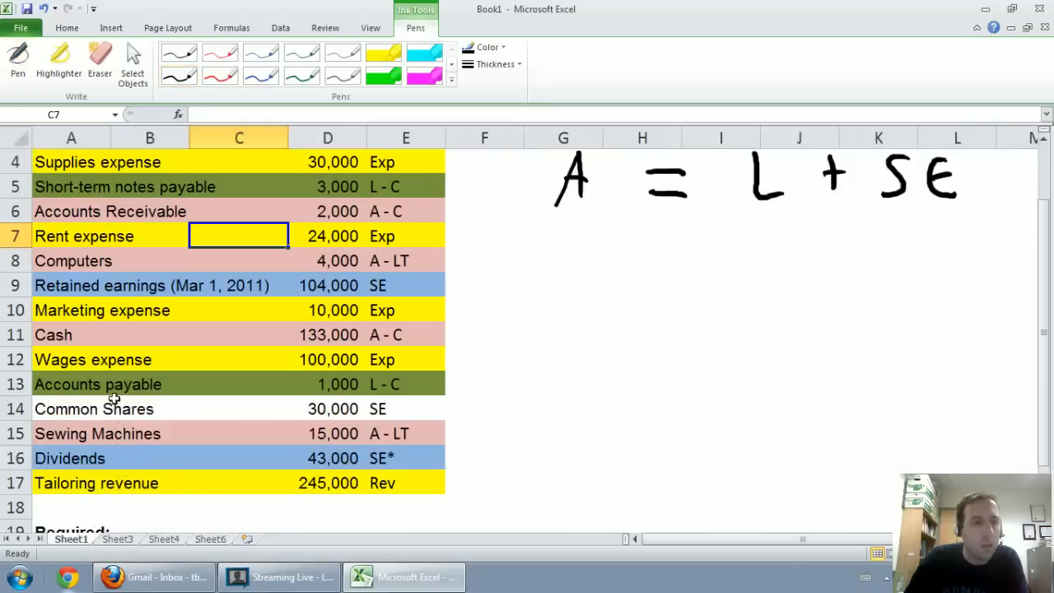
left_click(327, 285)
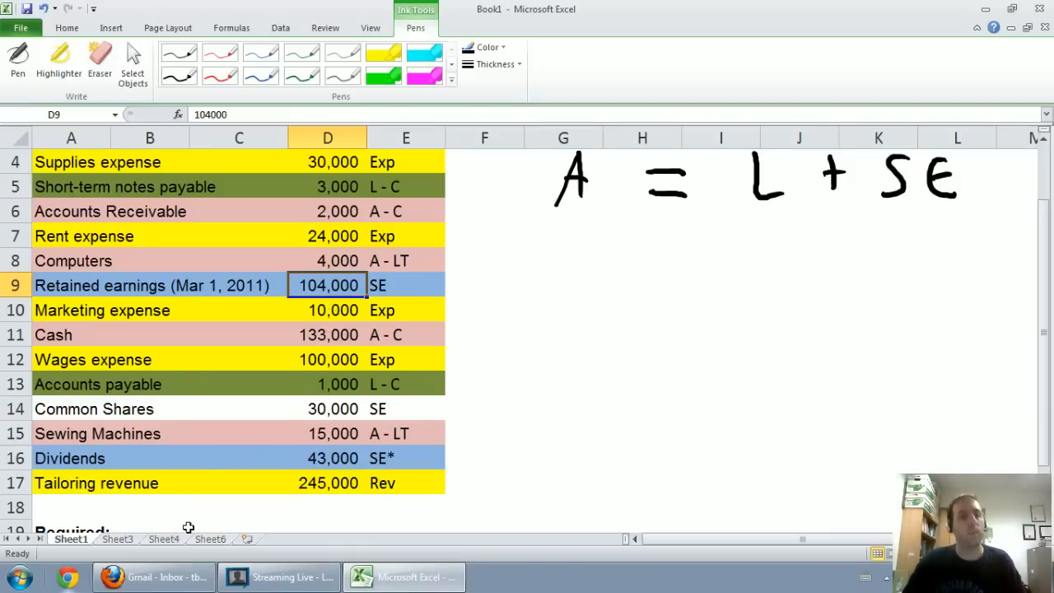
left_click(210, 540)
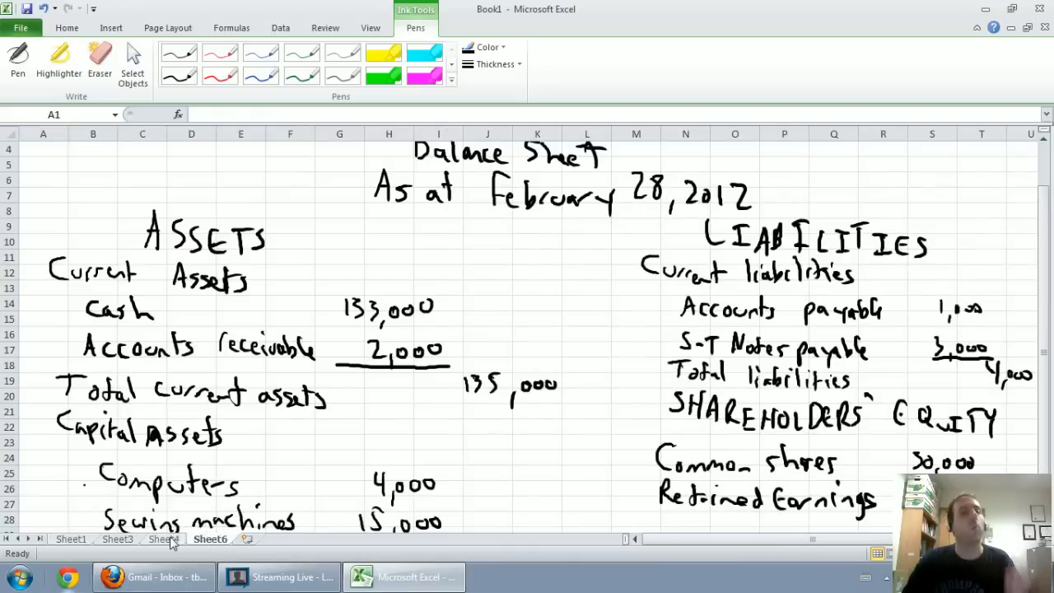
left_click(163, 539)
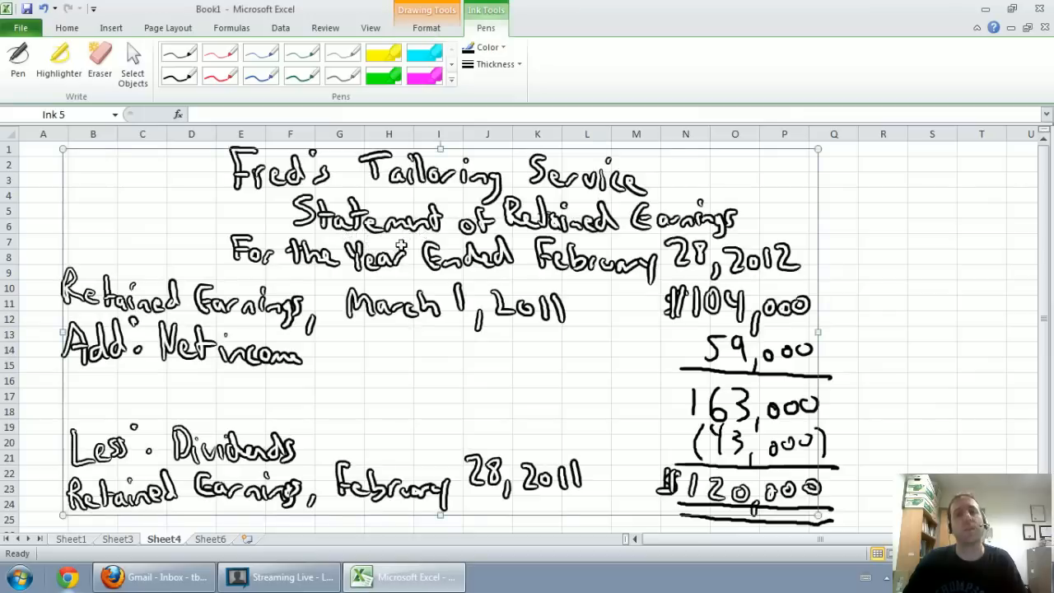
mouse_move(890, 470)
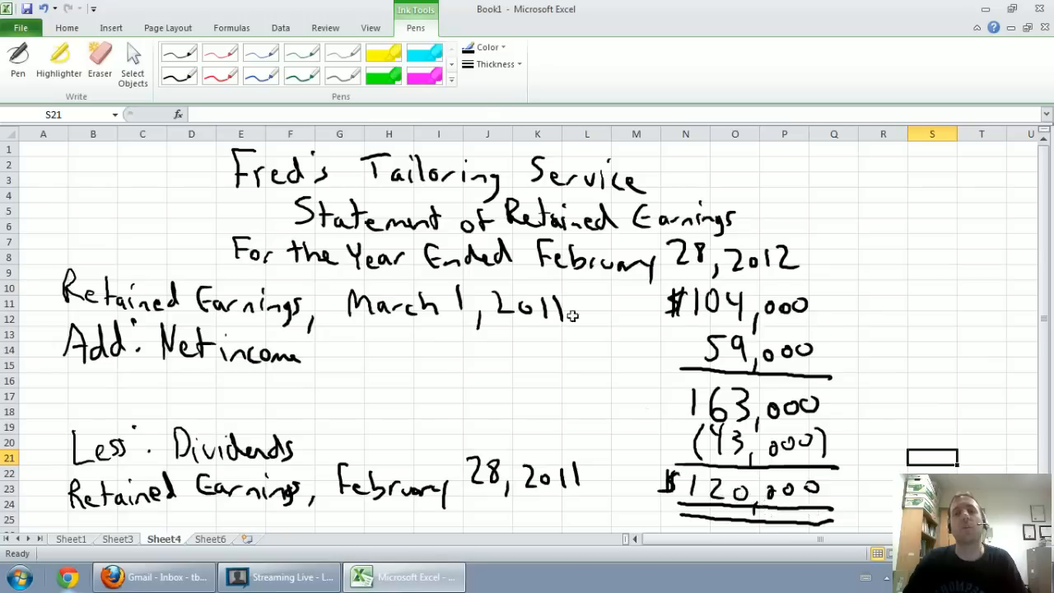
left_click(210, 539)
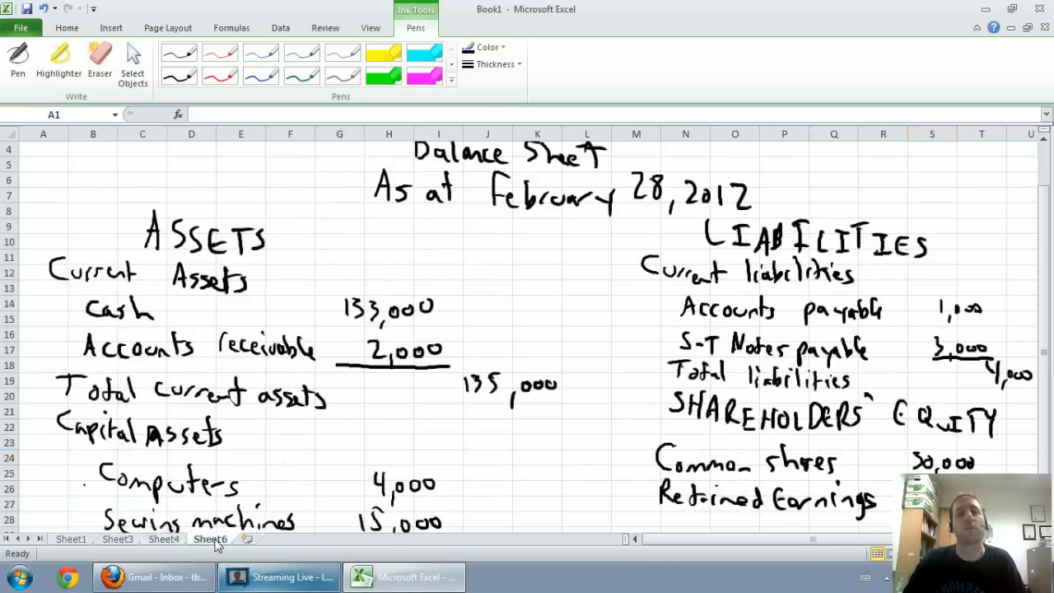
left_click(178, 75)
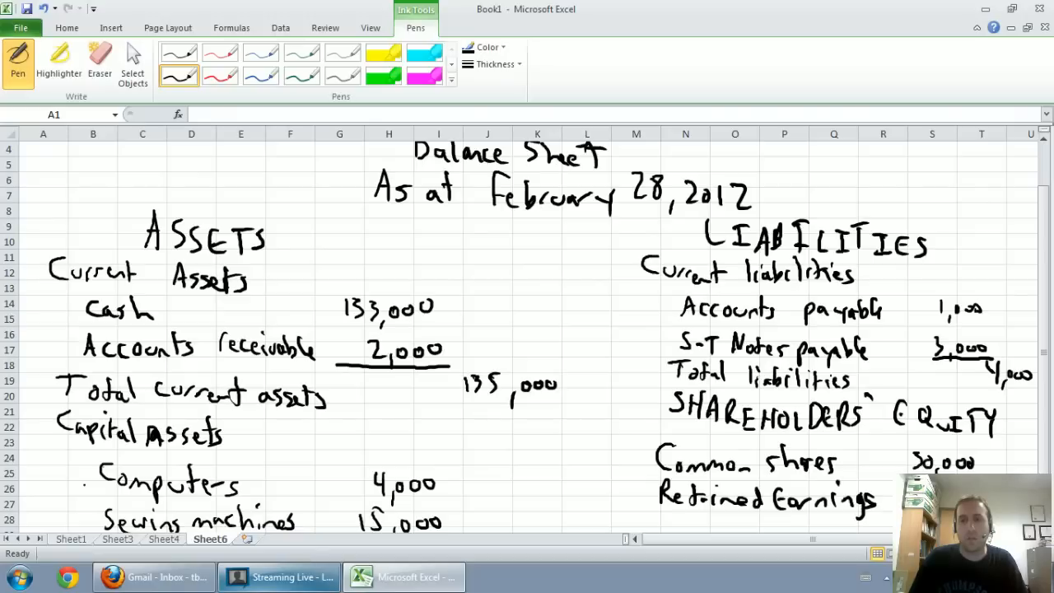
Write an underlined Total S.E. label with the 150,000 equity total.
scroll("down", 3)
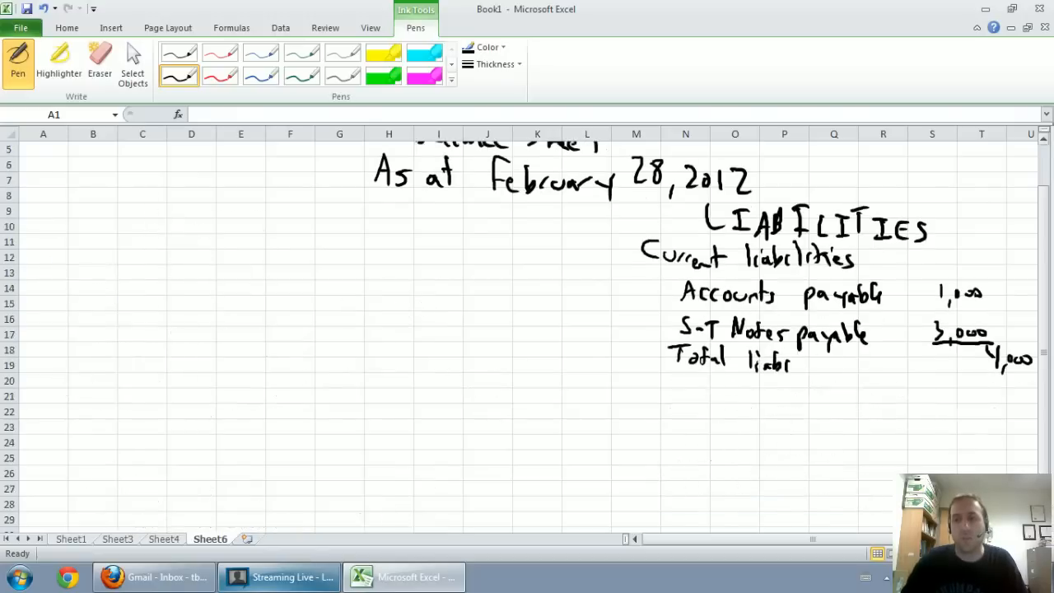
scroll("down", 3)
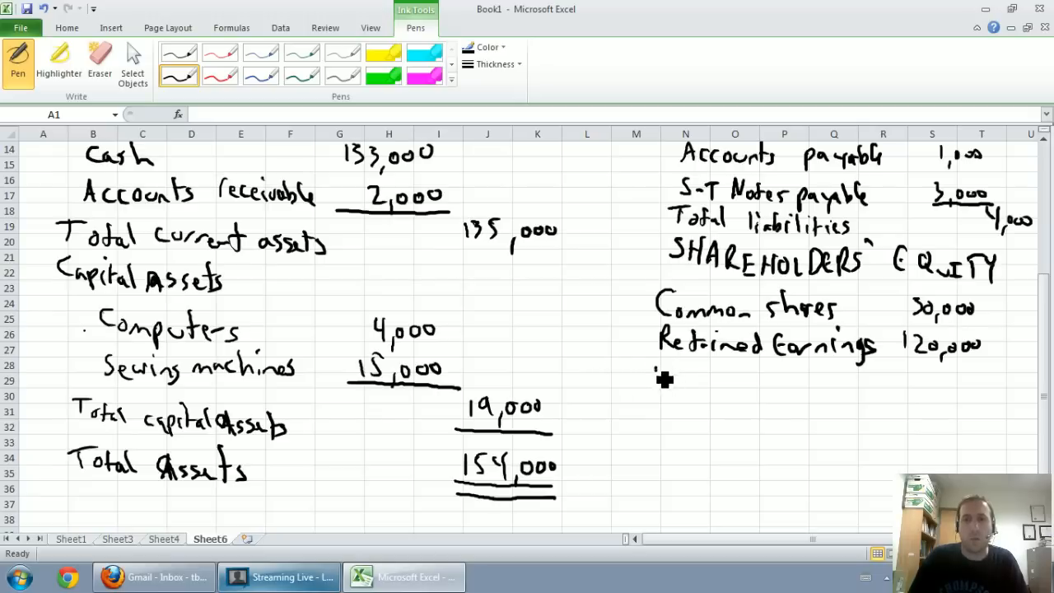
left_click_drag(655, 379, 705, 383)
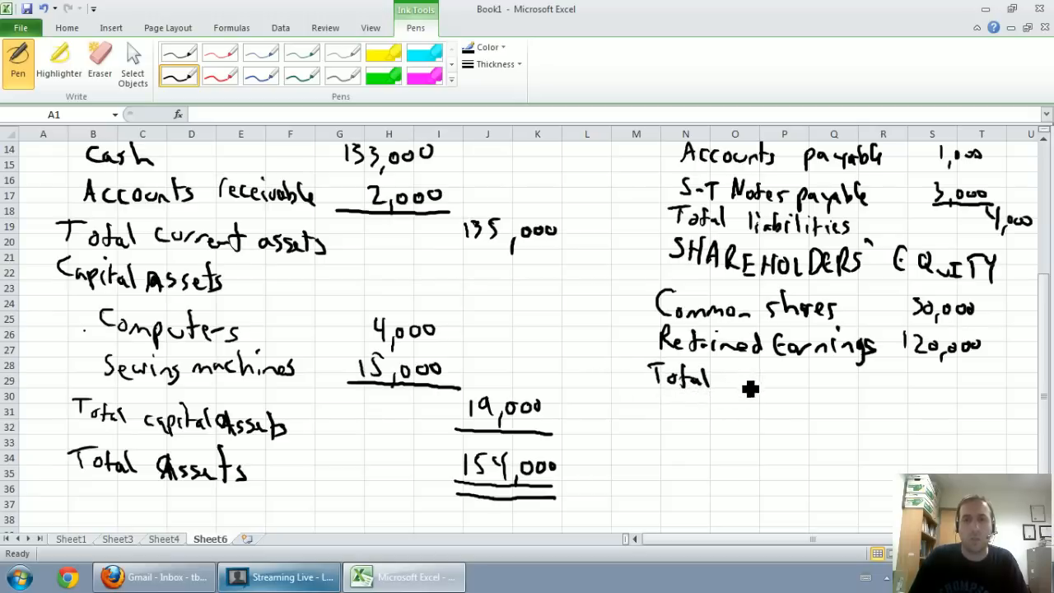
left_click_drag(725, 379, 771, 387)
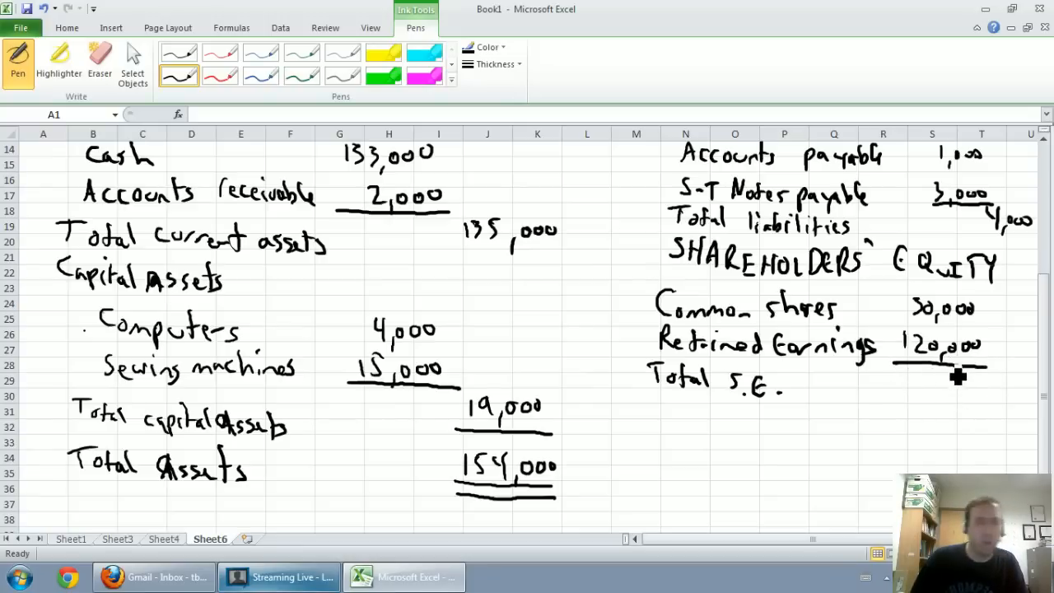
left_click_drag(963, 387, 972, 379)
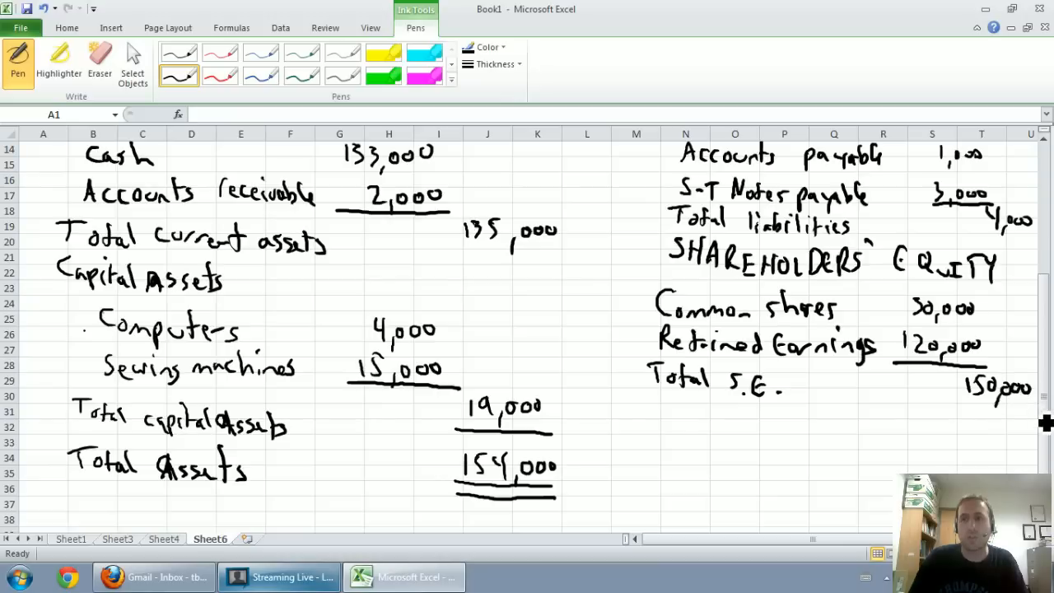
mouse_move(814, 399)
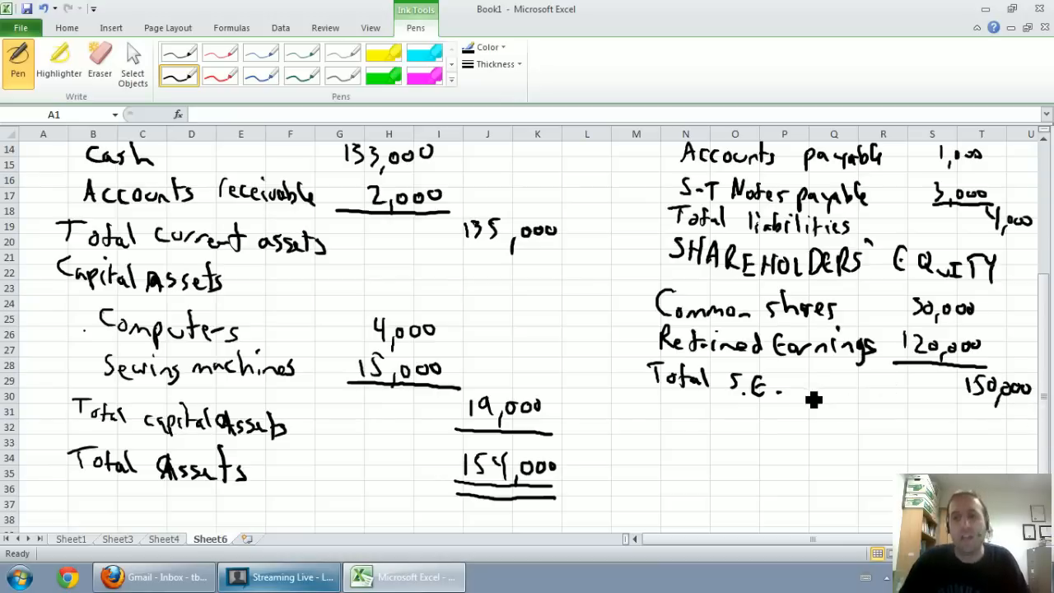
mouse_move(651, 451)
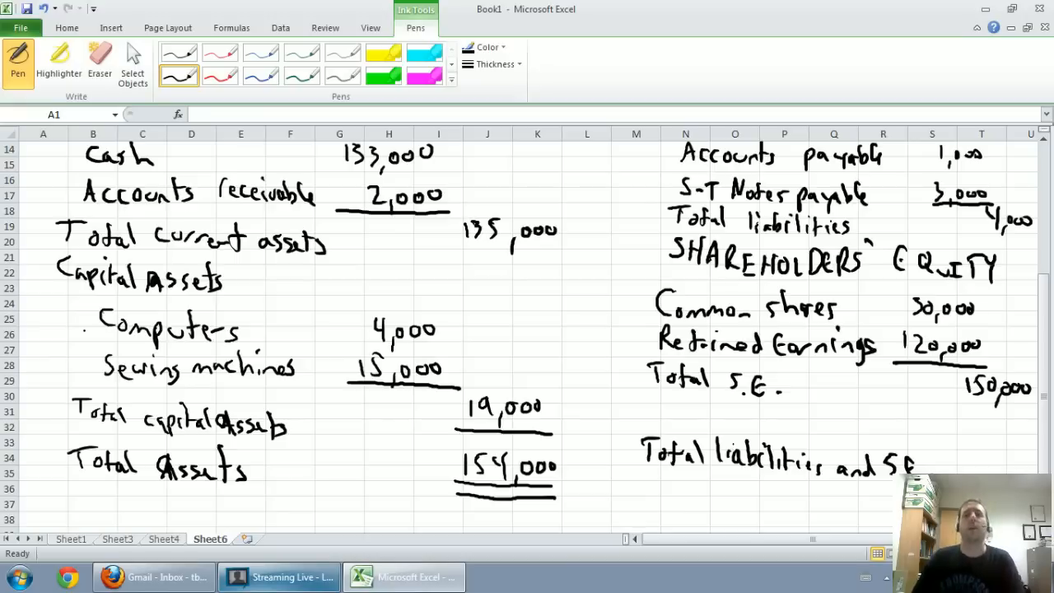
mouse_move(984, 413)
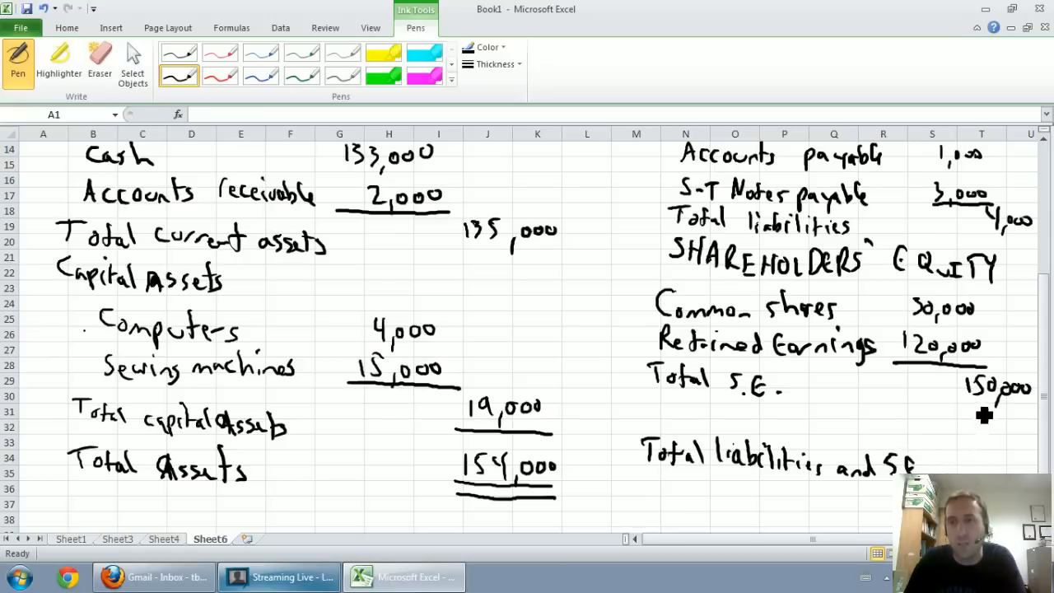
mouse_move(1001, 242)
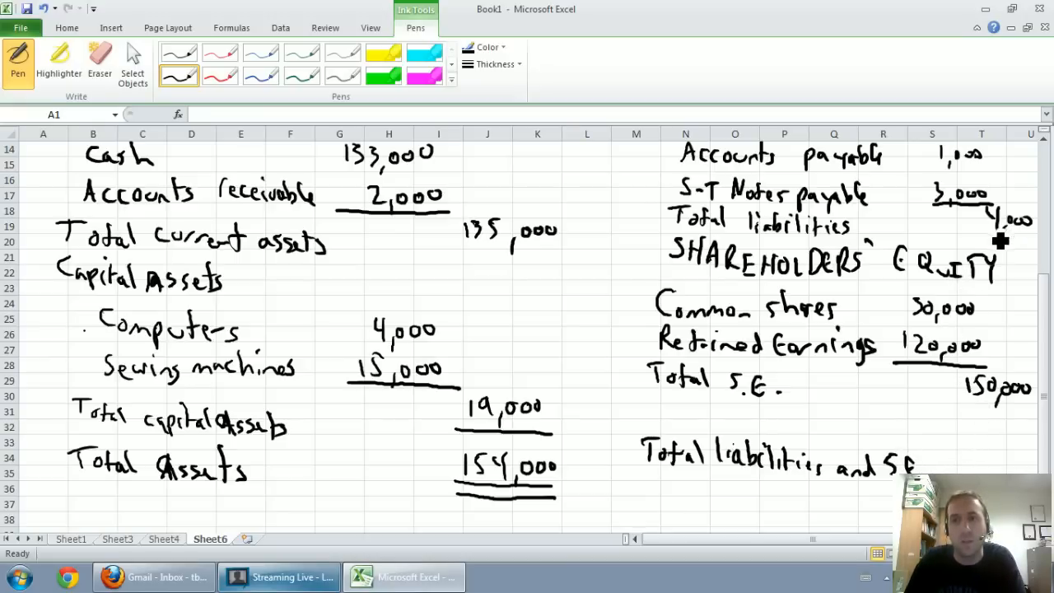
mouse_move(982, 434)
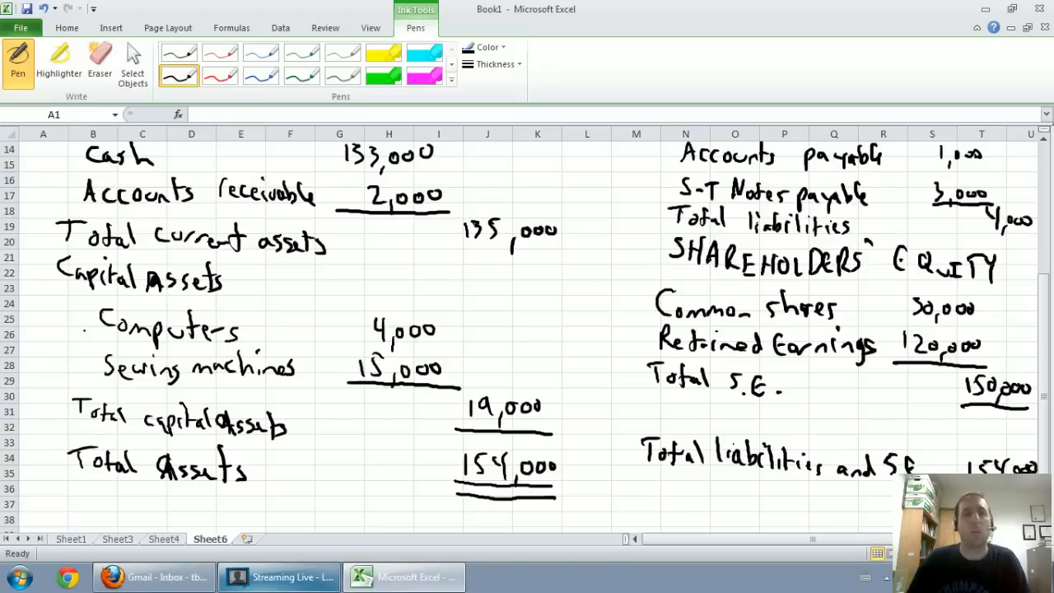
mouse_move(1046, 132)
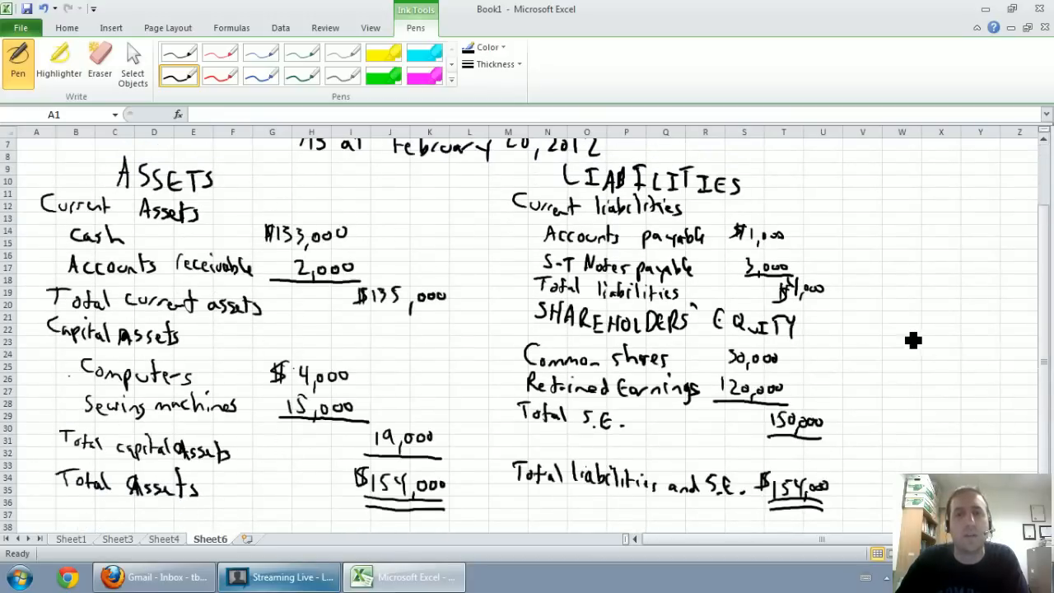
left_click(70, 541)
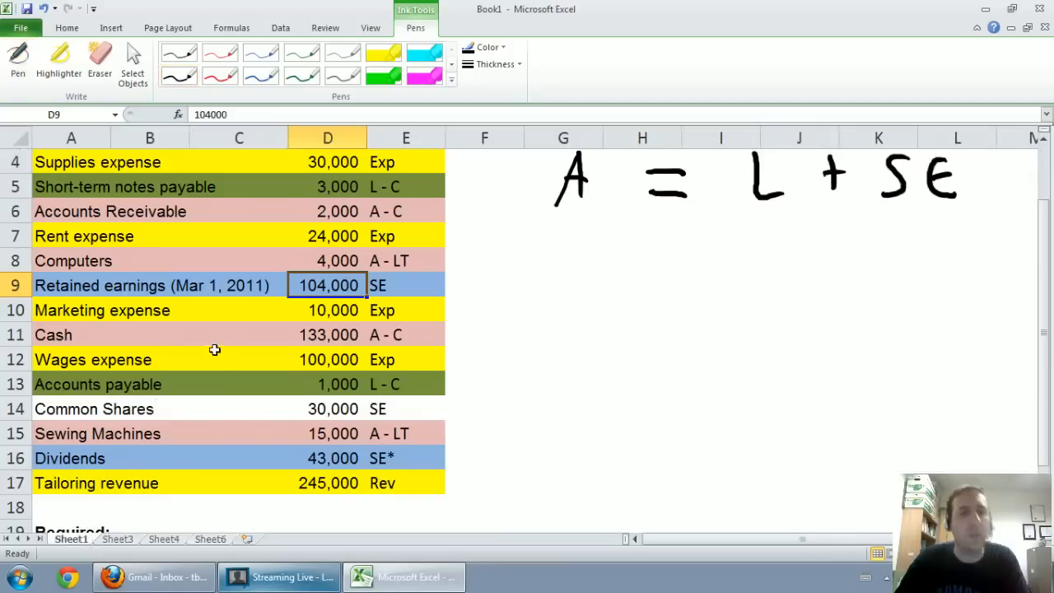
left_click(117, 540)
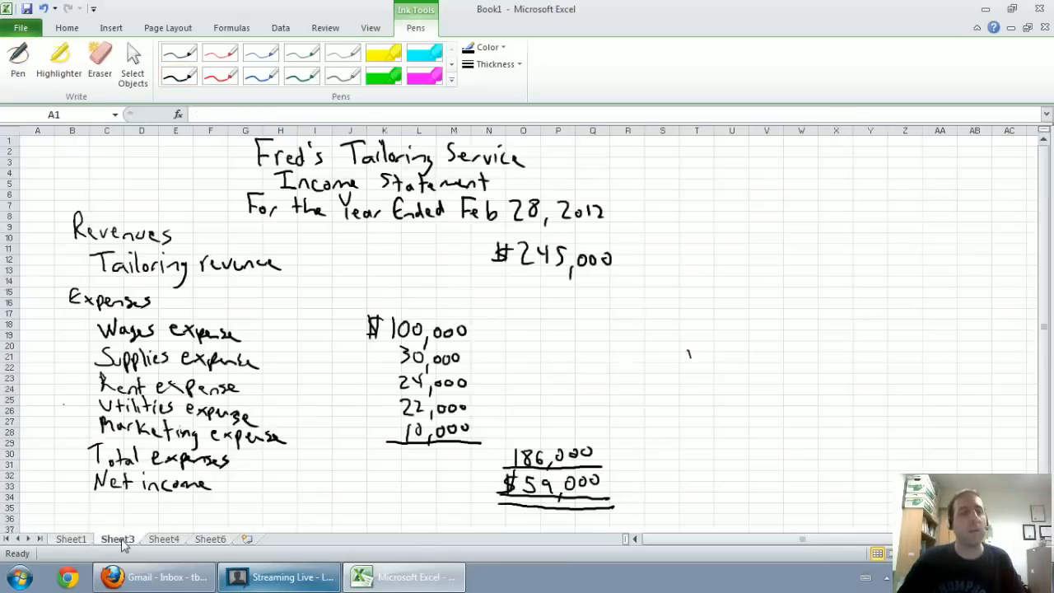
left_click(163, 539)
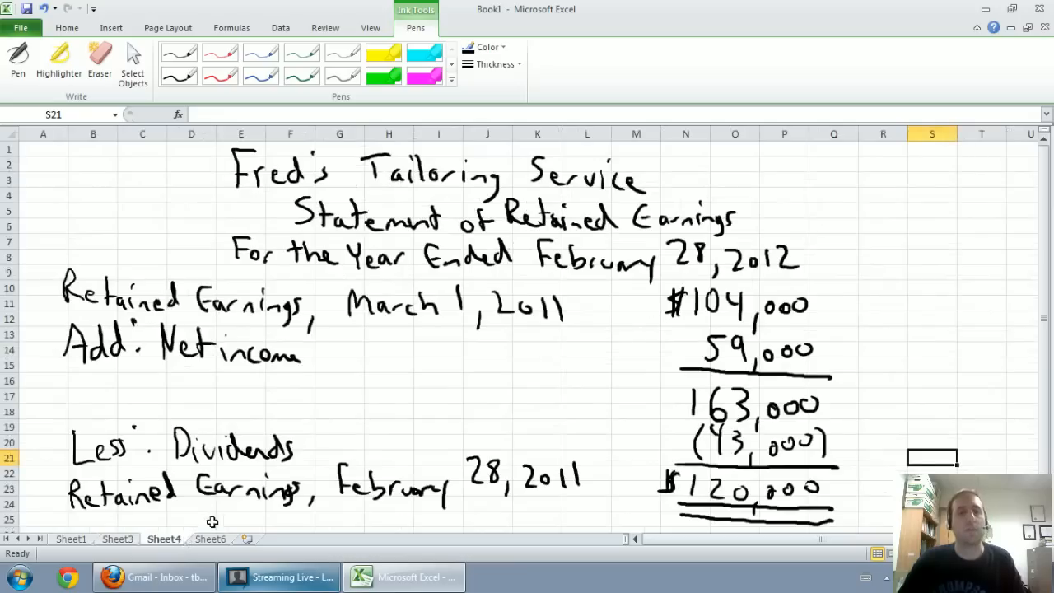
left_click(210, 539)
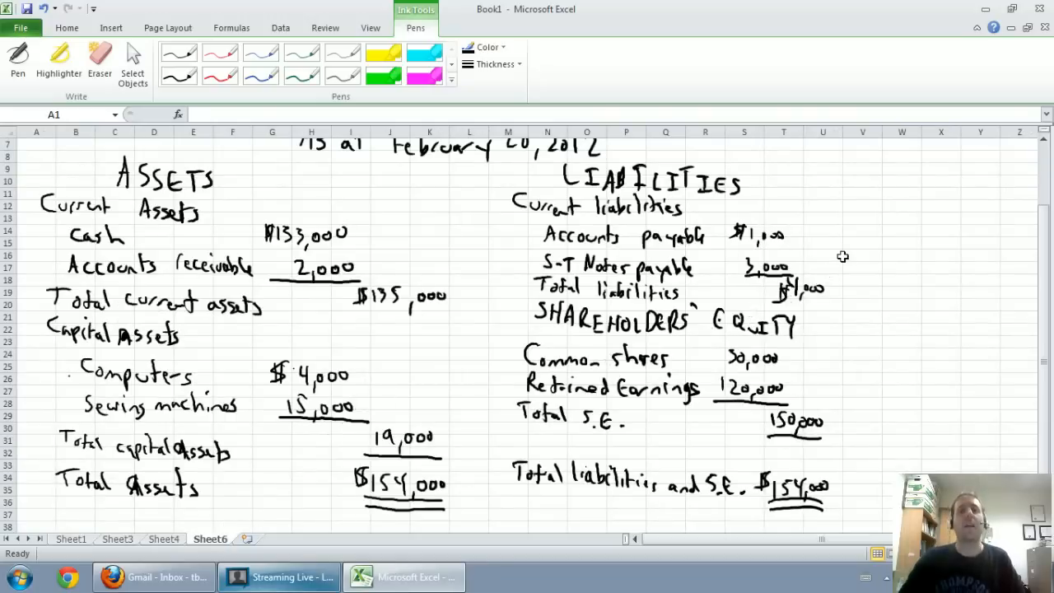
mouse_move(867, 203)
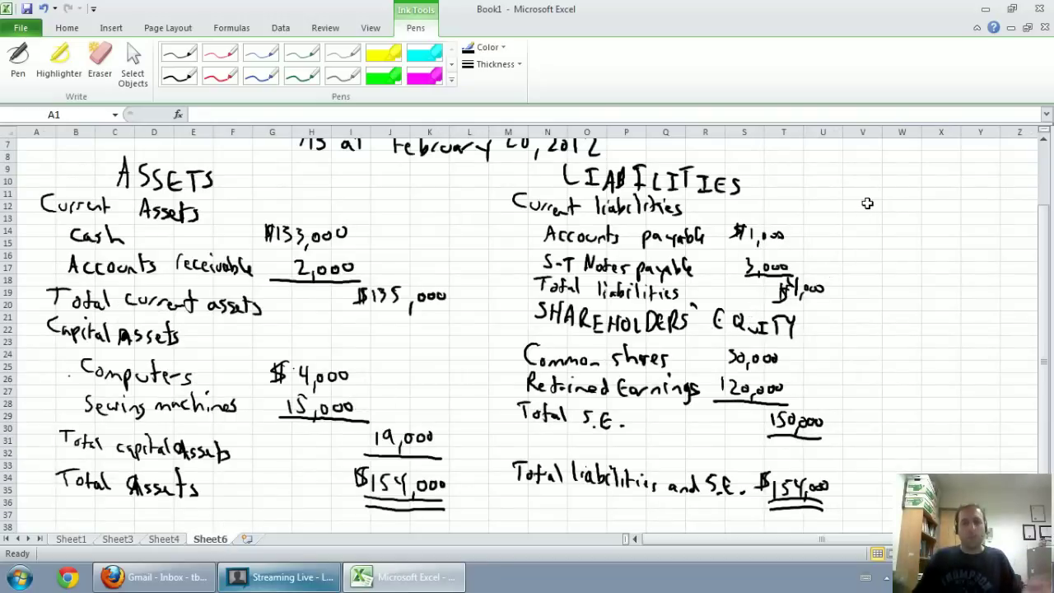